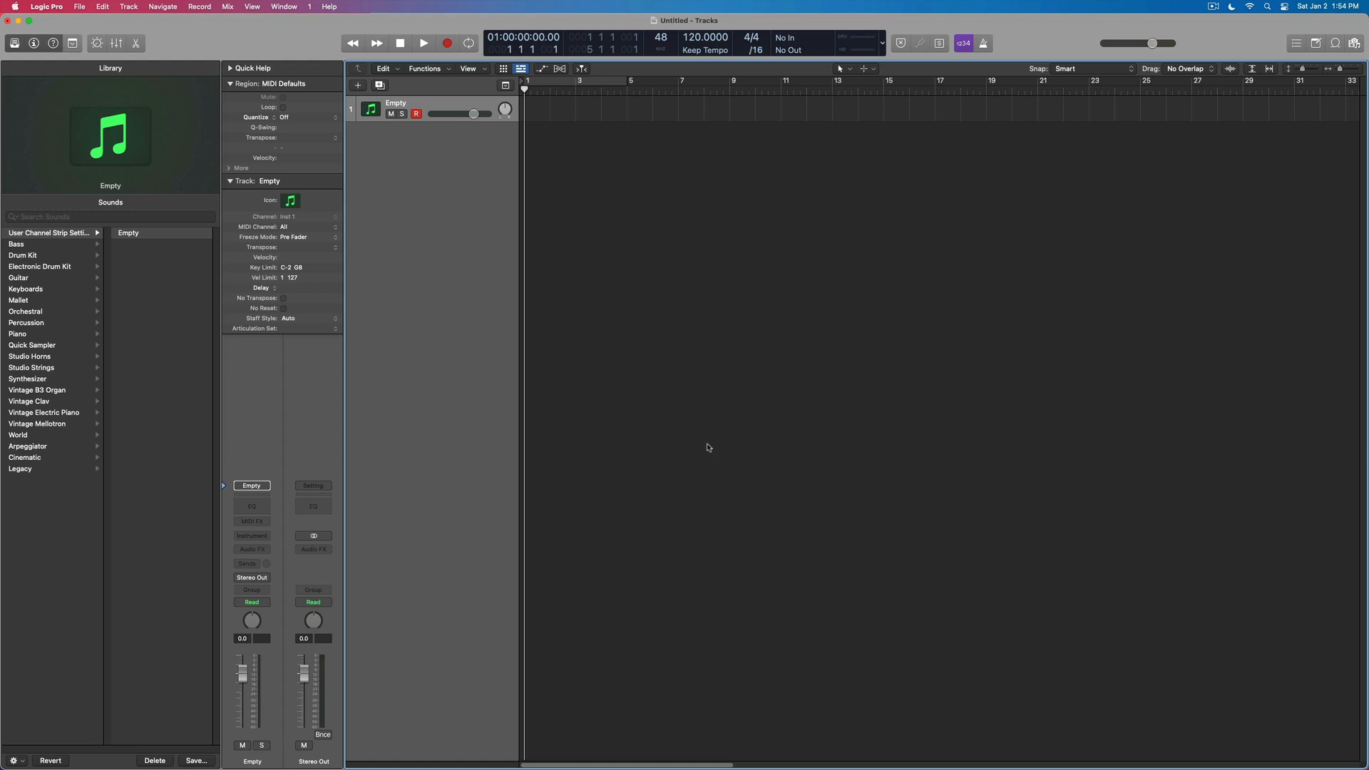
mouse_move(372, 428)
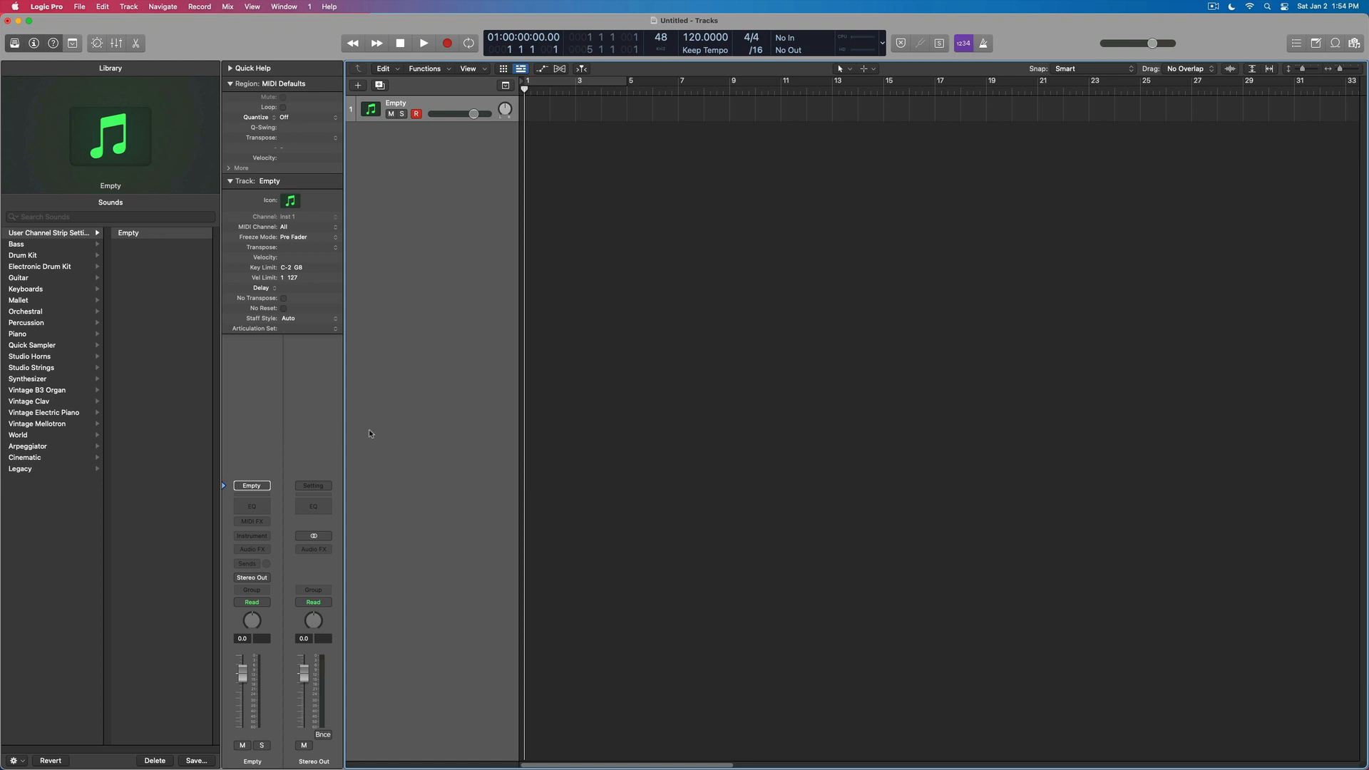
mouse_move(1045, 311)
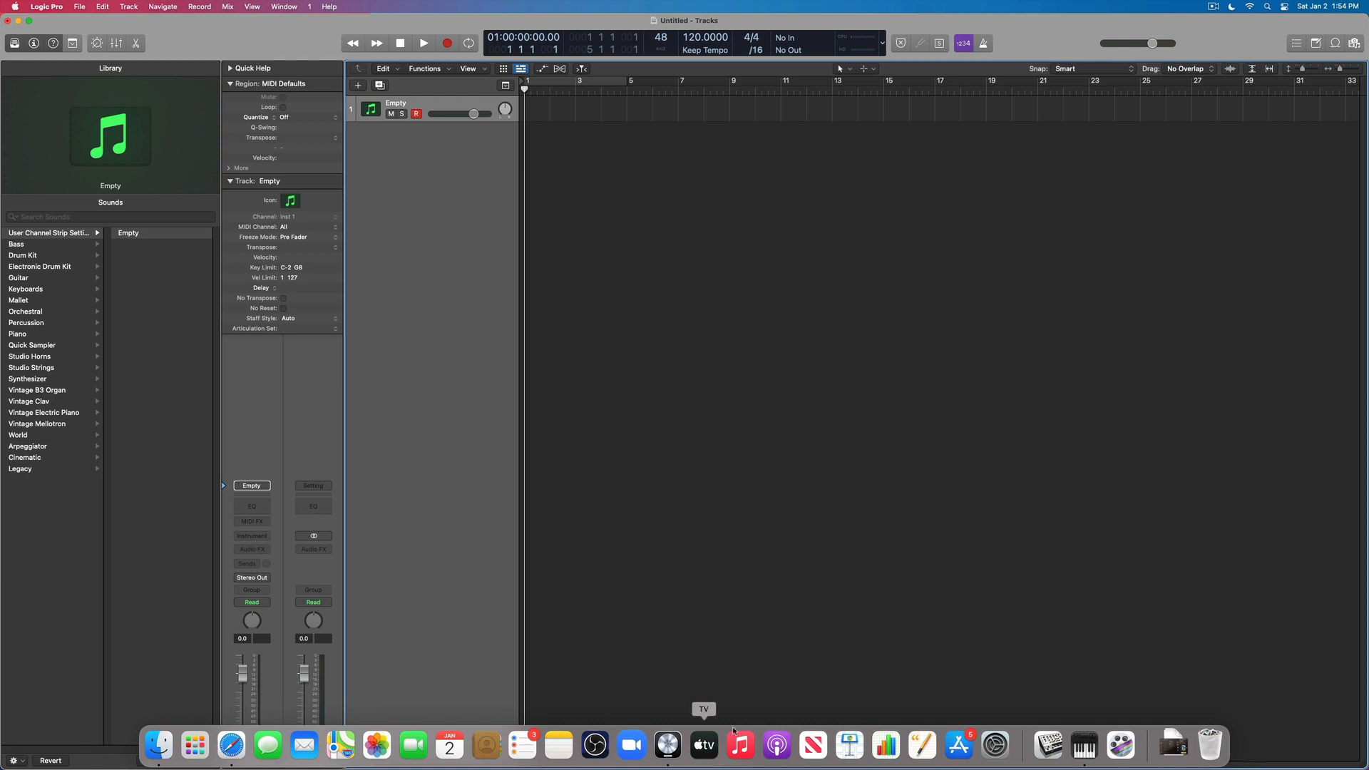
- Launch the App Store and search for "synthe" apps
left_click(958, 744)
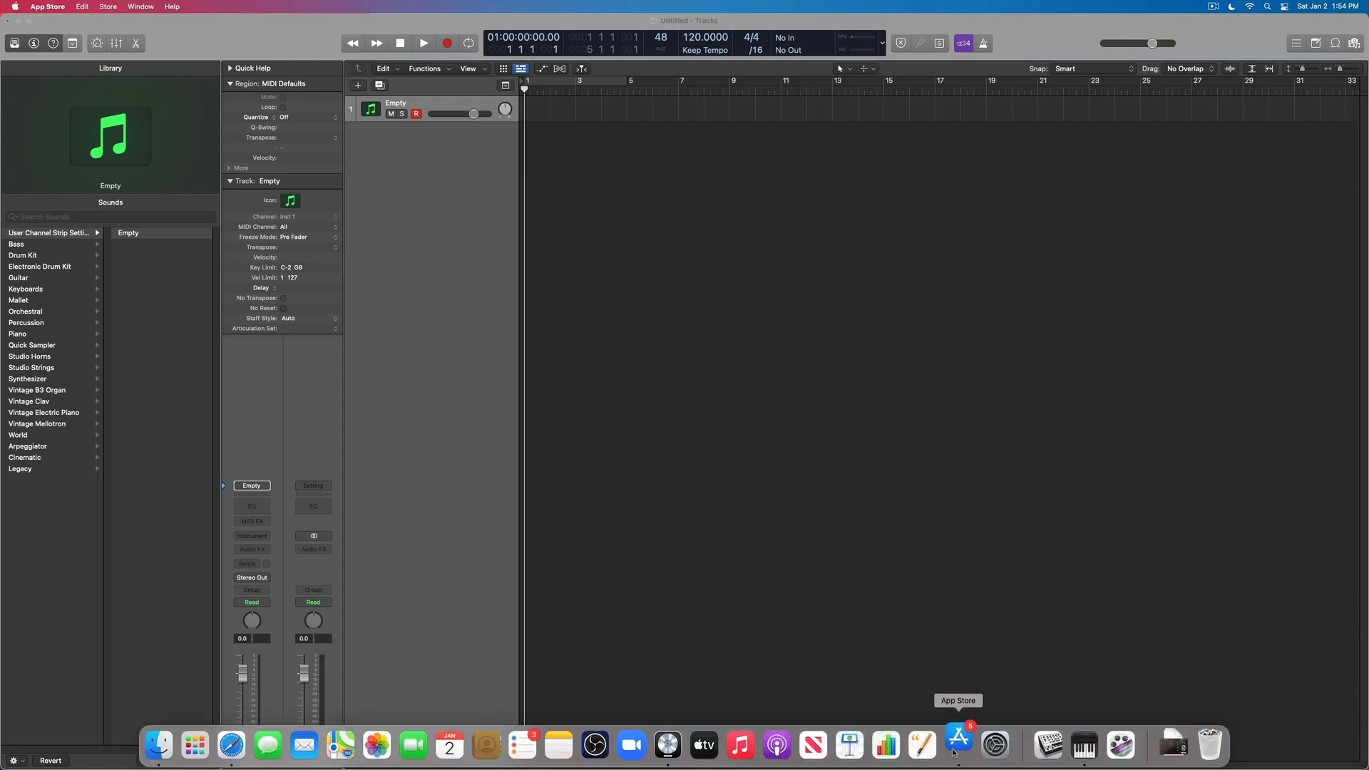
left_click(958, 744)
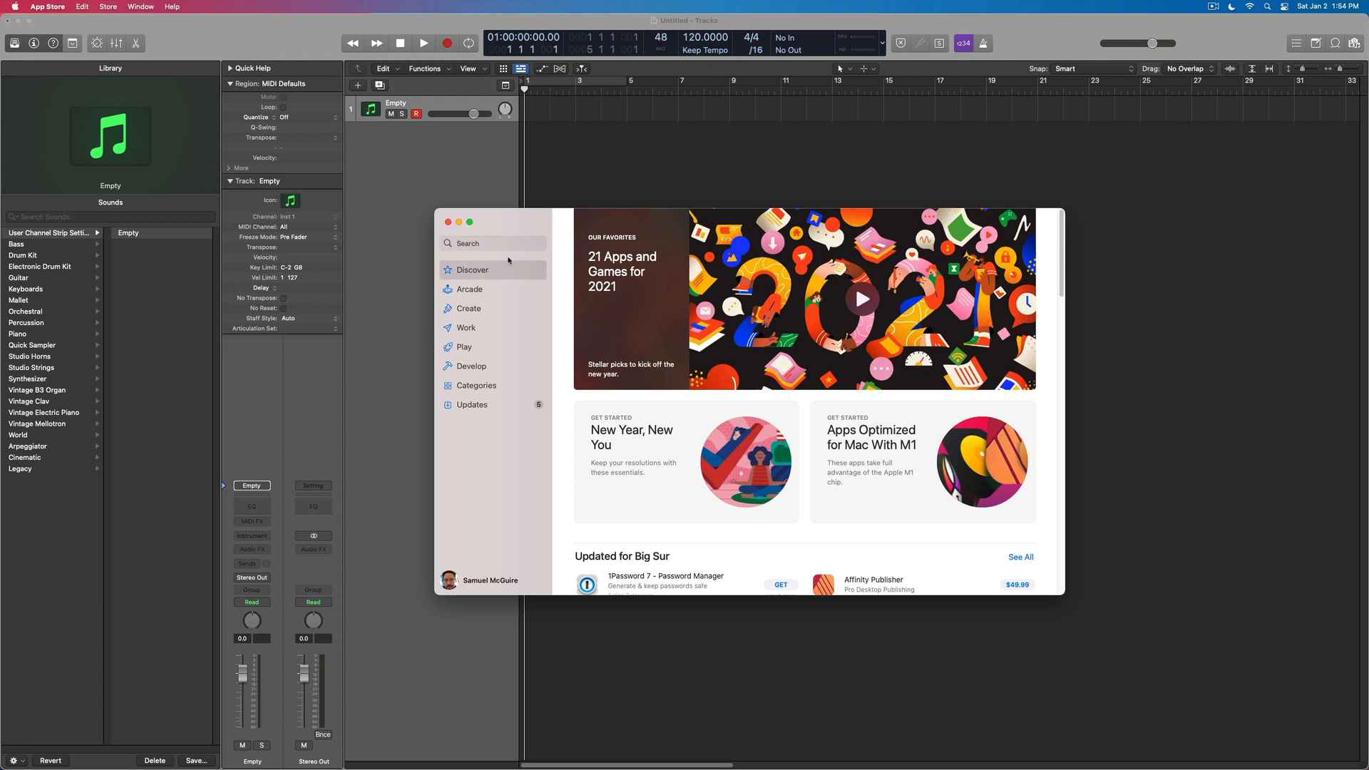
left_click(492, 242)
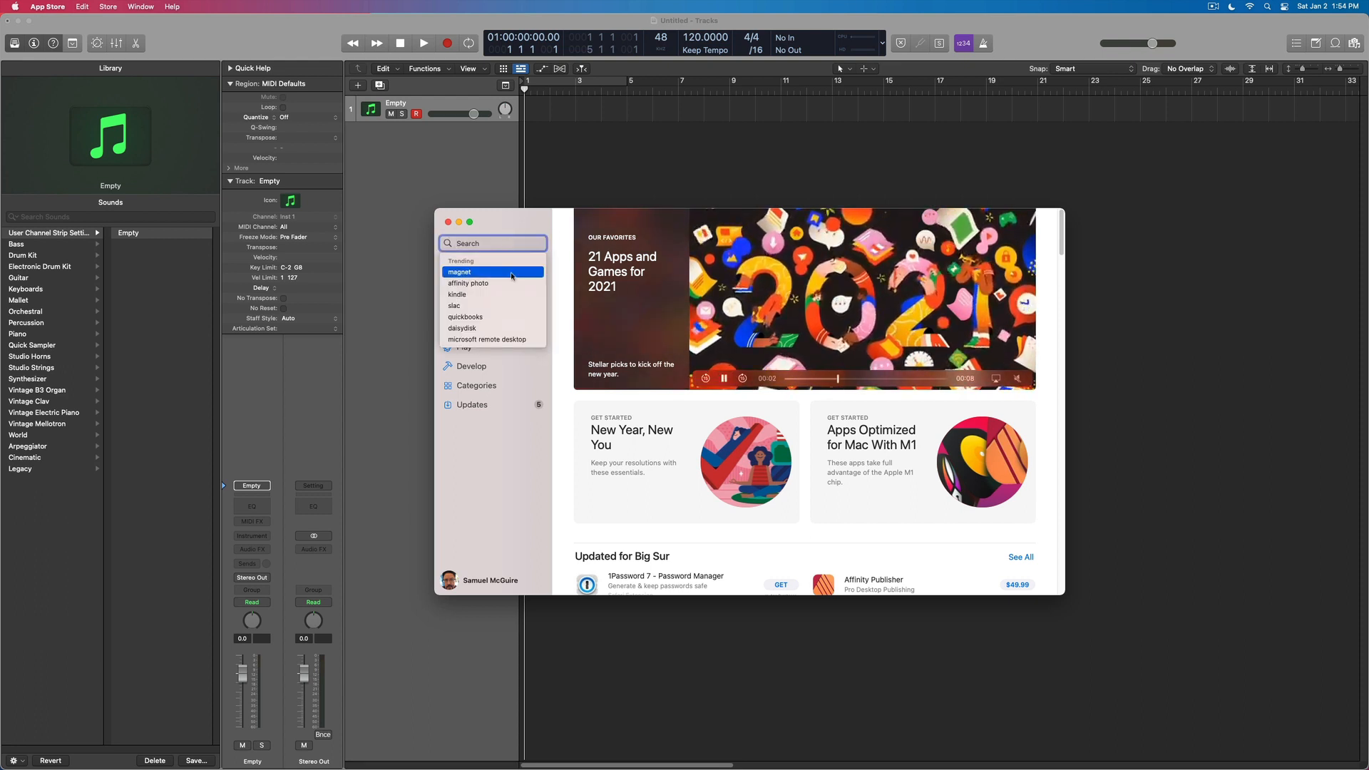
type("s")
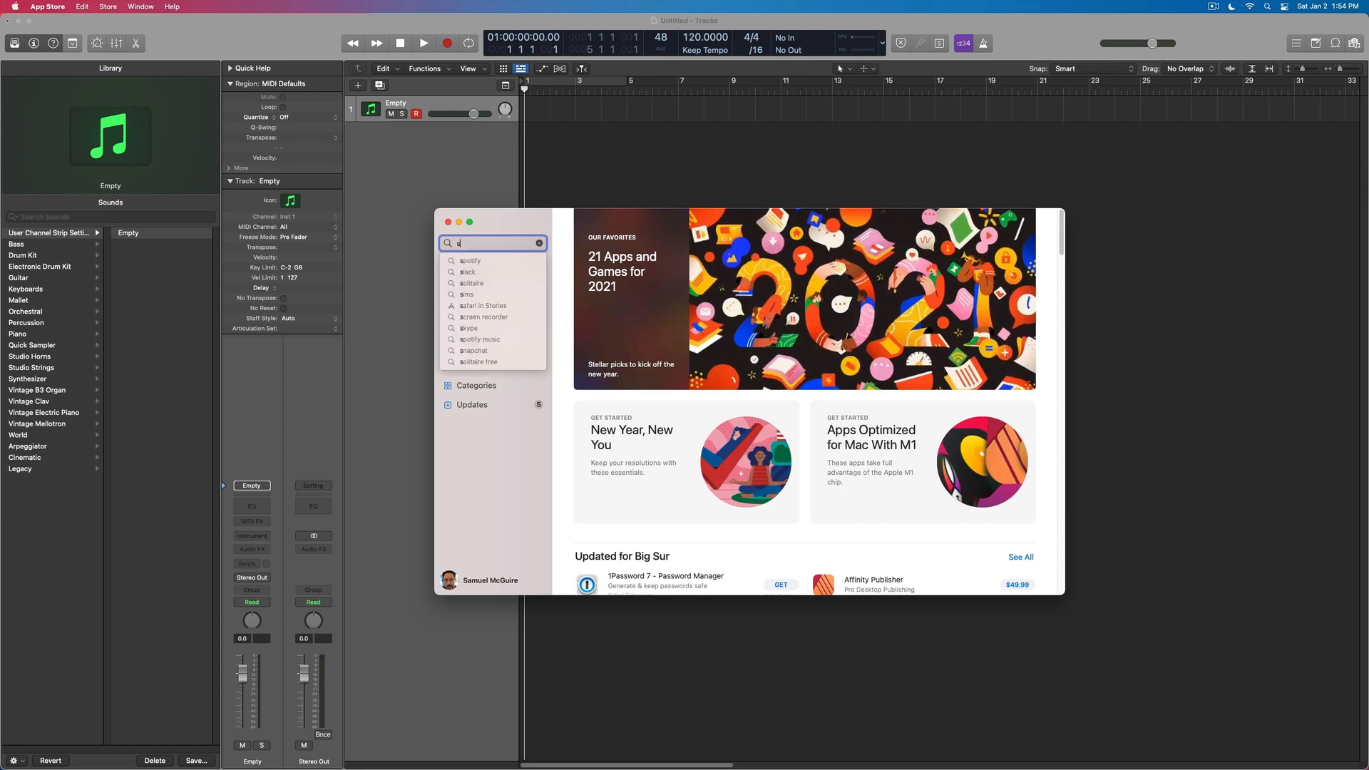
type("ynthesizer")
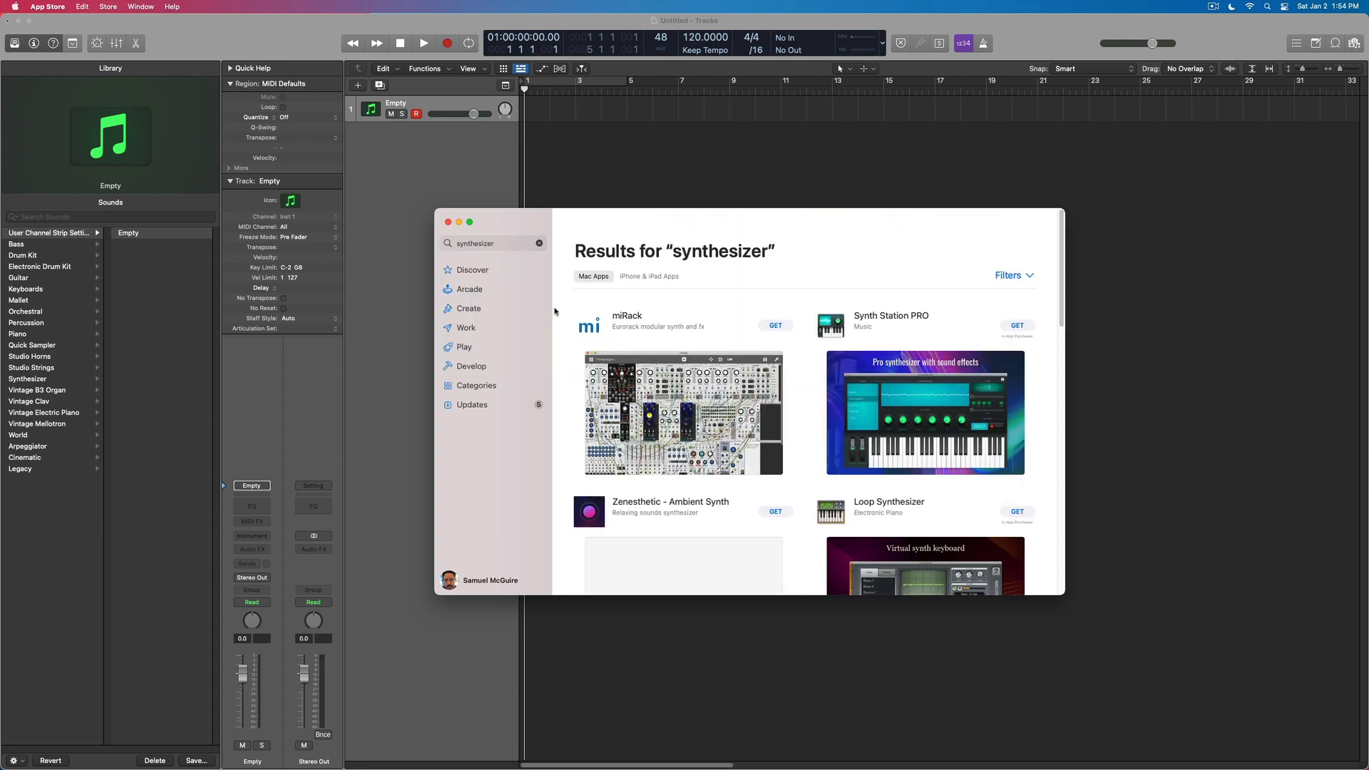
- Limit results to iPhone & iPad apps and browse through the synth listings
left_click(647, 276)
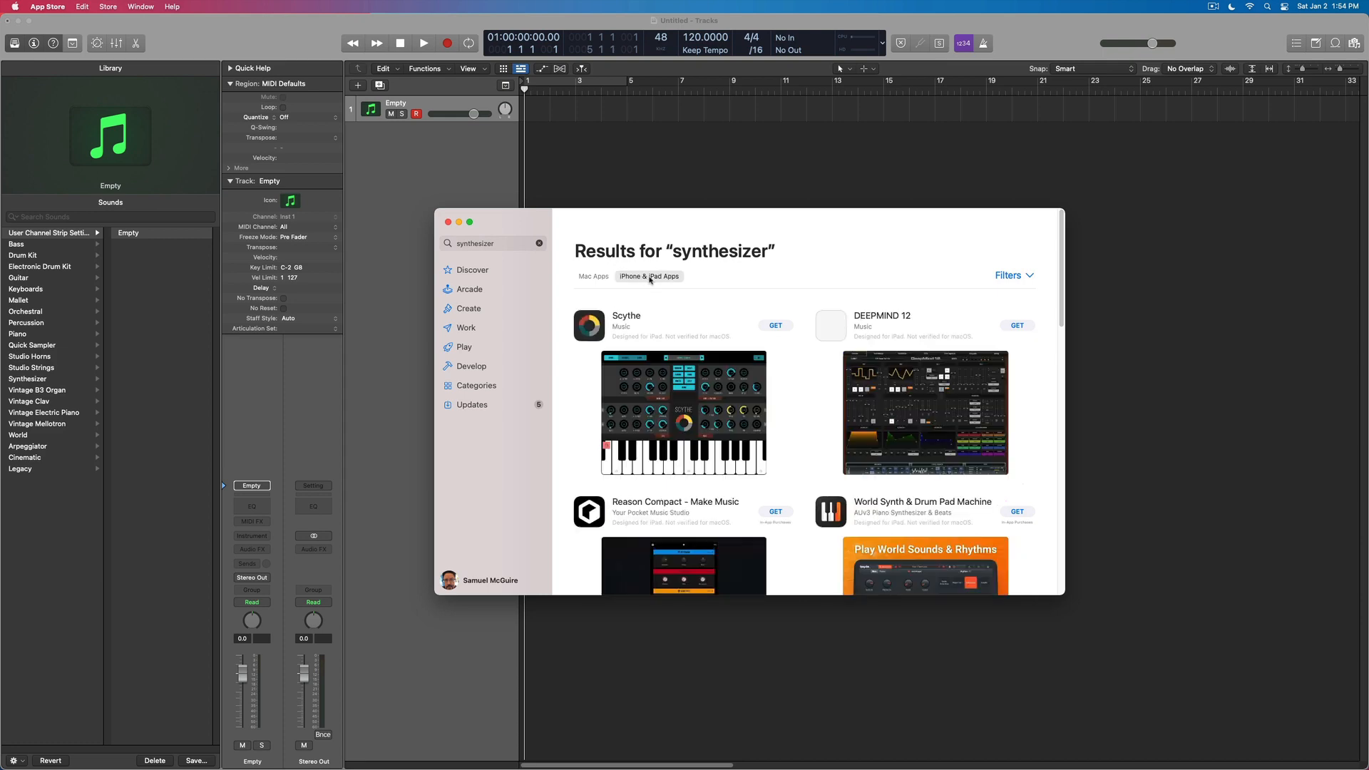
mouse_move(790, 382)
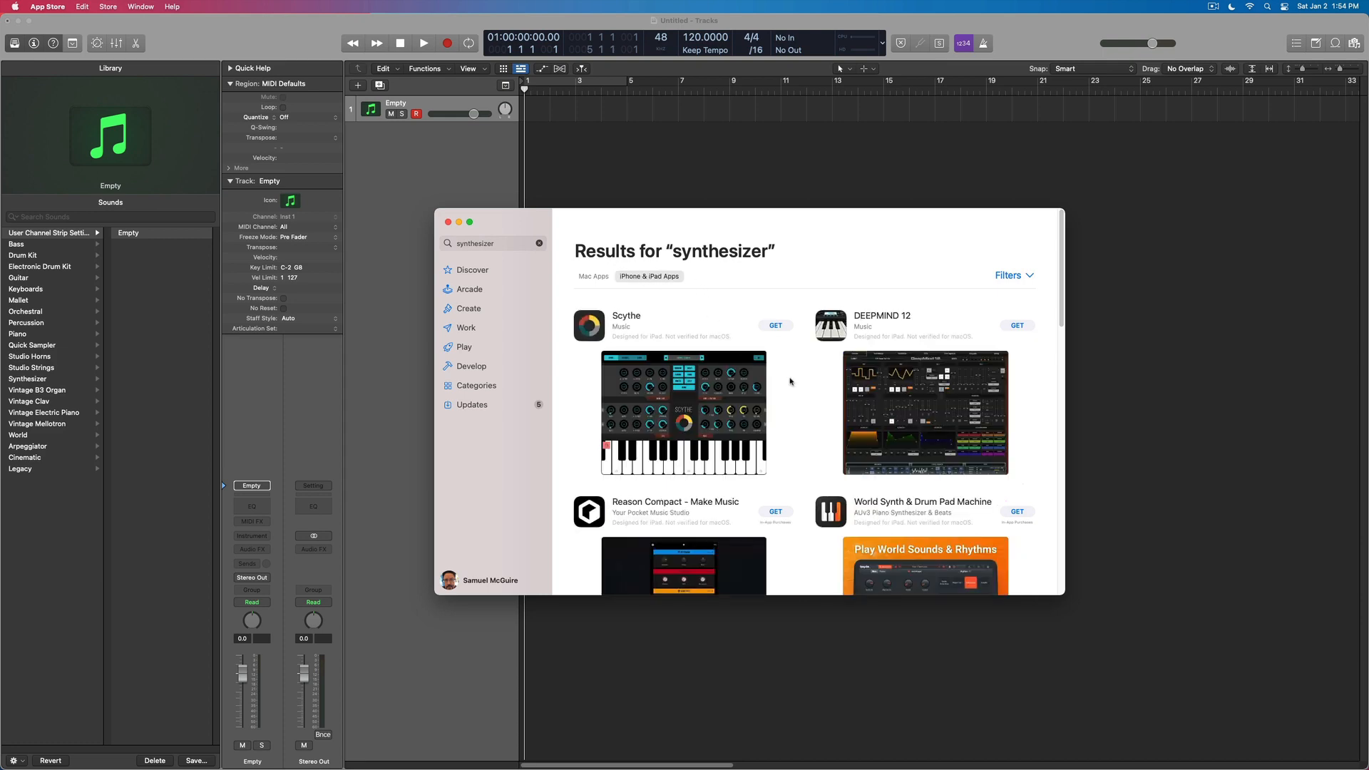
scroll("down", 3)
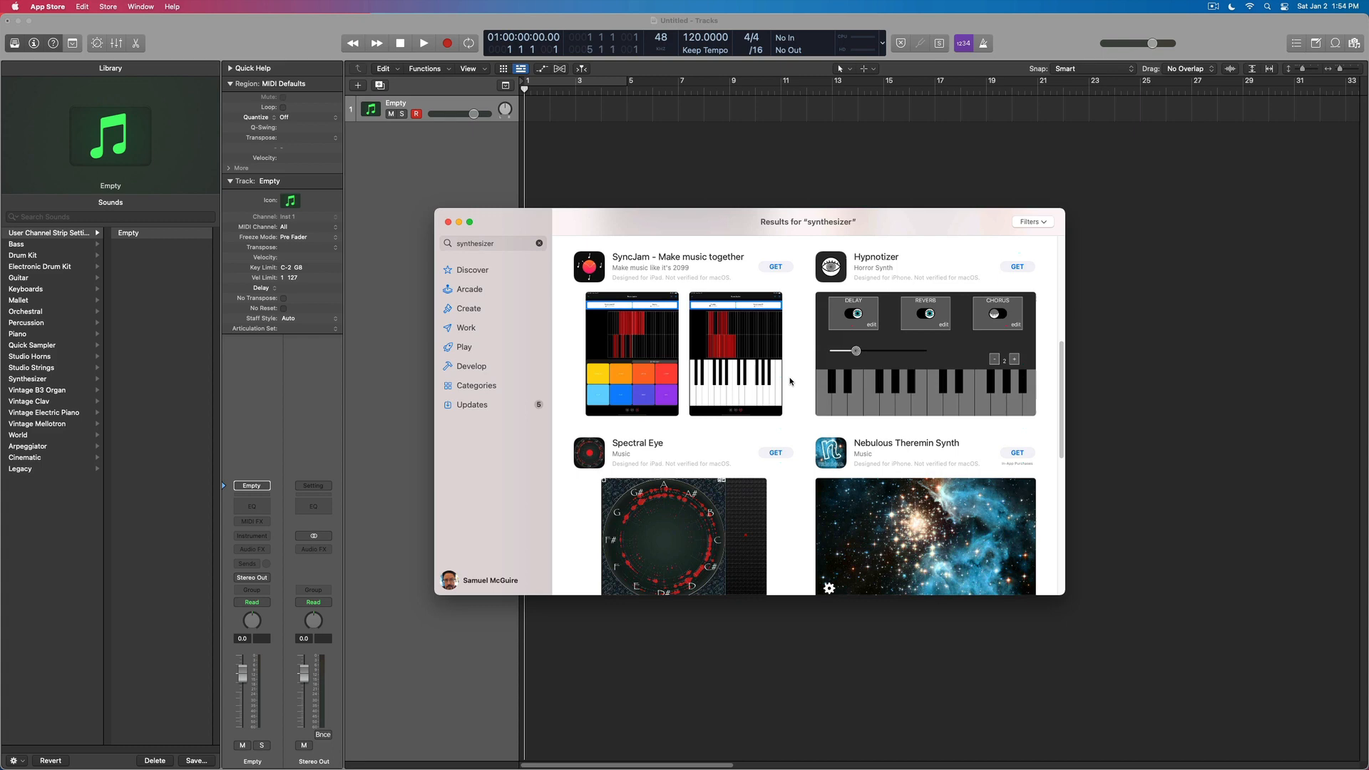
scroll("down", 3)
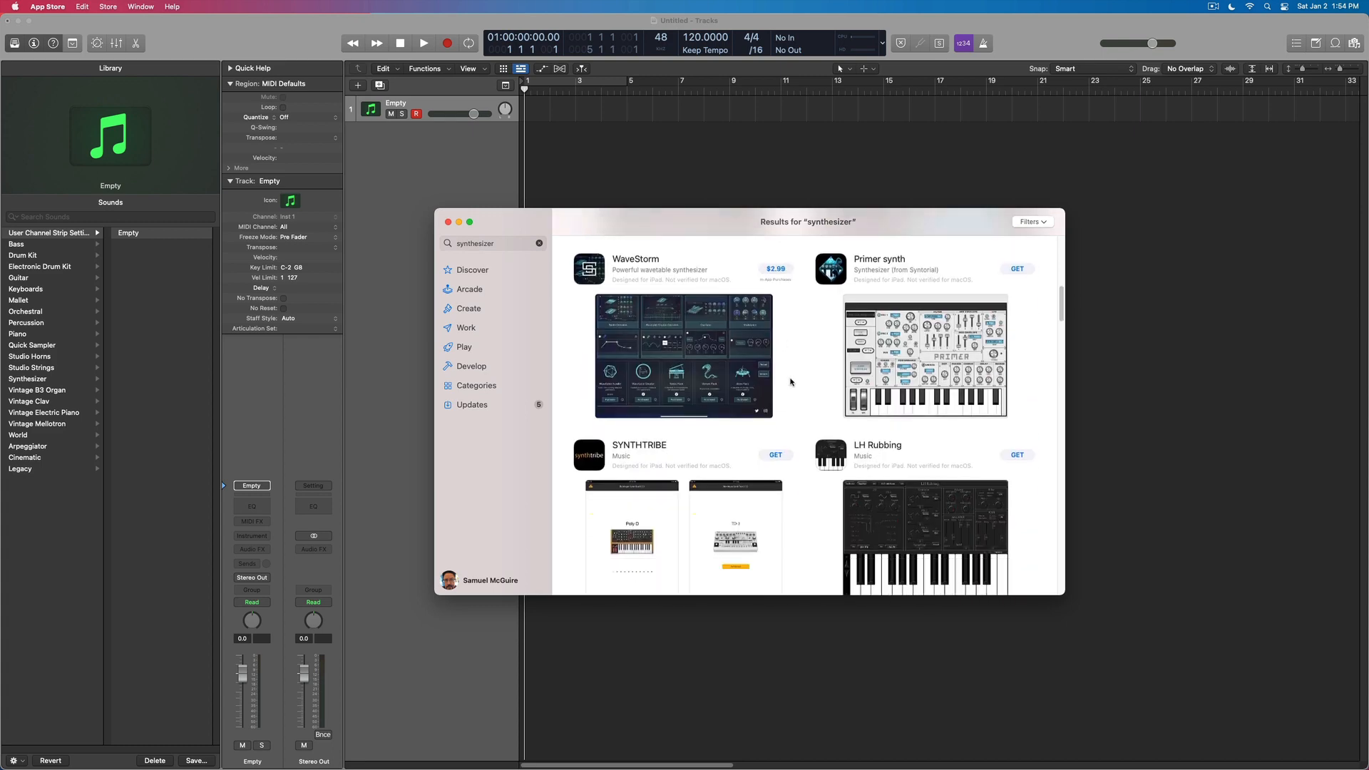
scroll("down", 3)
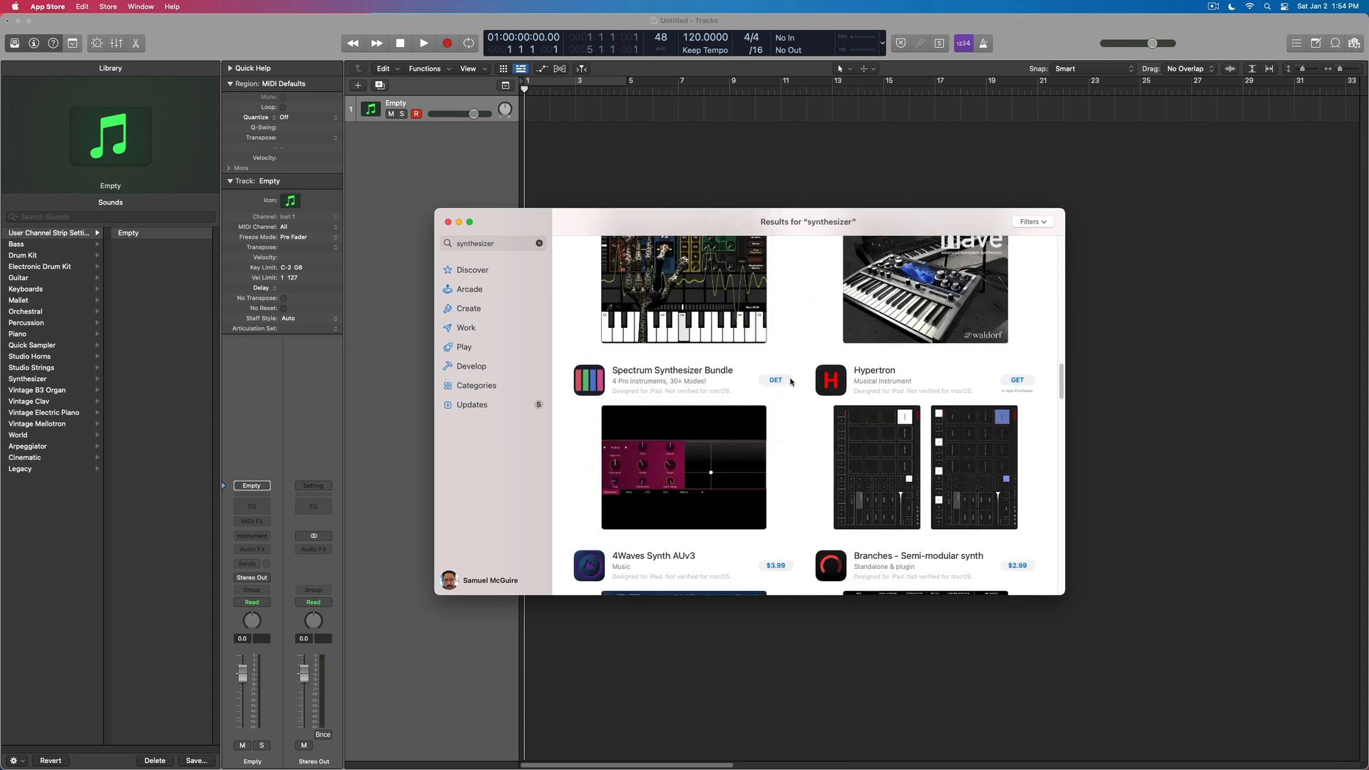
scroll("down", 3)
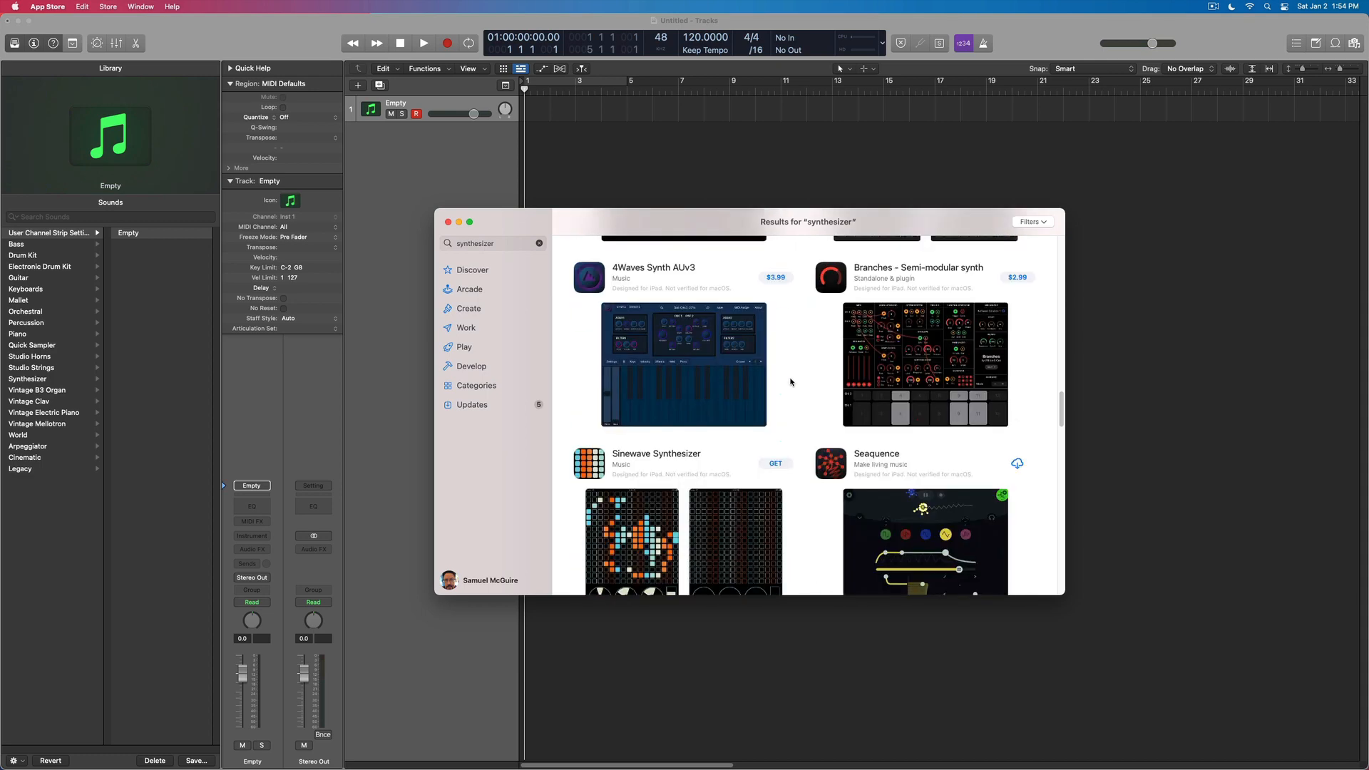
scroll("down", 3)
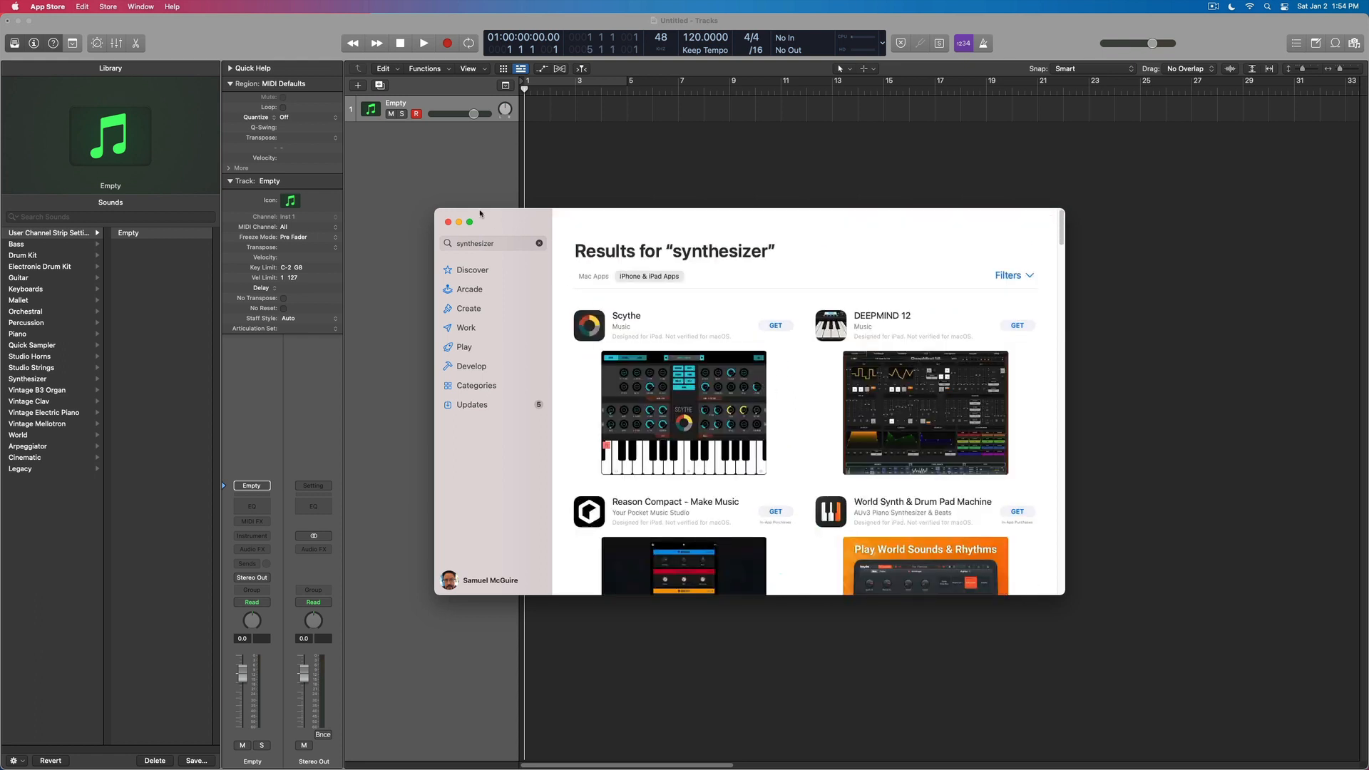
- Close the App Store and place the Arturia iSEM synth window to the right beside Logic Pro
left_click(449, 221)
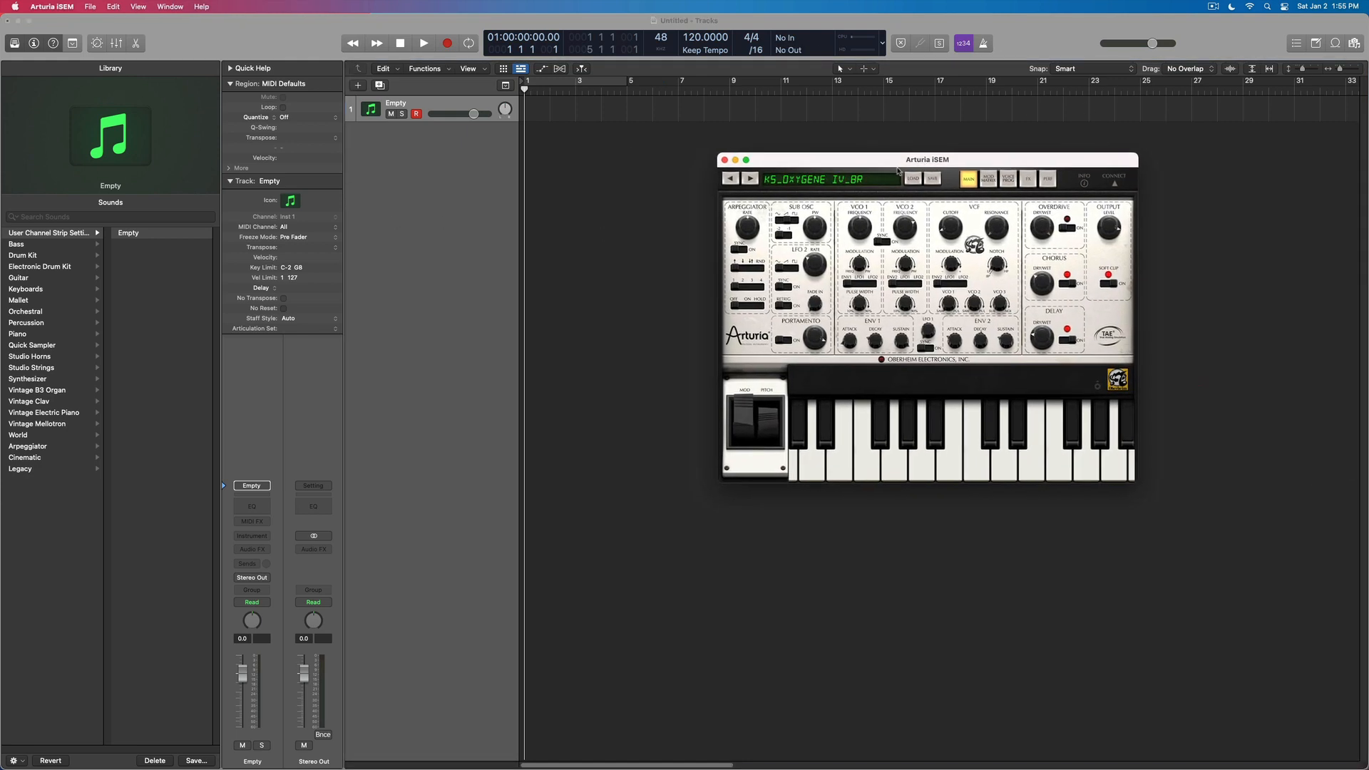
left_click_drag(925, 158, 933, 170)
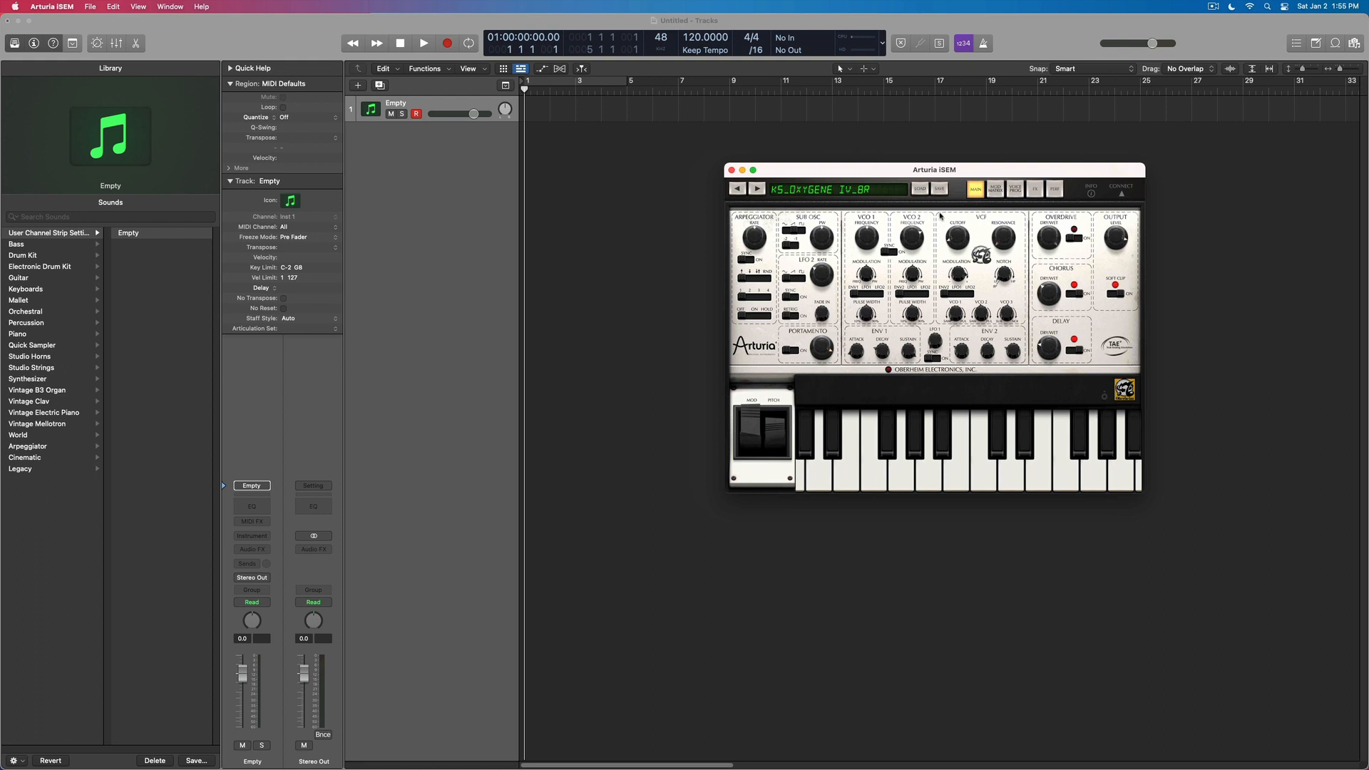
left_click(895, 480)
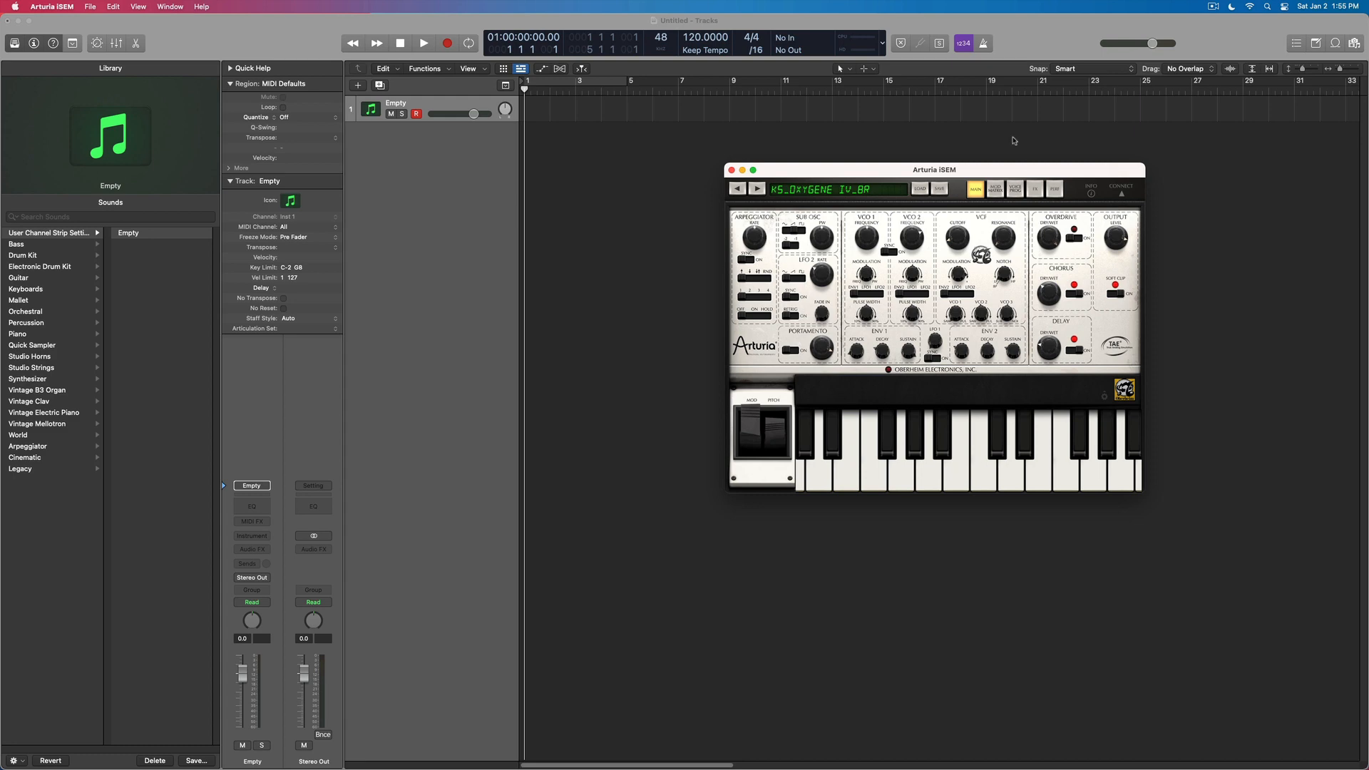
left_click_drag(932, 170, 1013, 178)
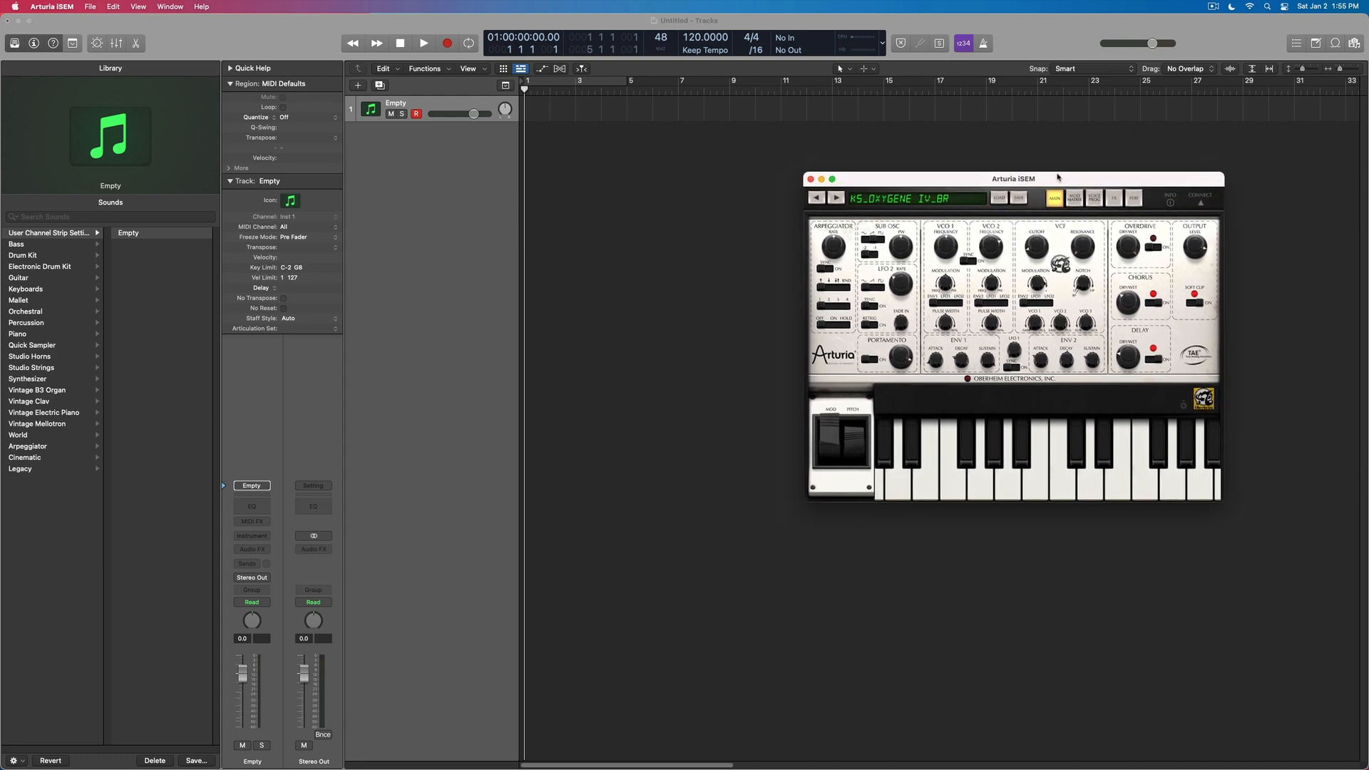
left_click_drag(1012, 180, 1347, 255)
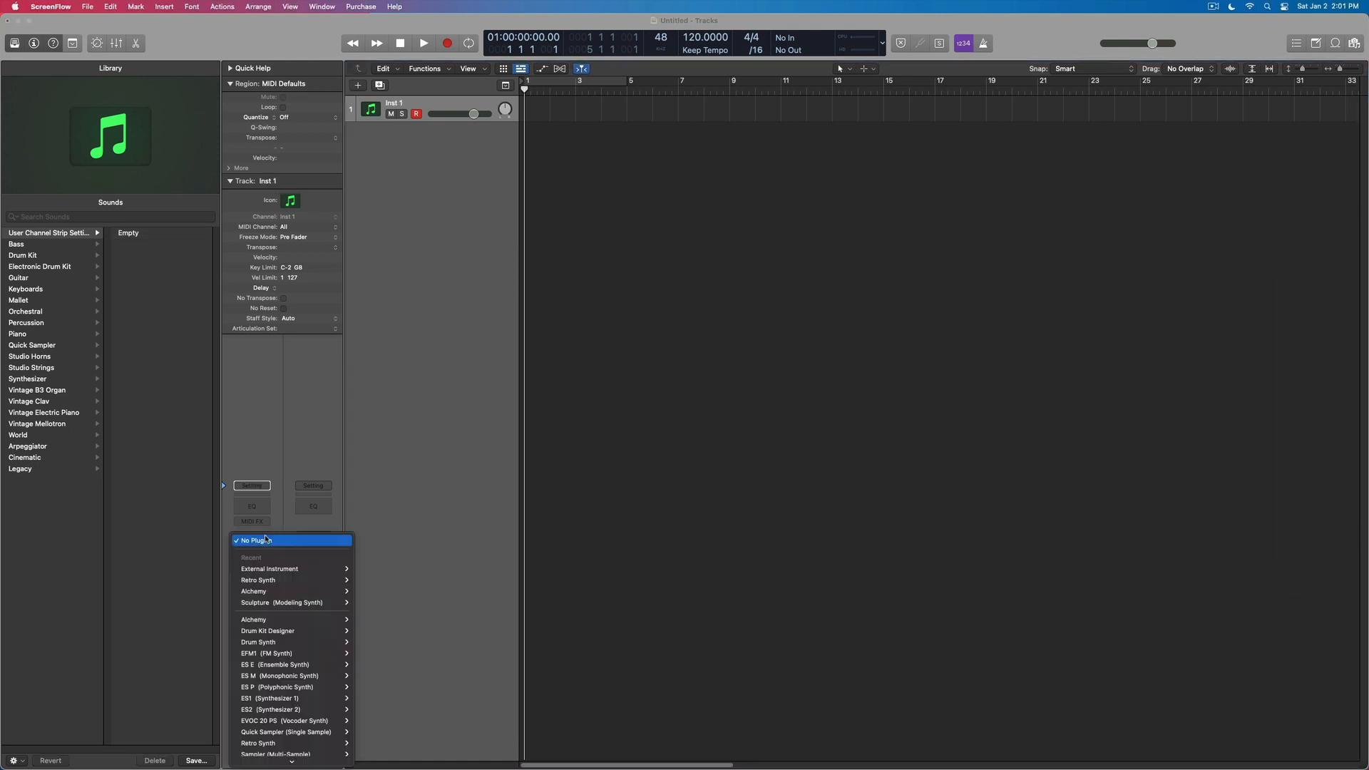
mouse_move(270, 569)
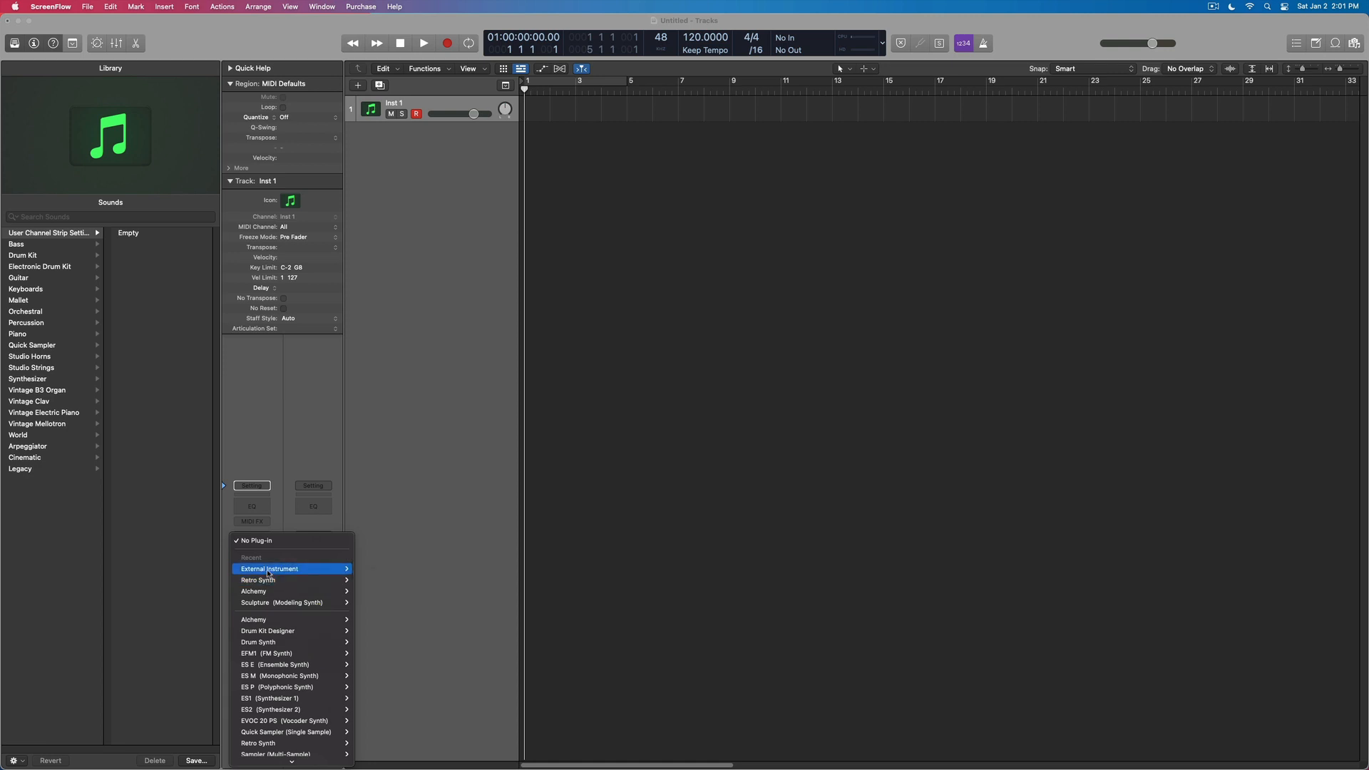
- Load External Instrument on Inst 1 with its MIDI destination set to Arturia iSEM
left_click(269, 569)
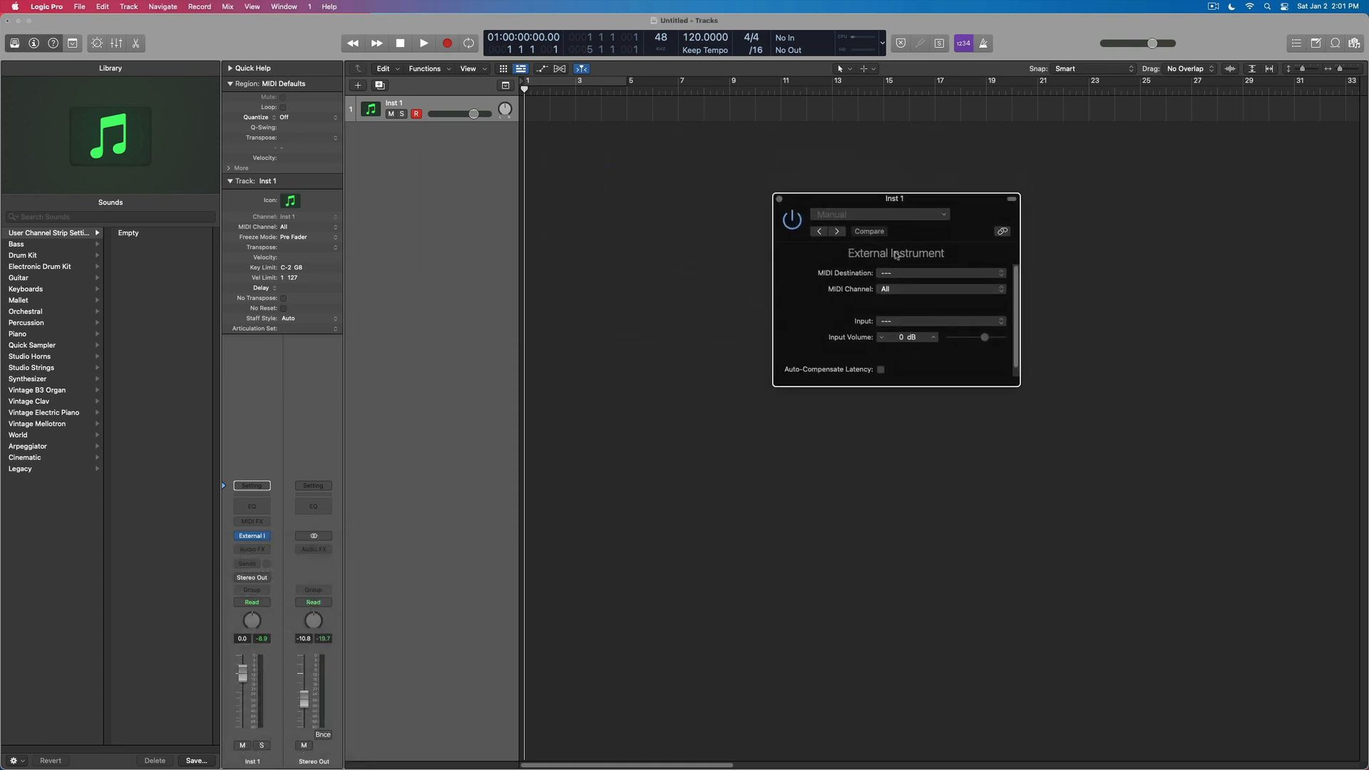
left_click(941, 272)
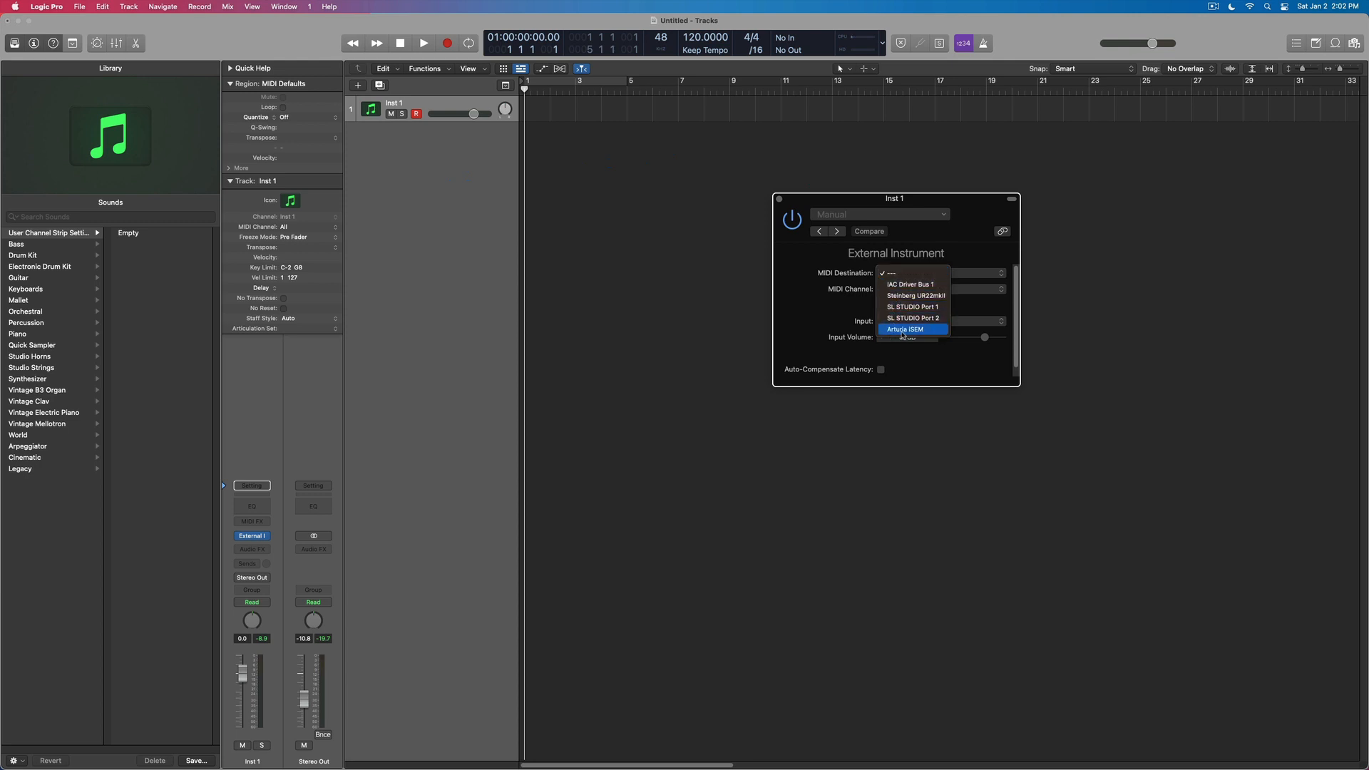
left_click(905, 330)
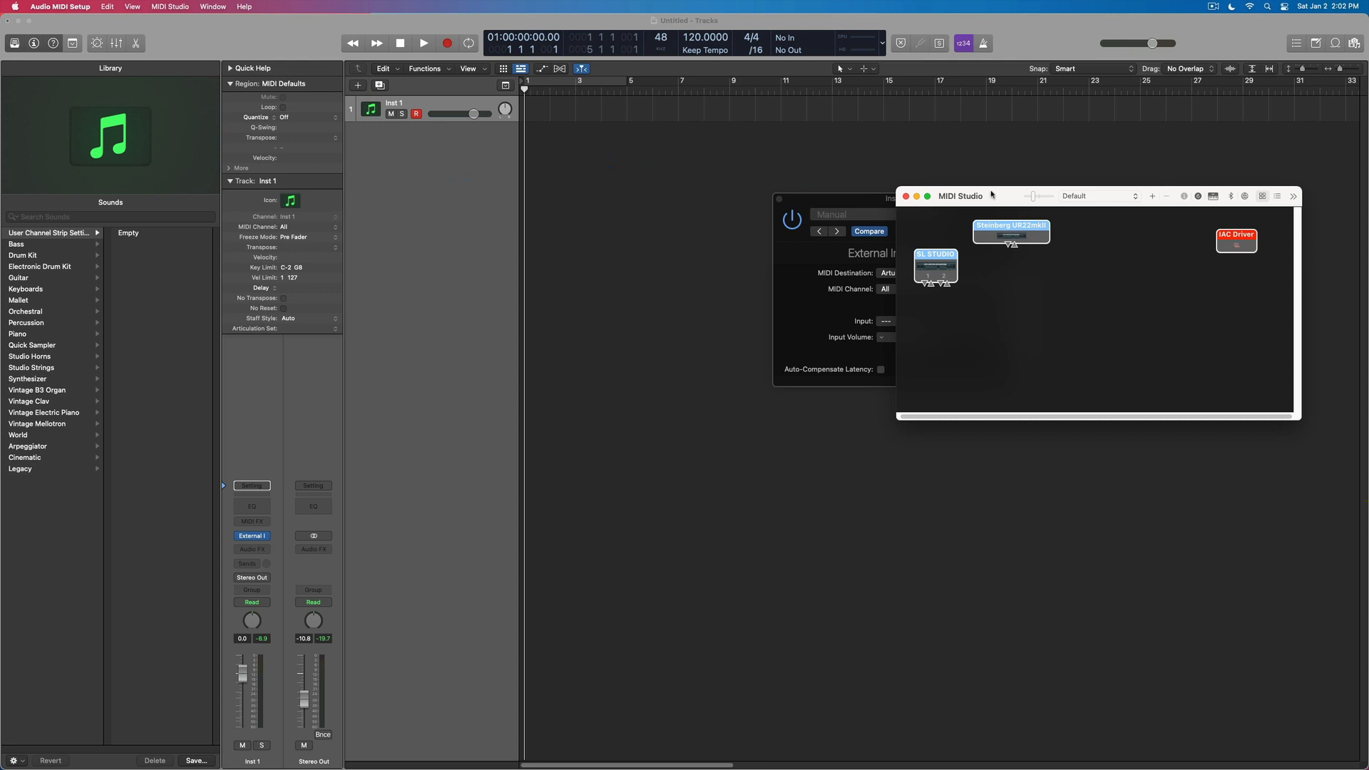
left_click(907, 195)
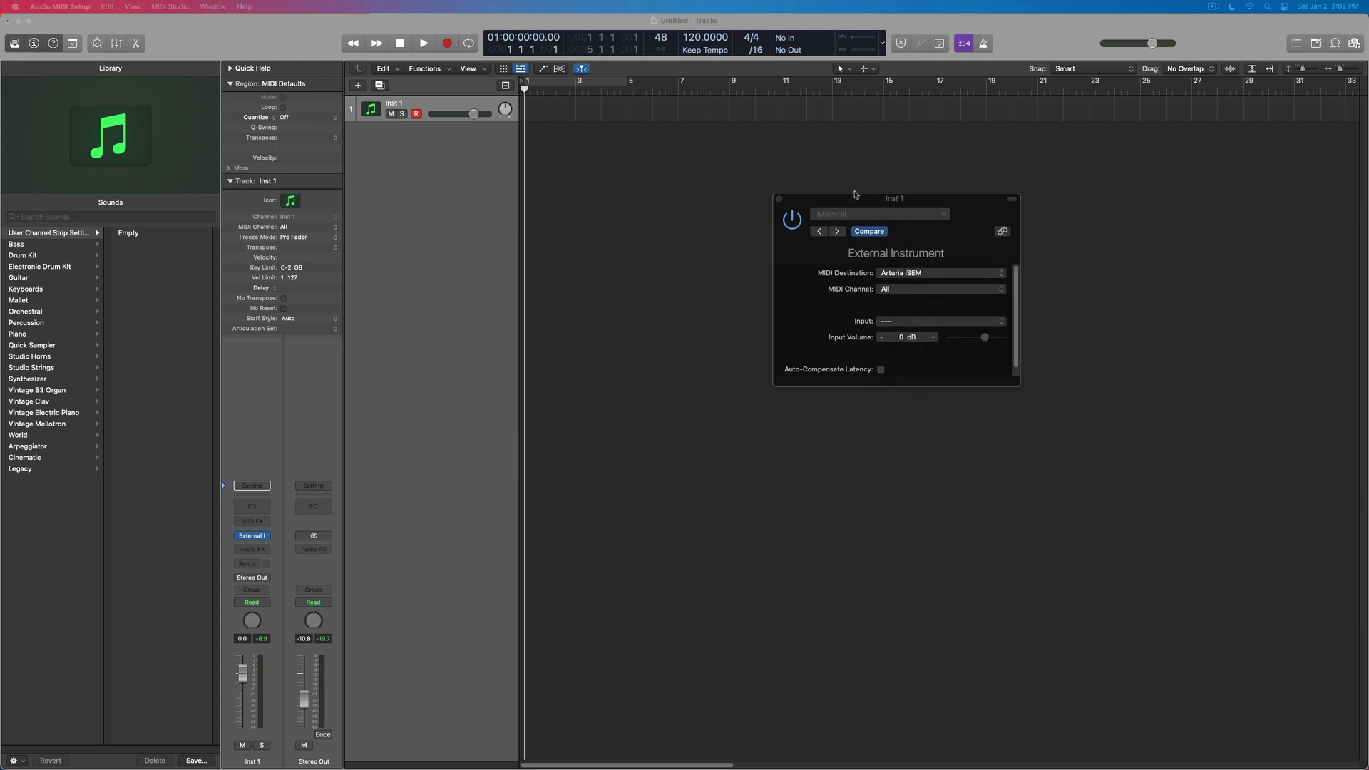
mouse_move(889, 202)
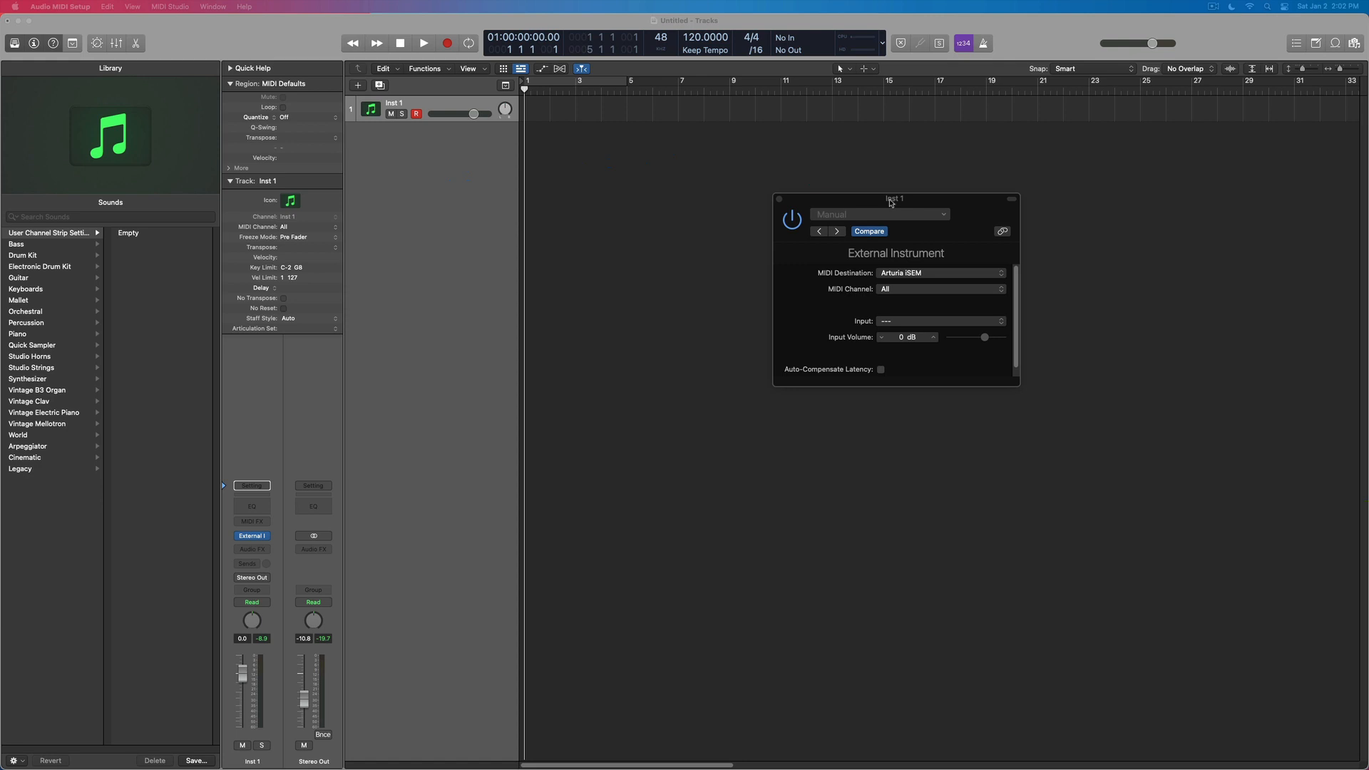
mouse_move(937, 296)
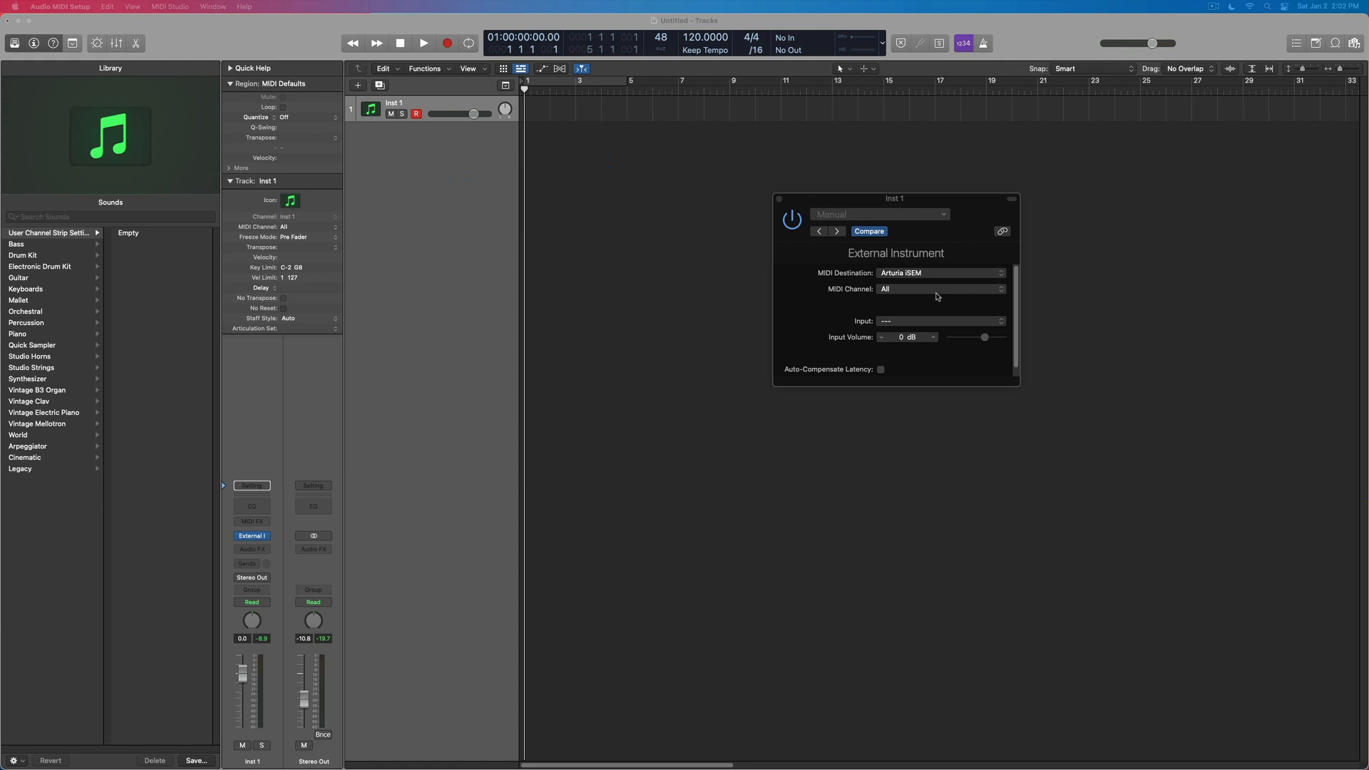
mouse_move(937, 298)
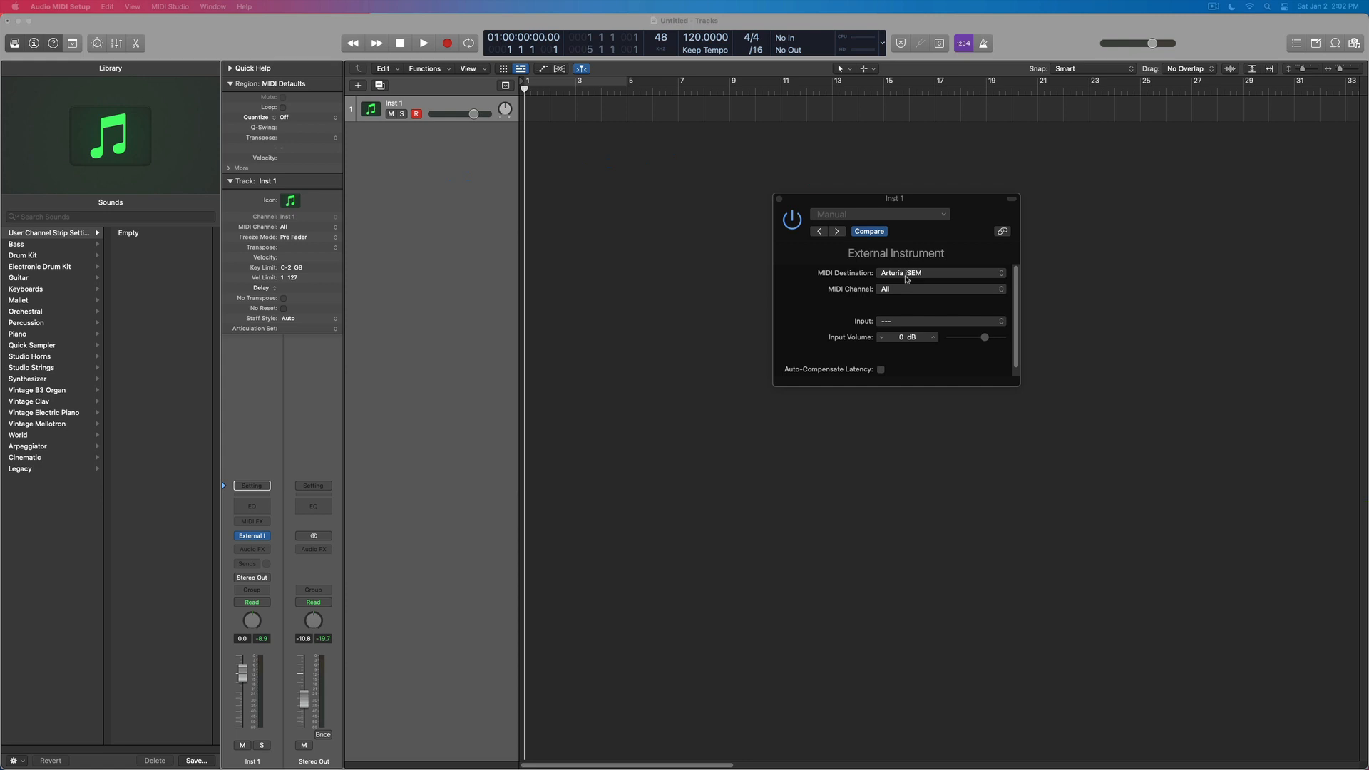
mouse_move(904, 328)
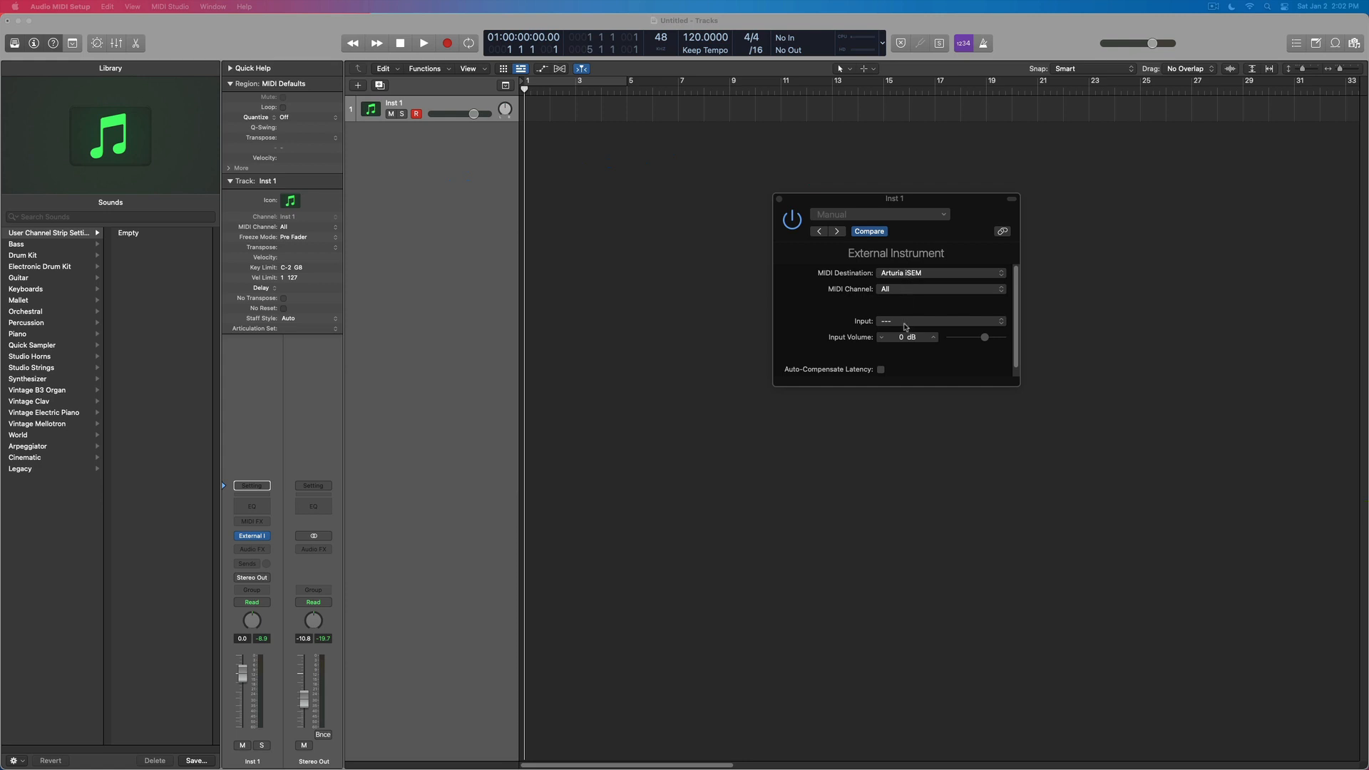
- Take the External Instrument's audio input from channels 1-2
left_click(938, 321)
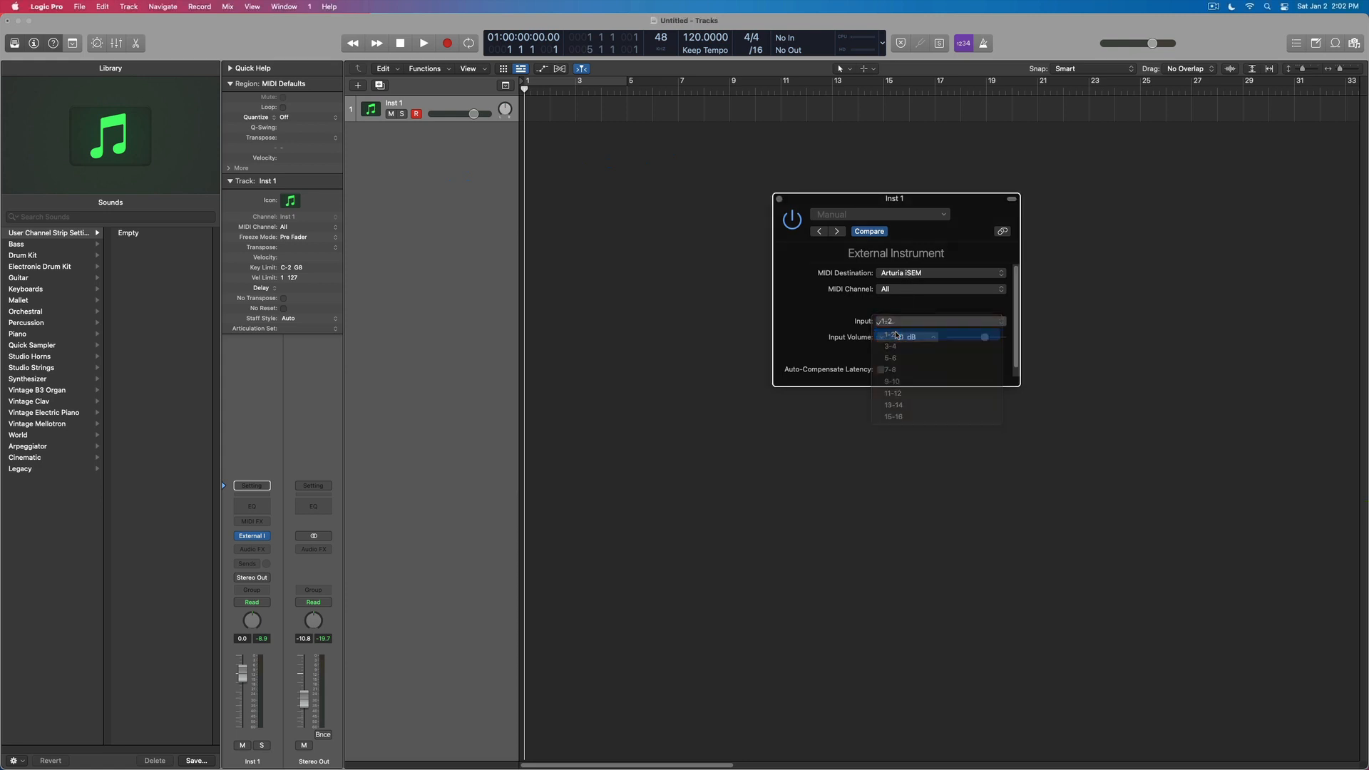
left_click(889, 335)
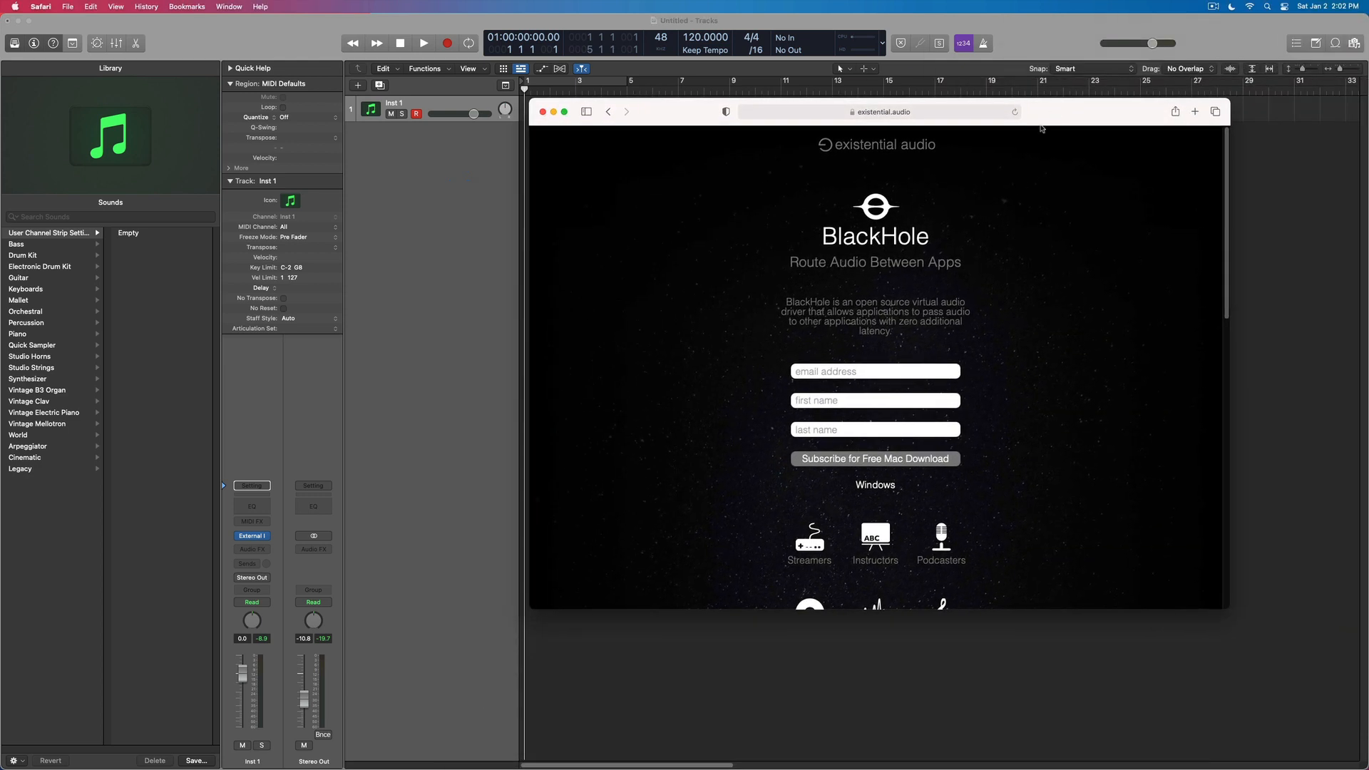
mouse_move(1018, 335)
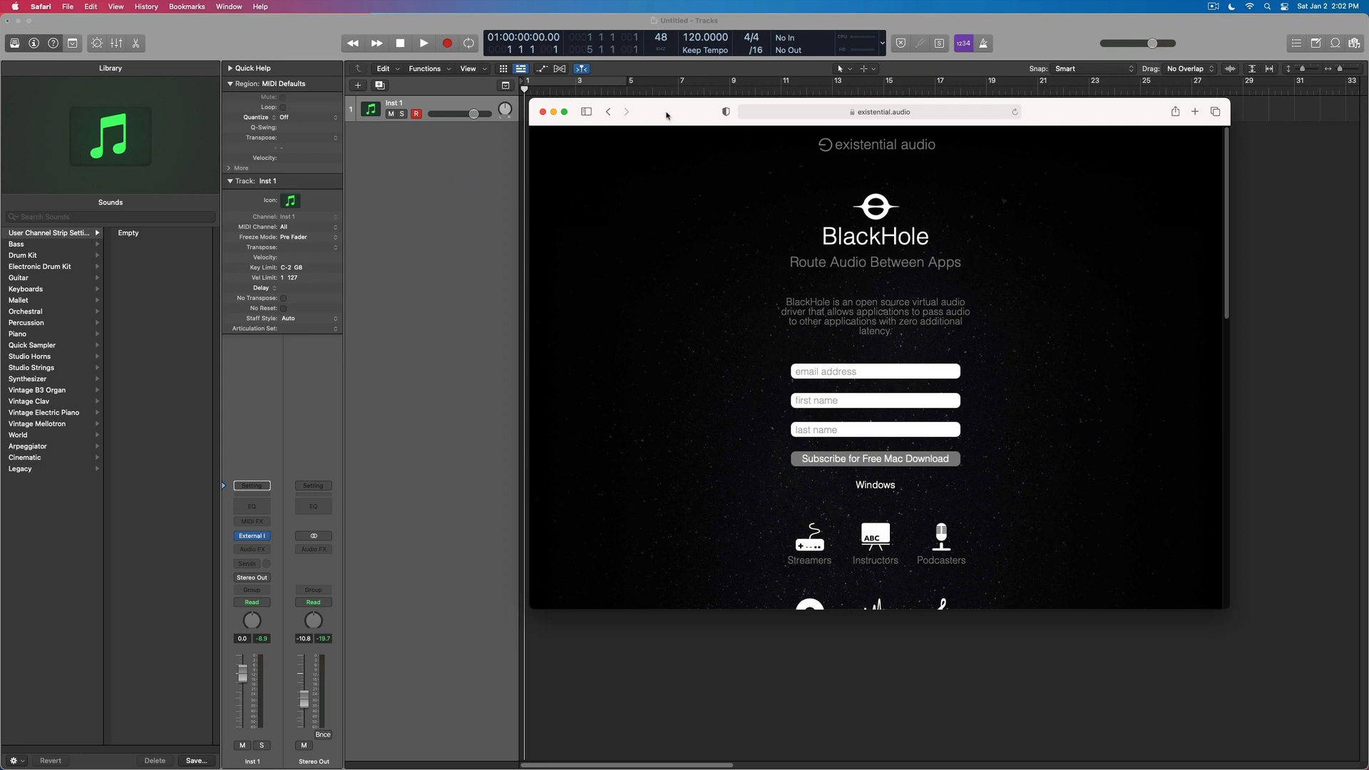
- Hide Safari's BlackHole page to return to the External Instrument settings
left_click_drag(666, 111, 702, 172)
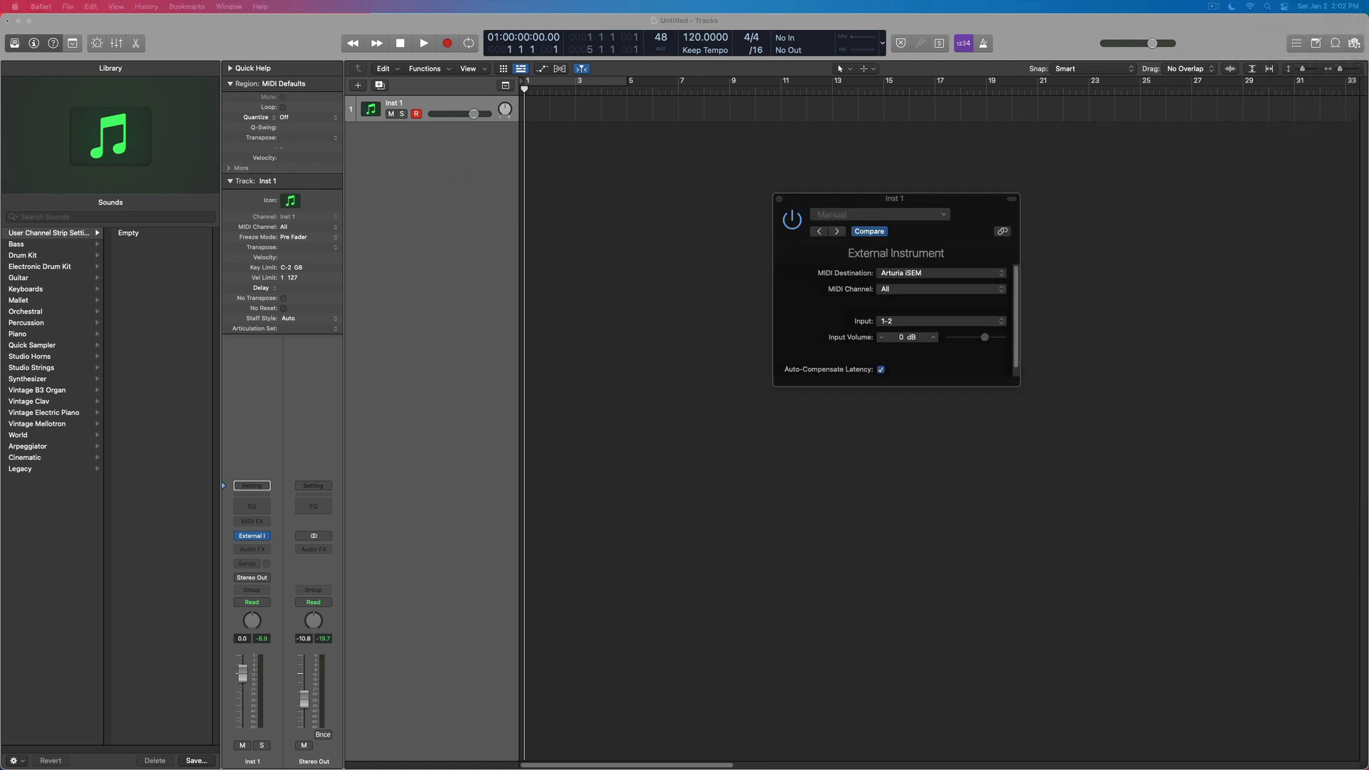
mouse_move(223, 50)
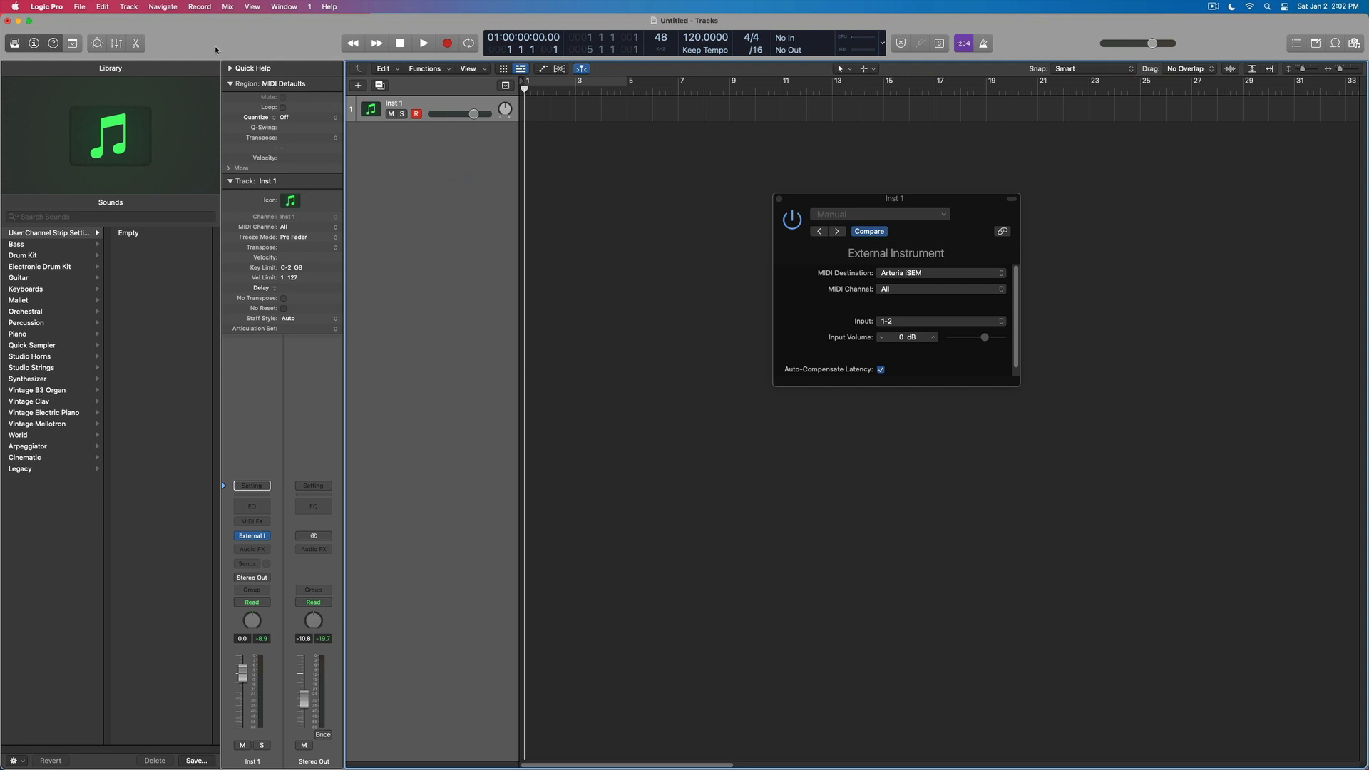
left_click(46, 7)
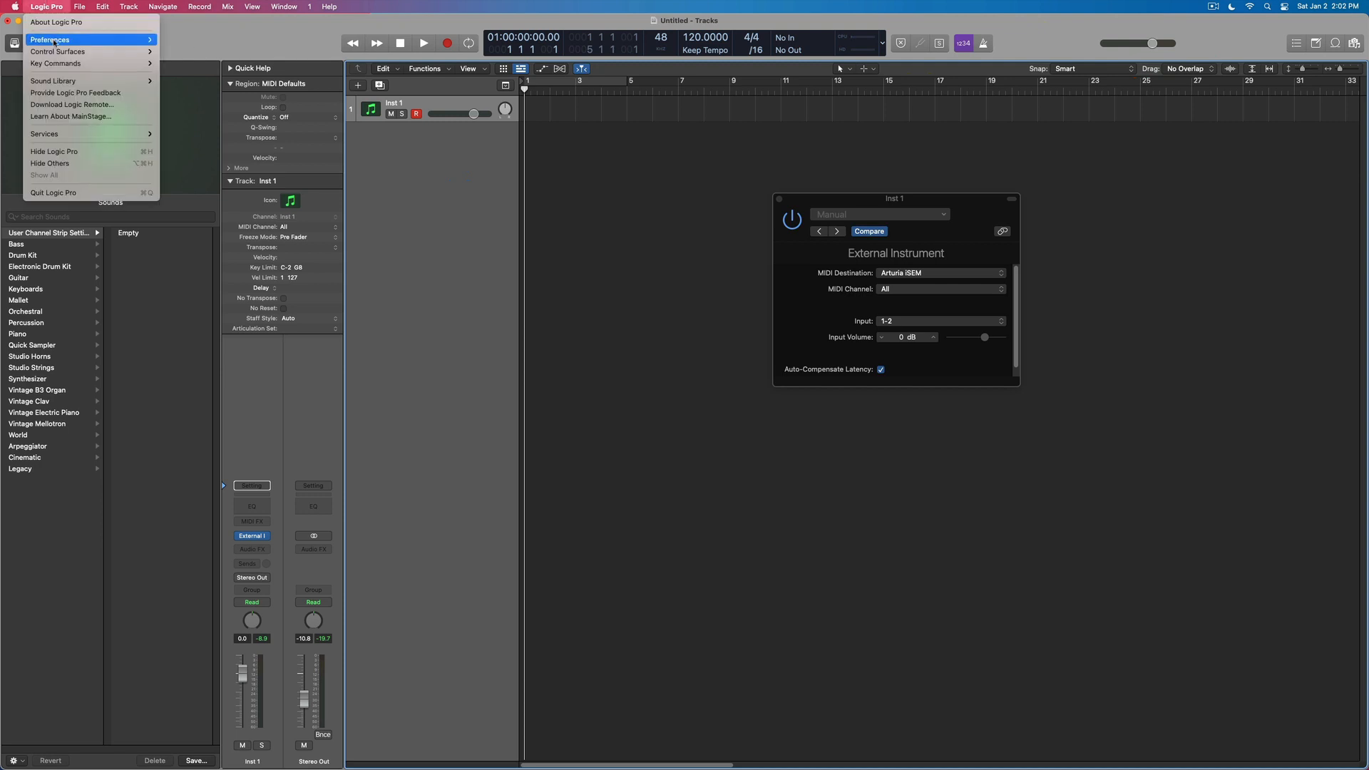
left_click(50, 40)
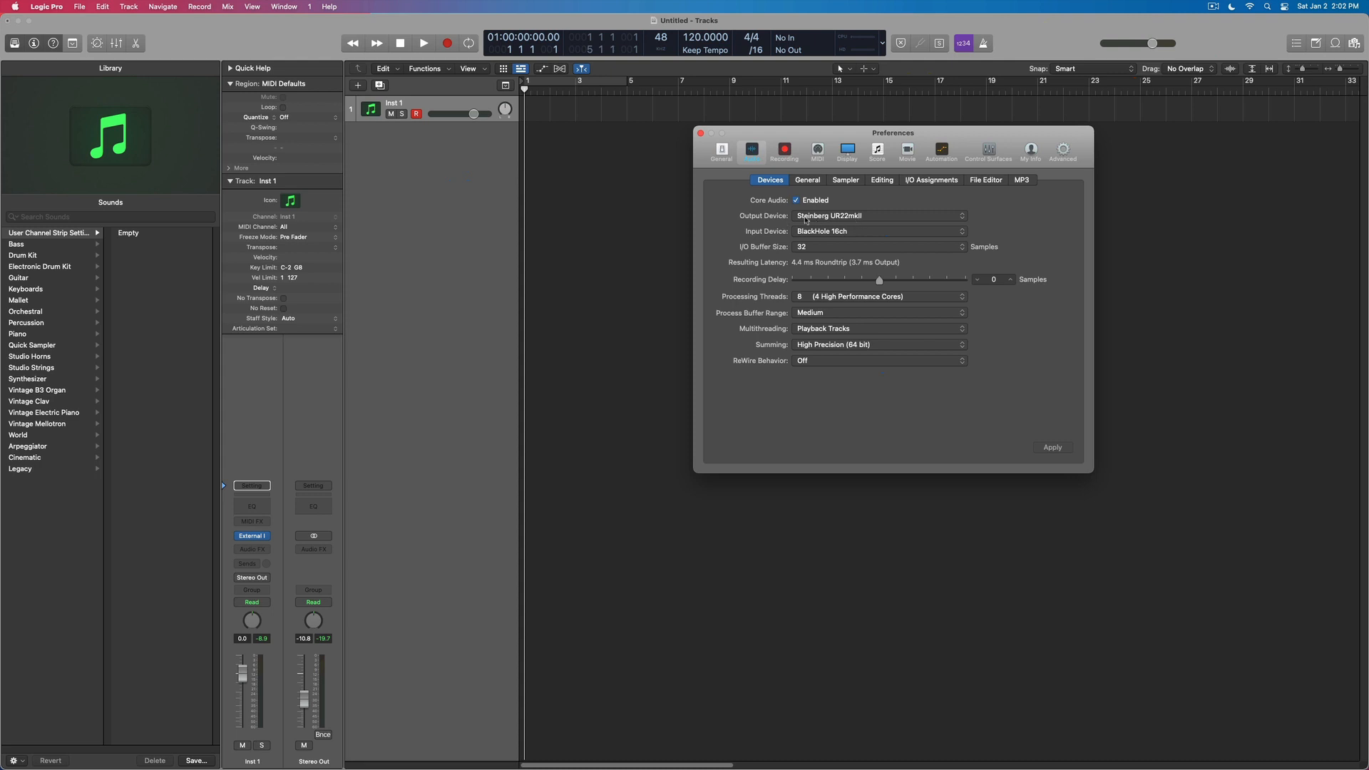
mouse_move(686, 138)
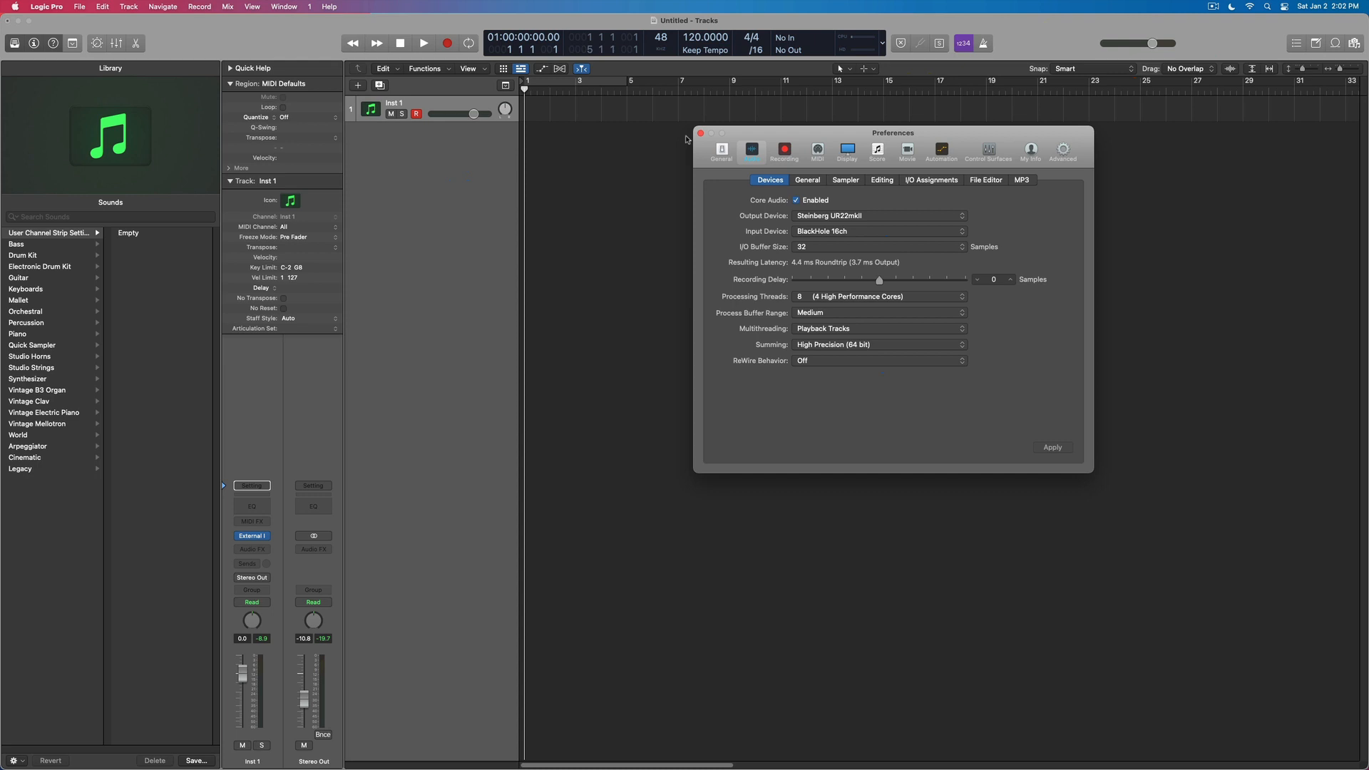
left_click(700, 132)
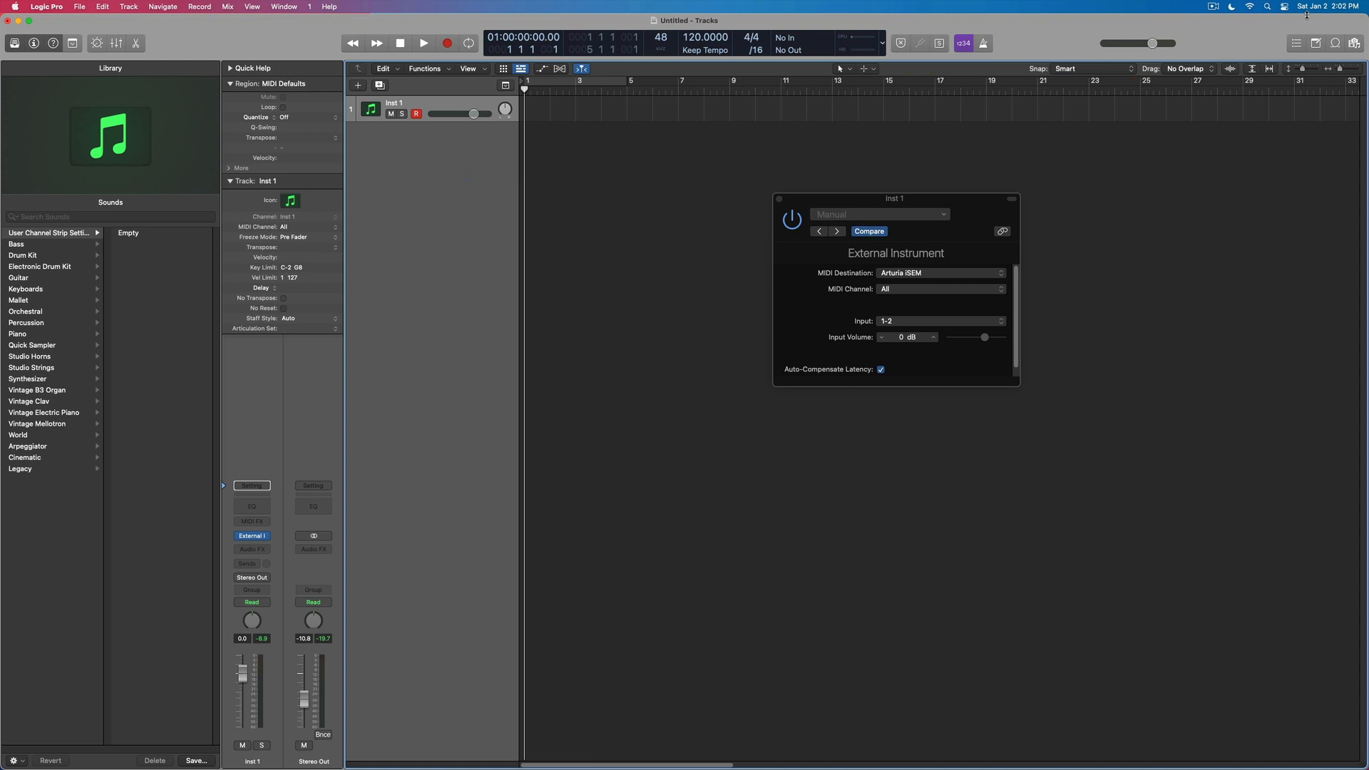
left_click(1285, 5)
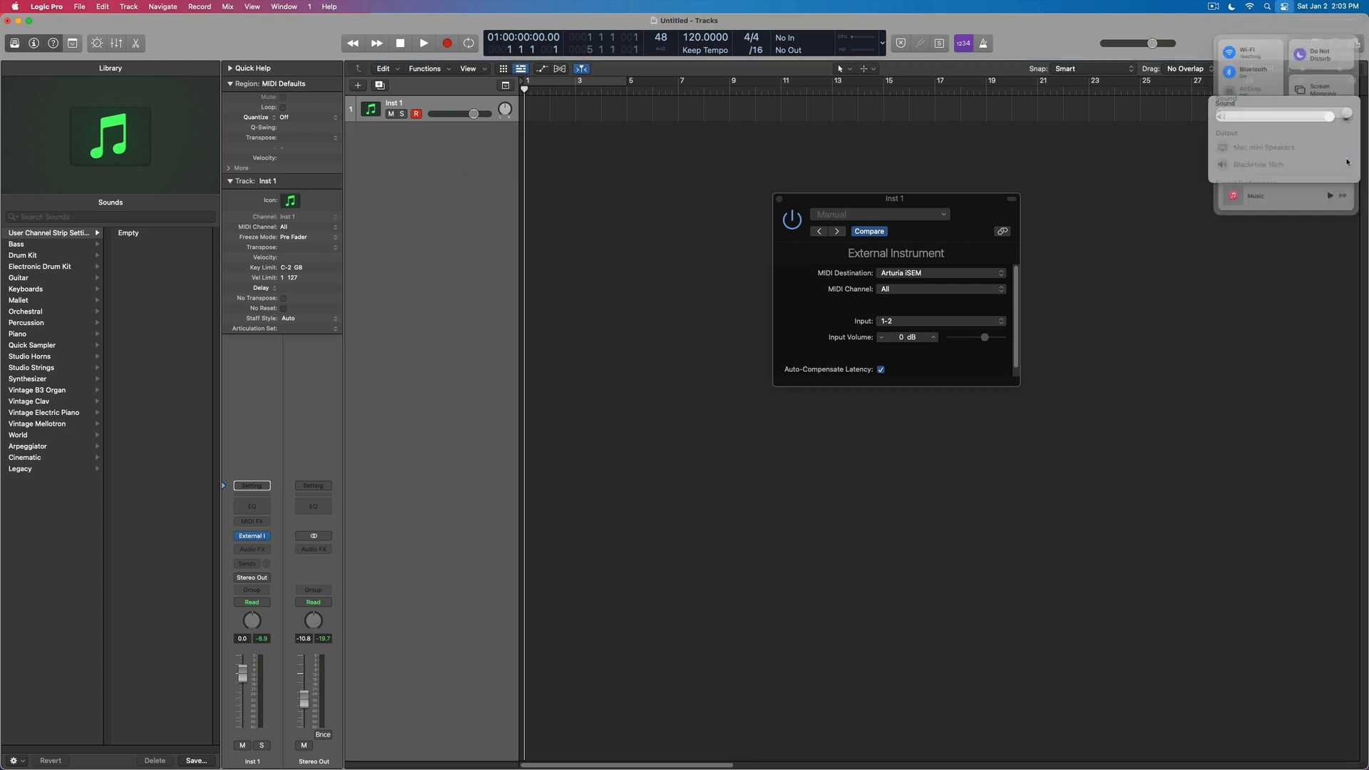
left_click(1217, 102)
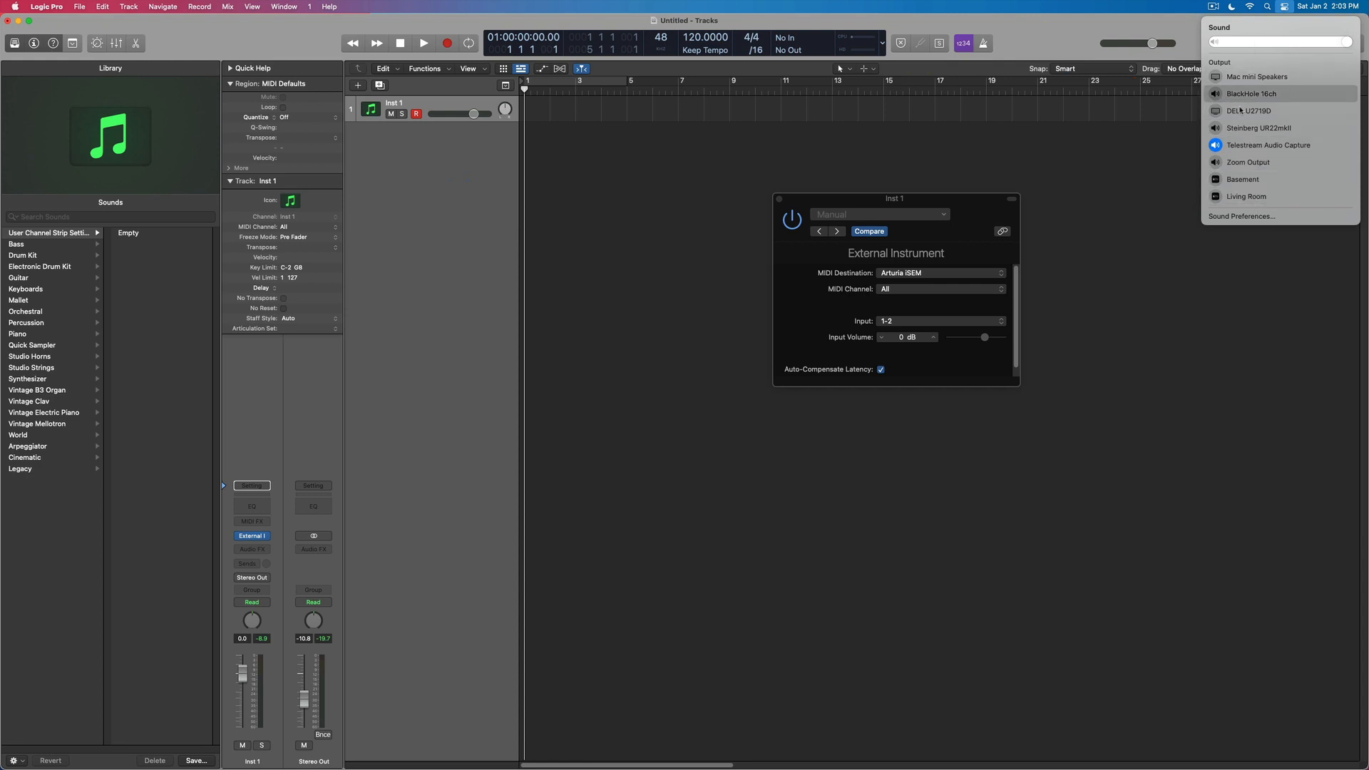
mouse_move(1243, 96)
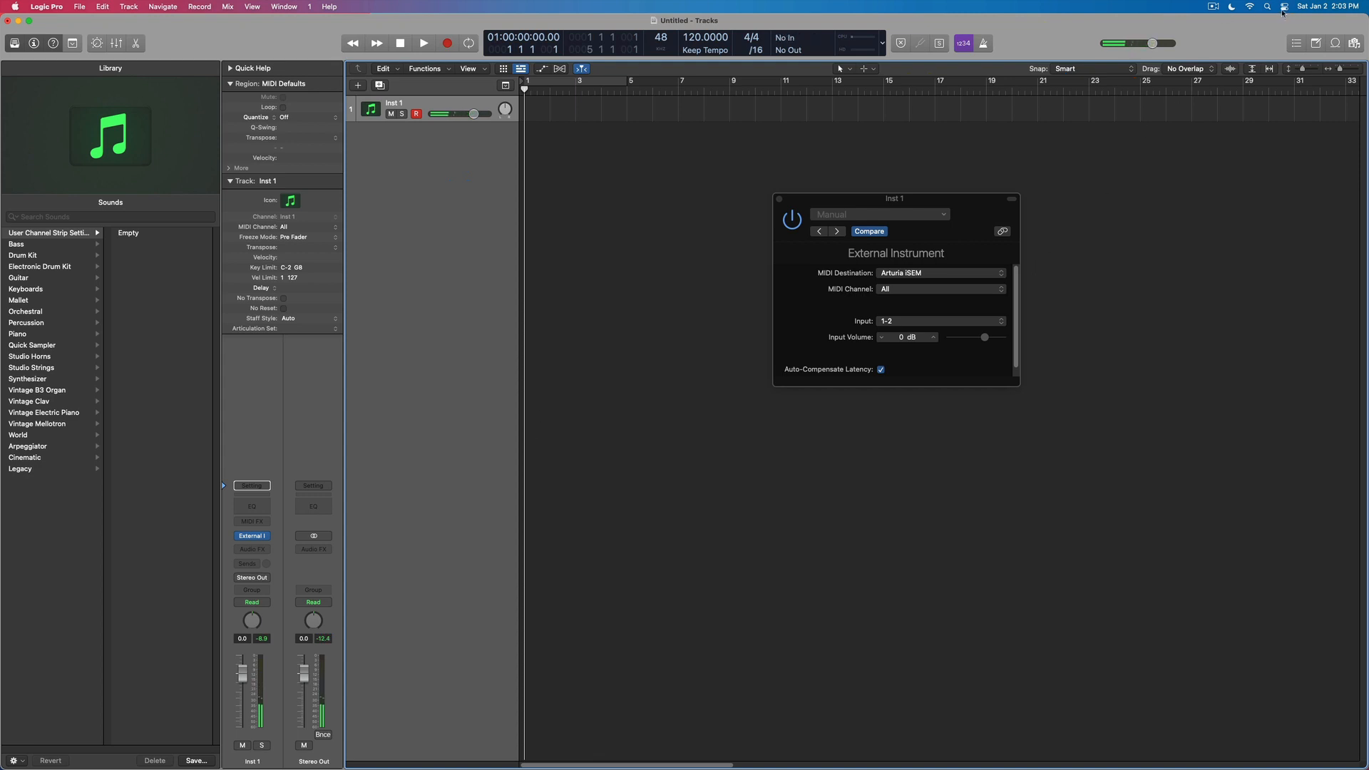
left_click(1284, 5)
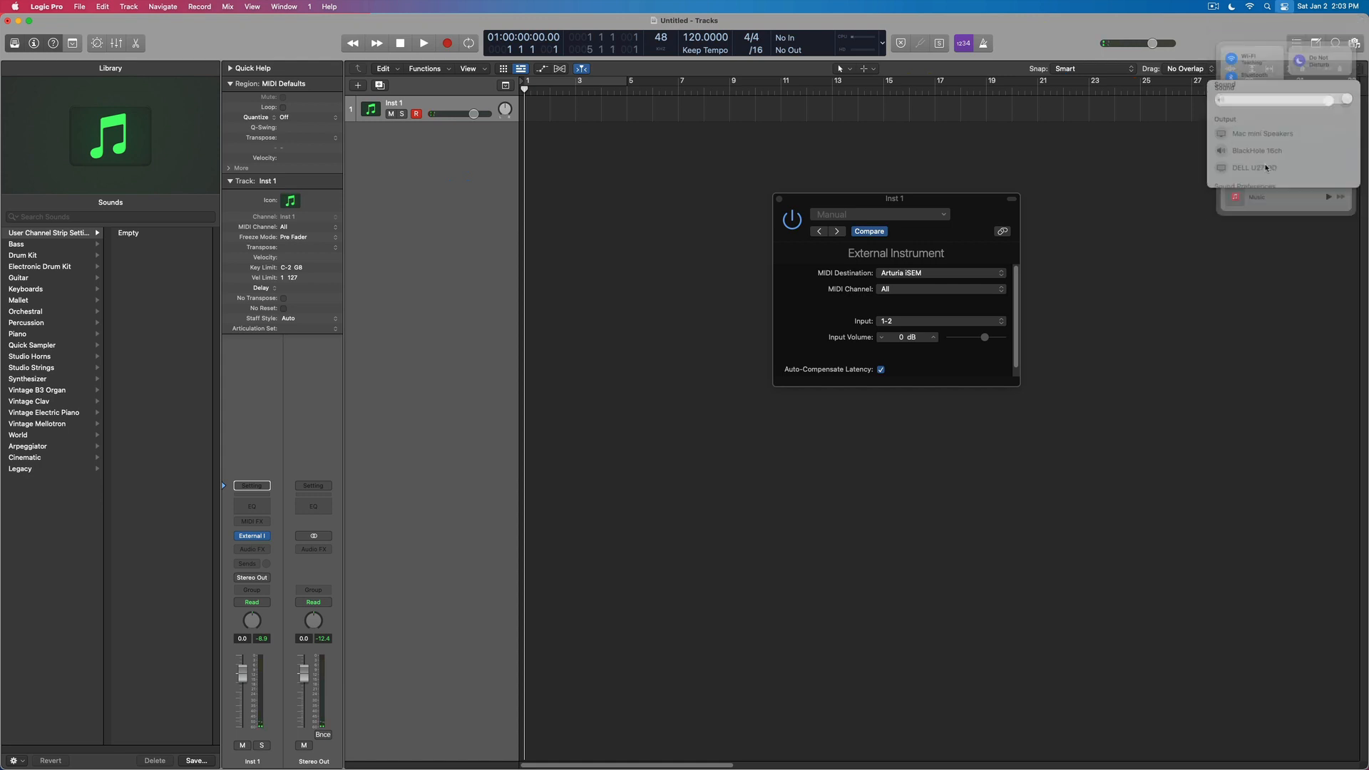
left_click(1354, 41)
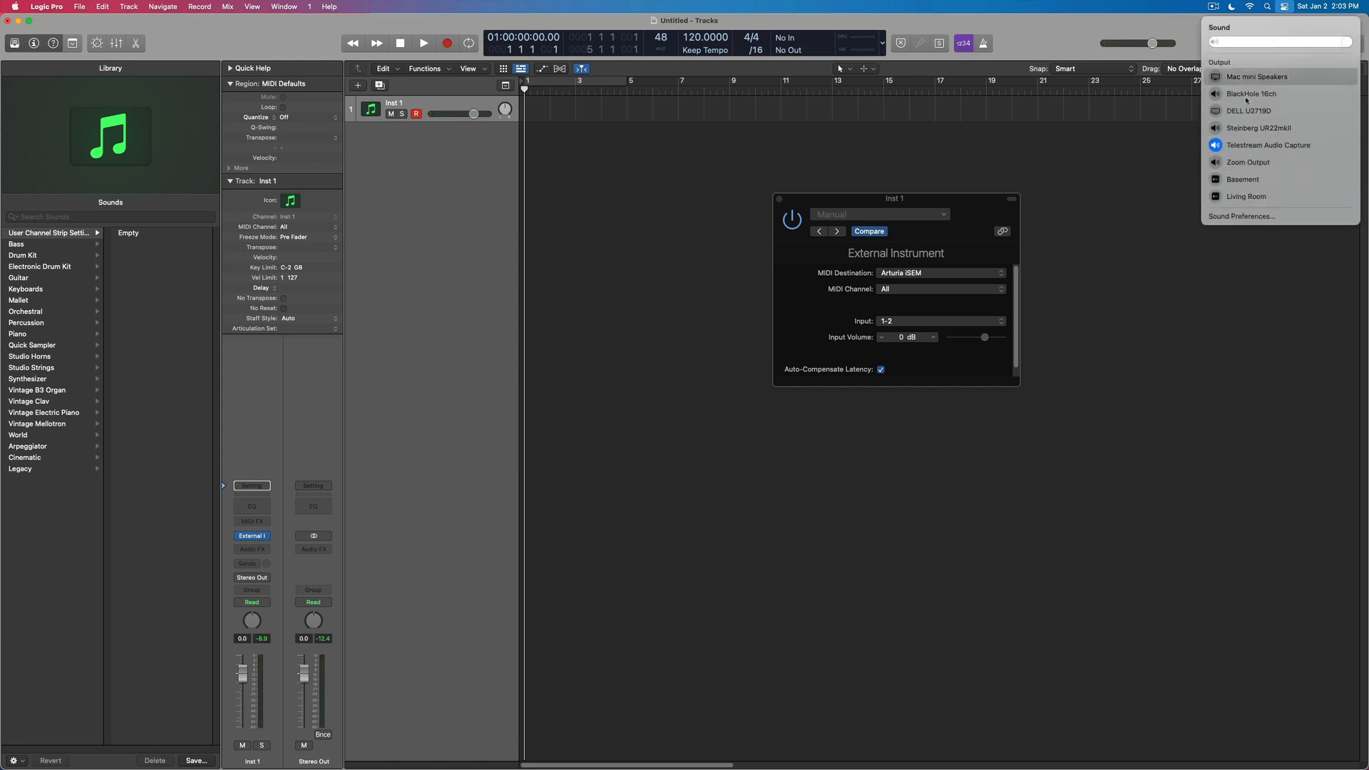
mouse_move(1250, 94)
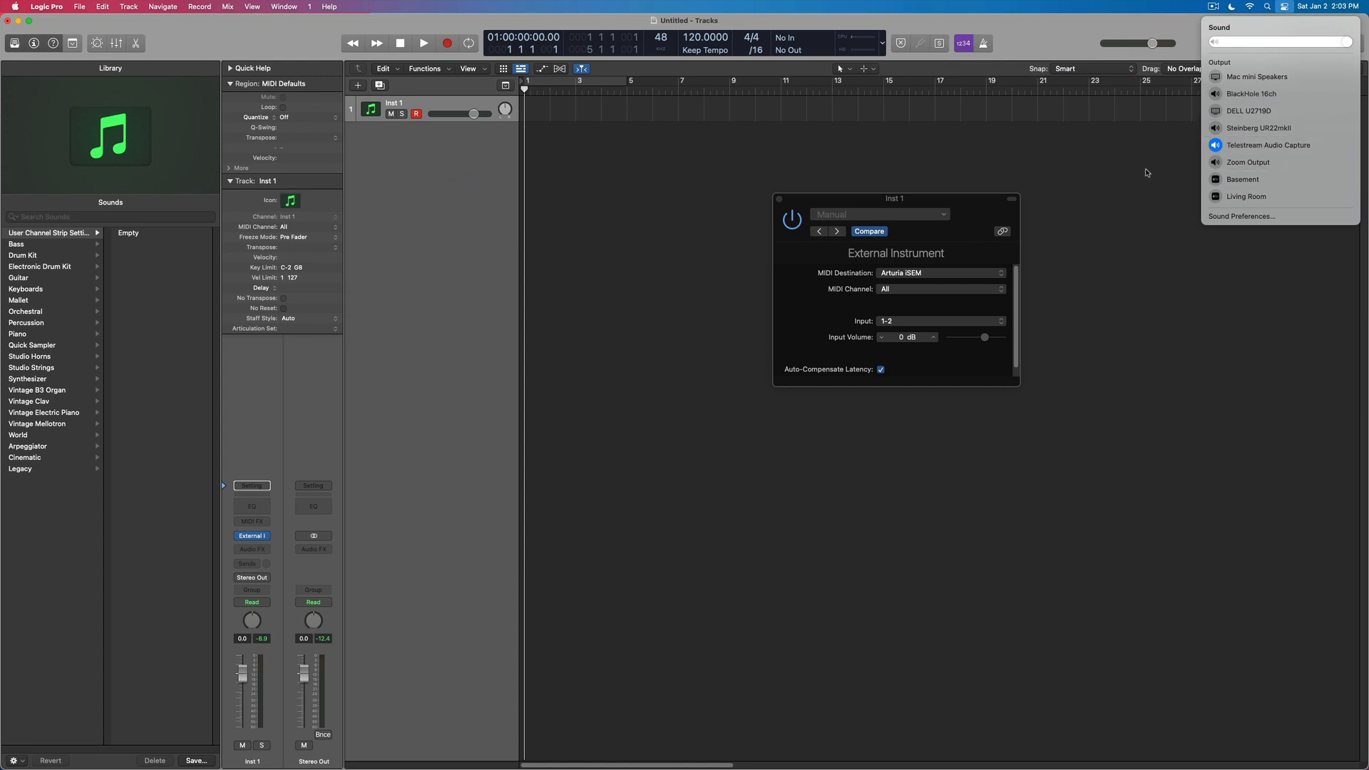
left_click(578, 179)
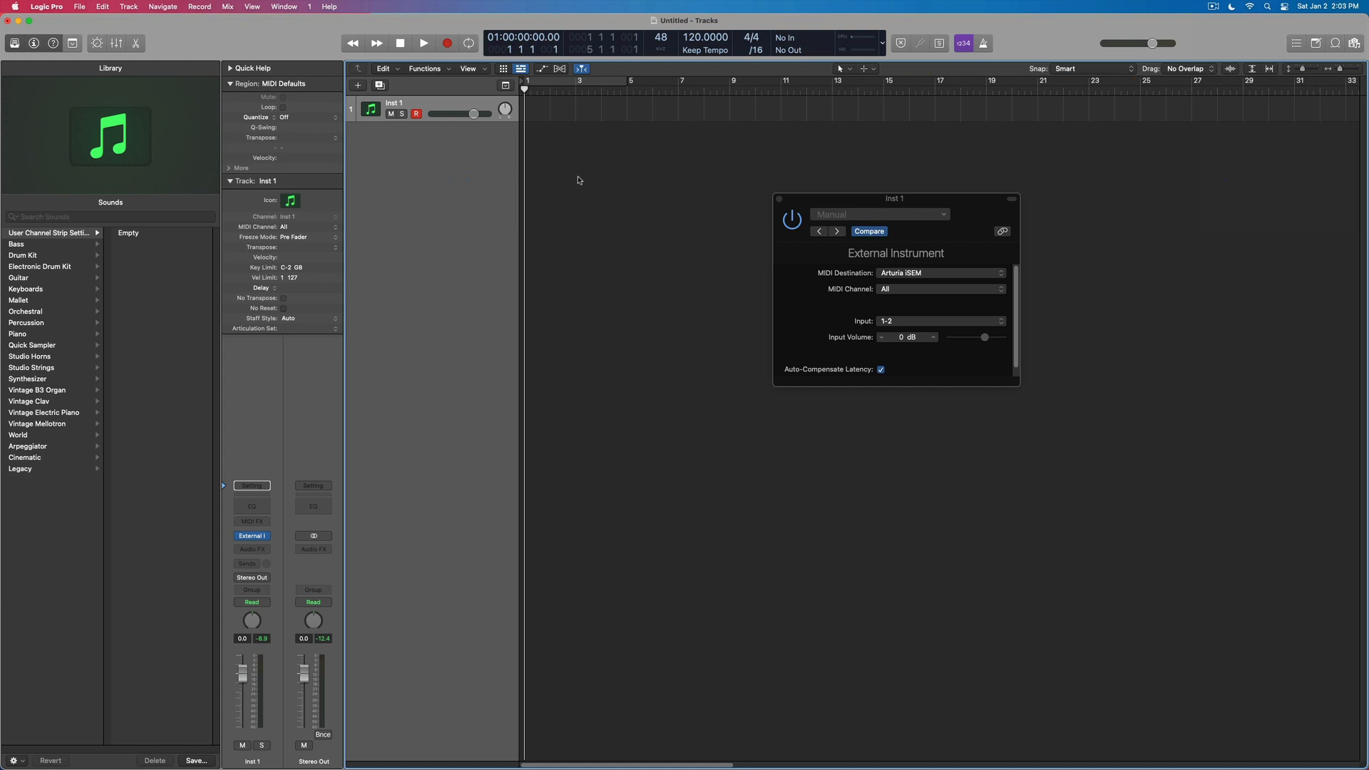
mouse_move(910, 197)
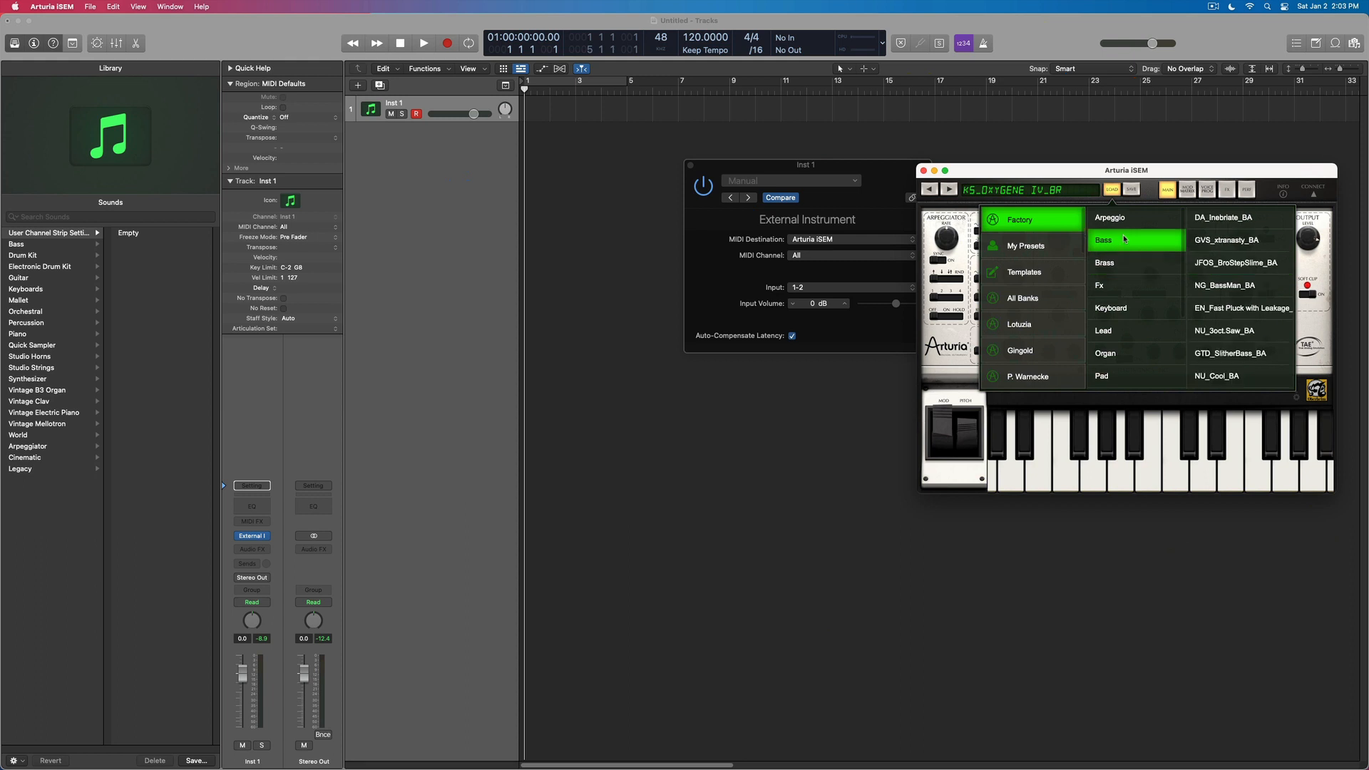
- Load the Factory Bass preset NU_3oct.Saw_BA in iSEM and move its window higher
left_click(1239, 329)
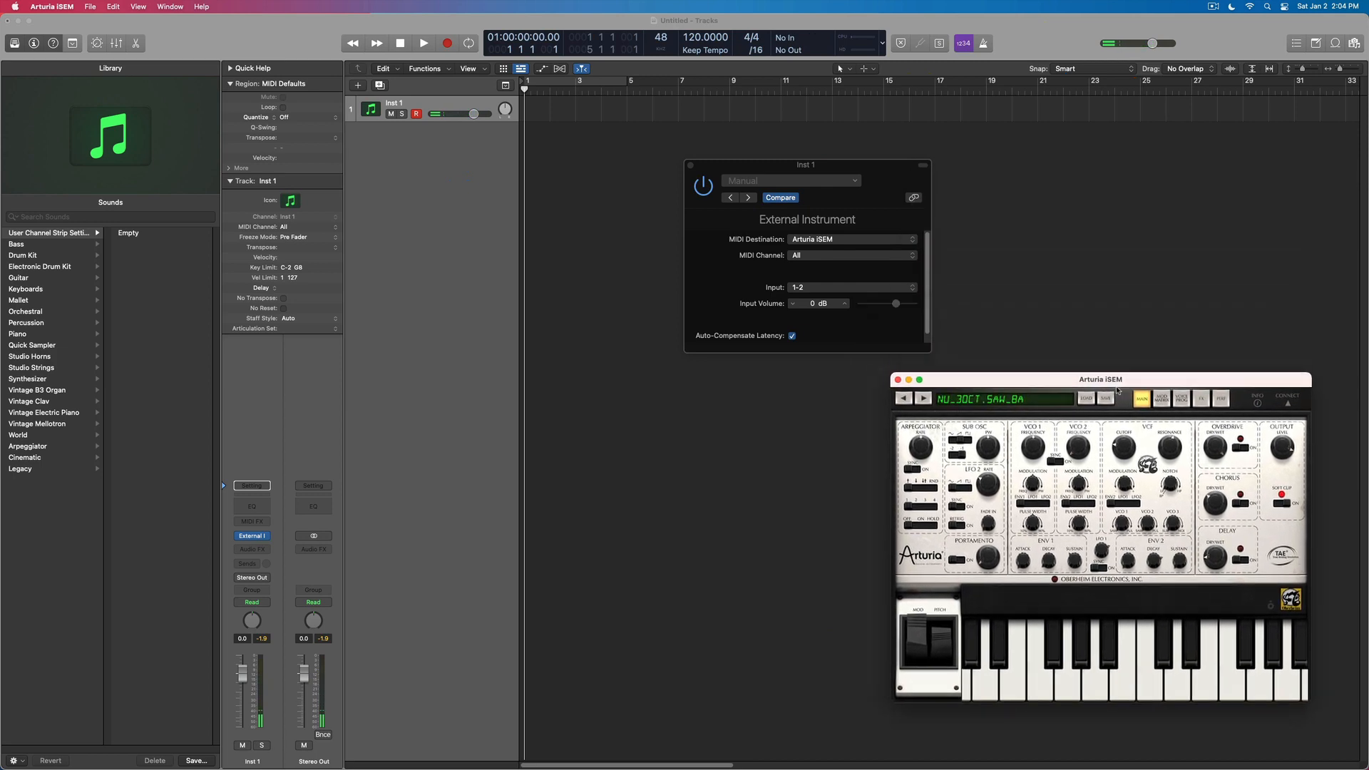
left_click_drag(1099, 379, 917, 125)
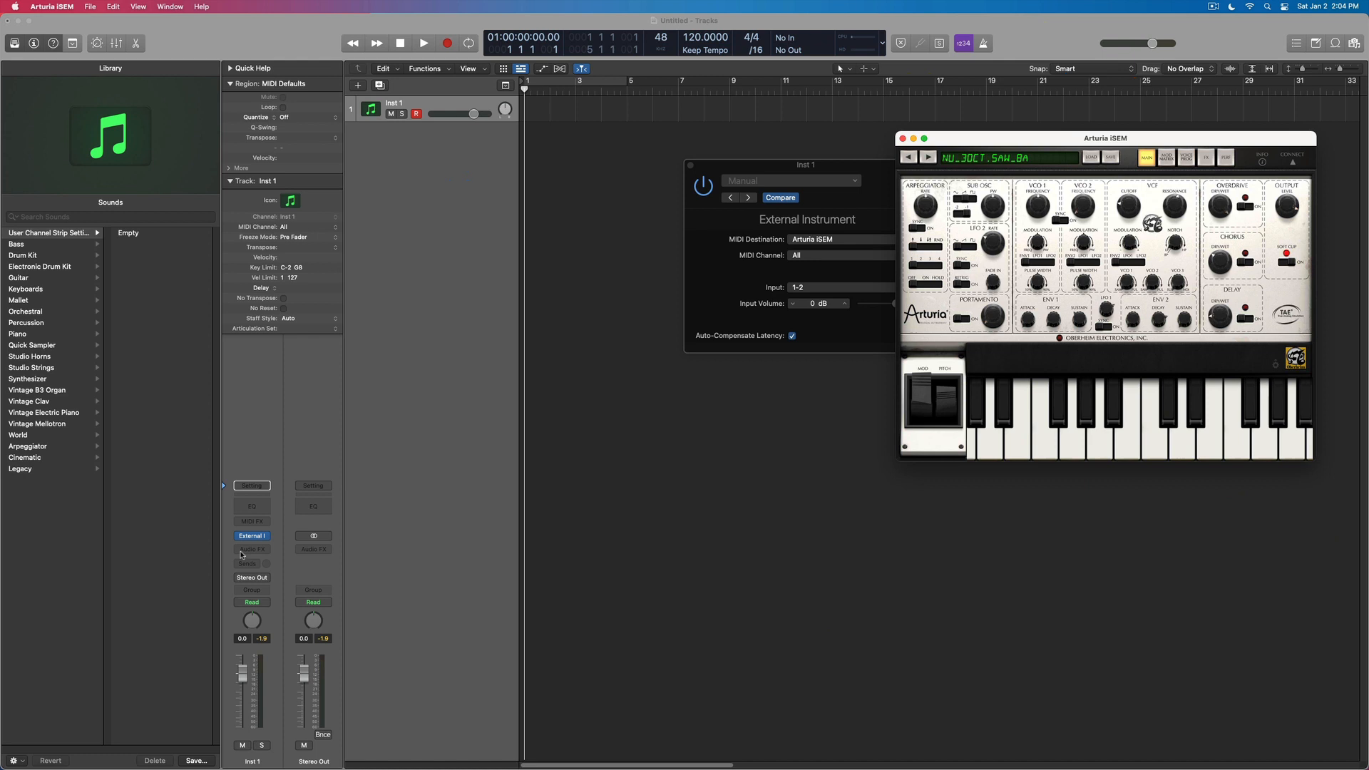
mouse_move(255, 546)
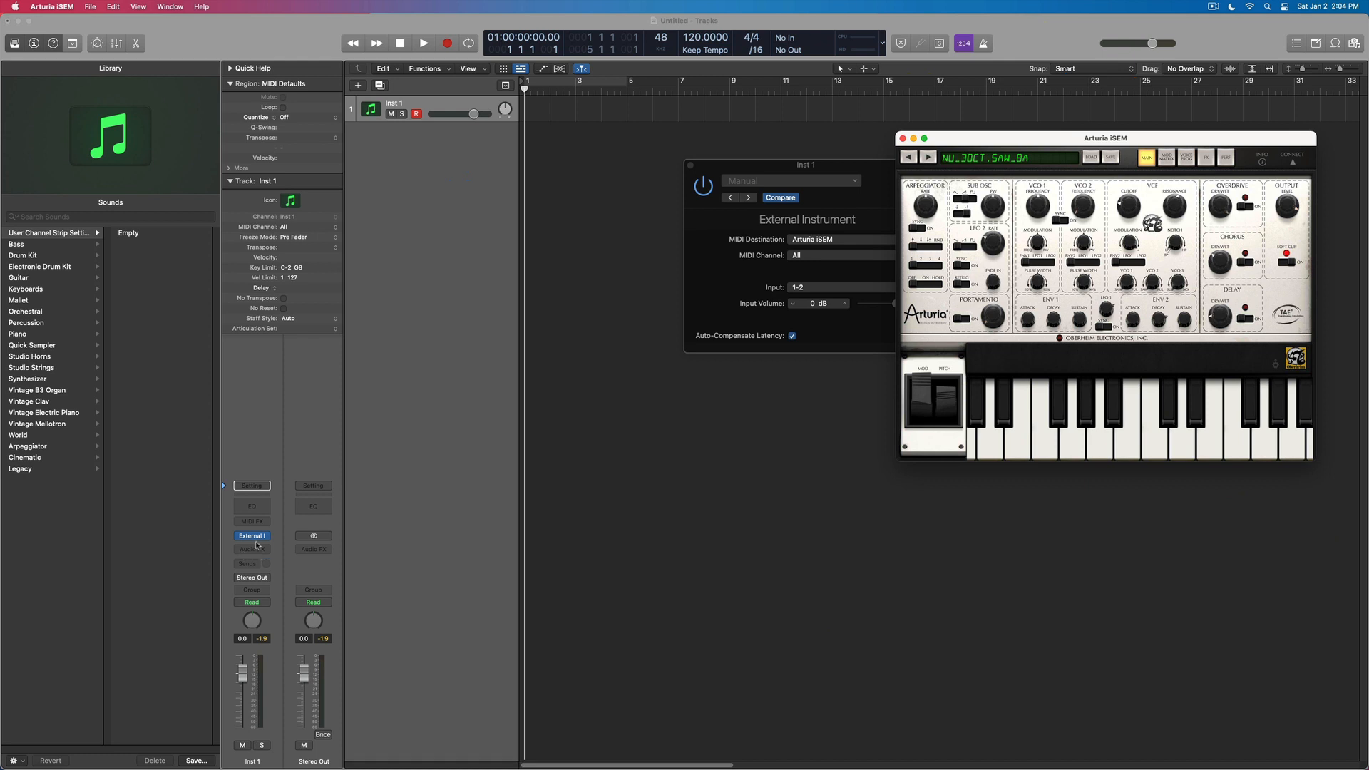
mouse_move(254, 548)
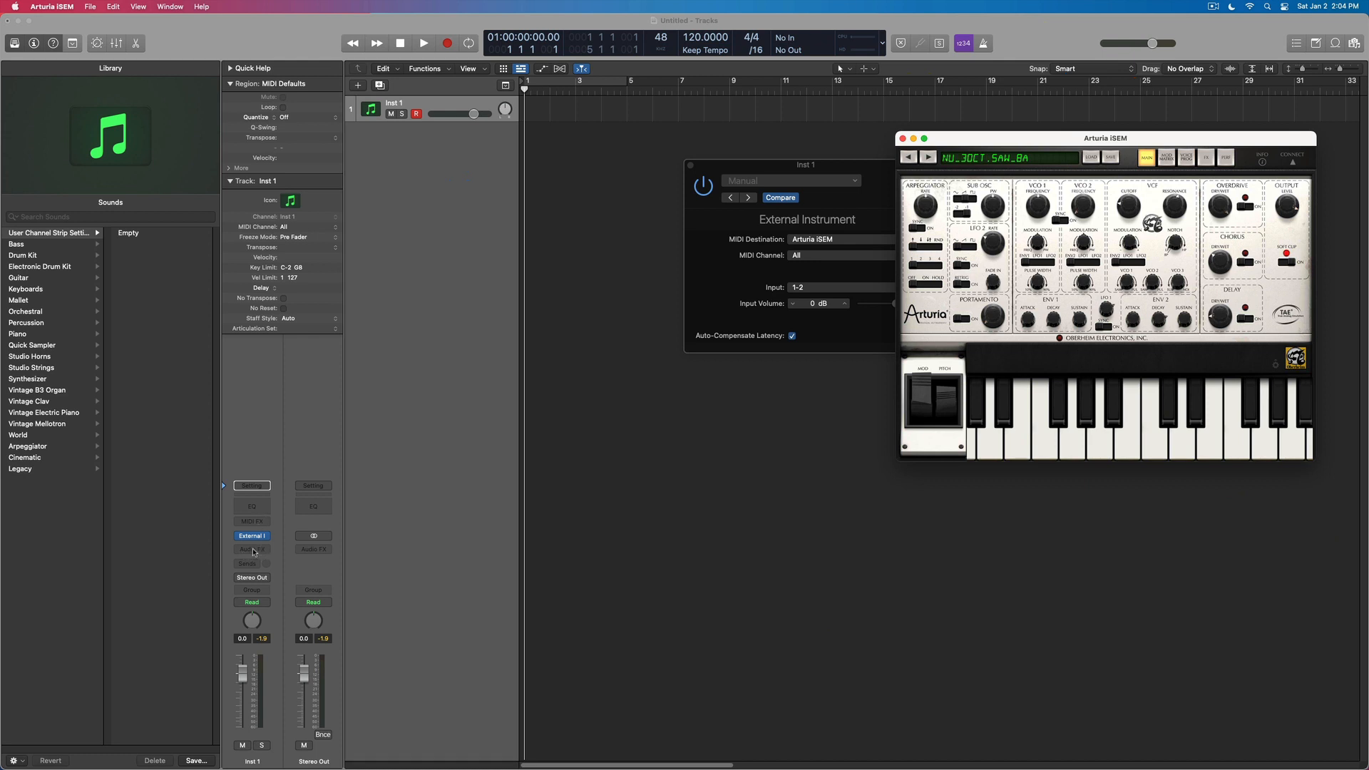
left_click(250, 549)
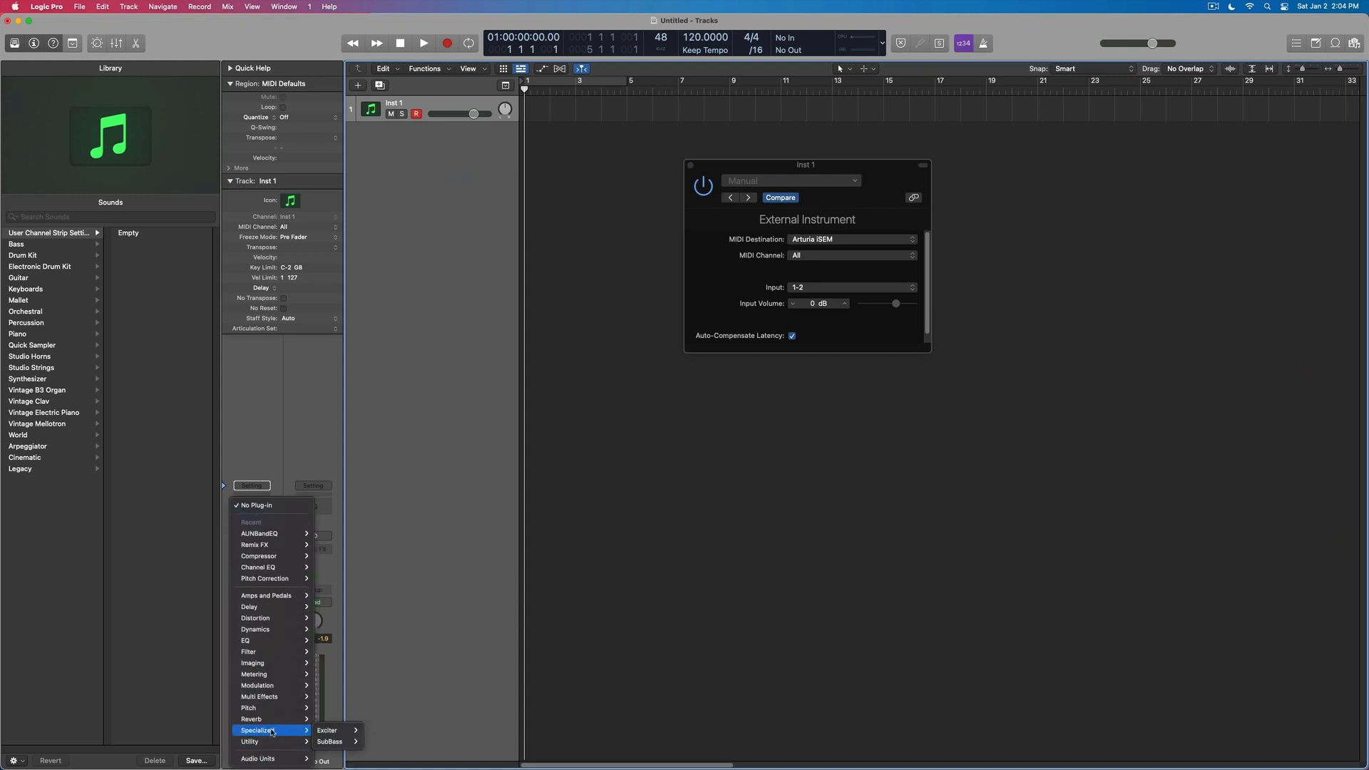
mouse_move(271, 742)
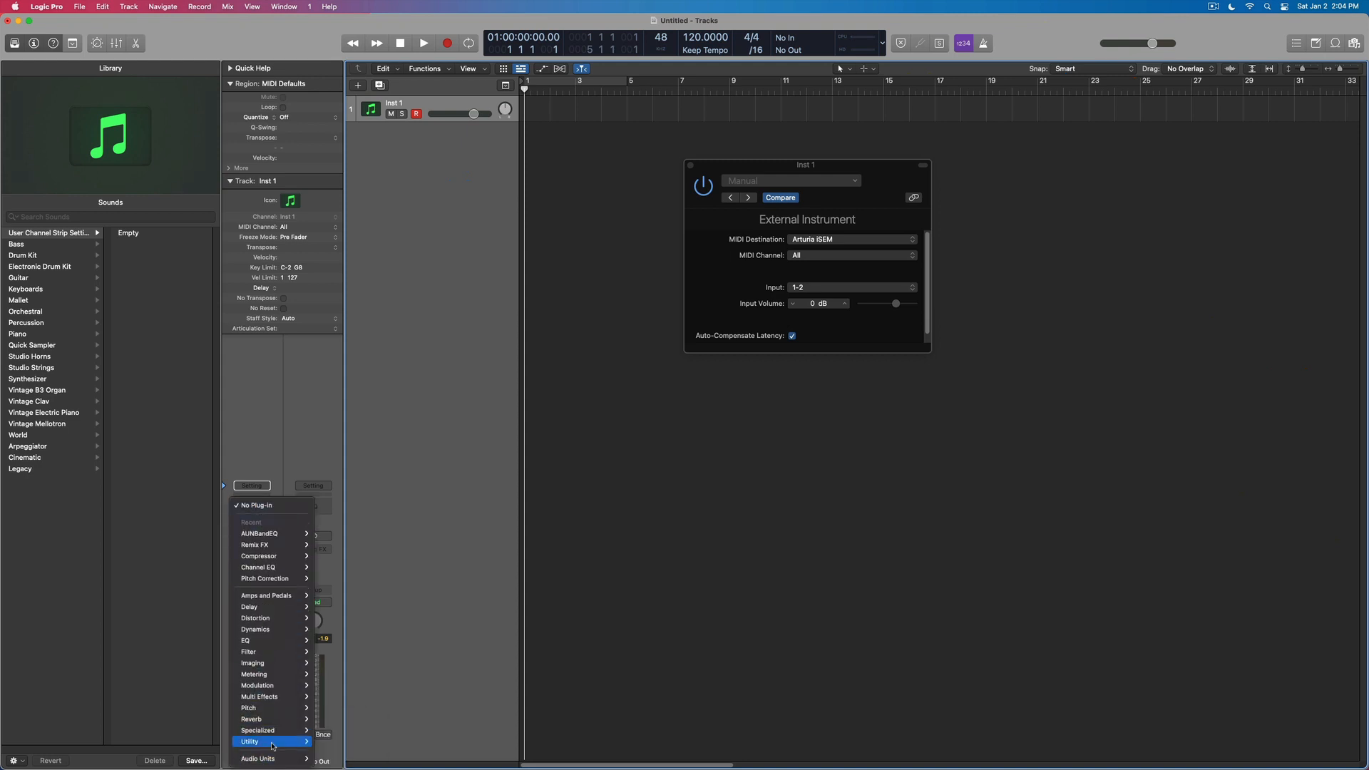
mouse_move(271, 741)
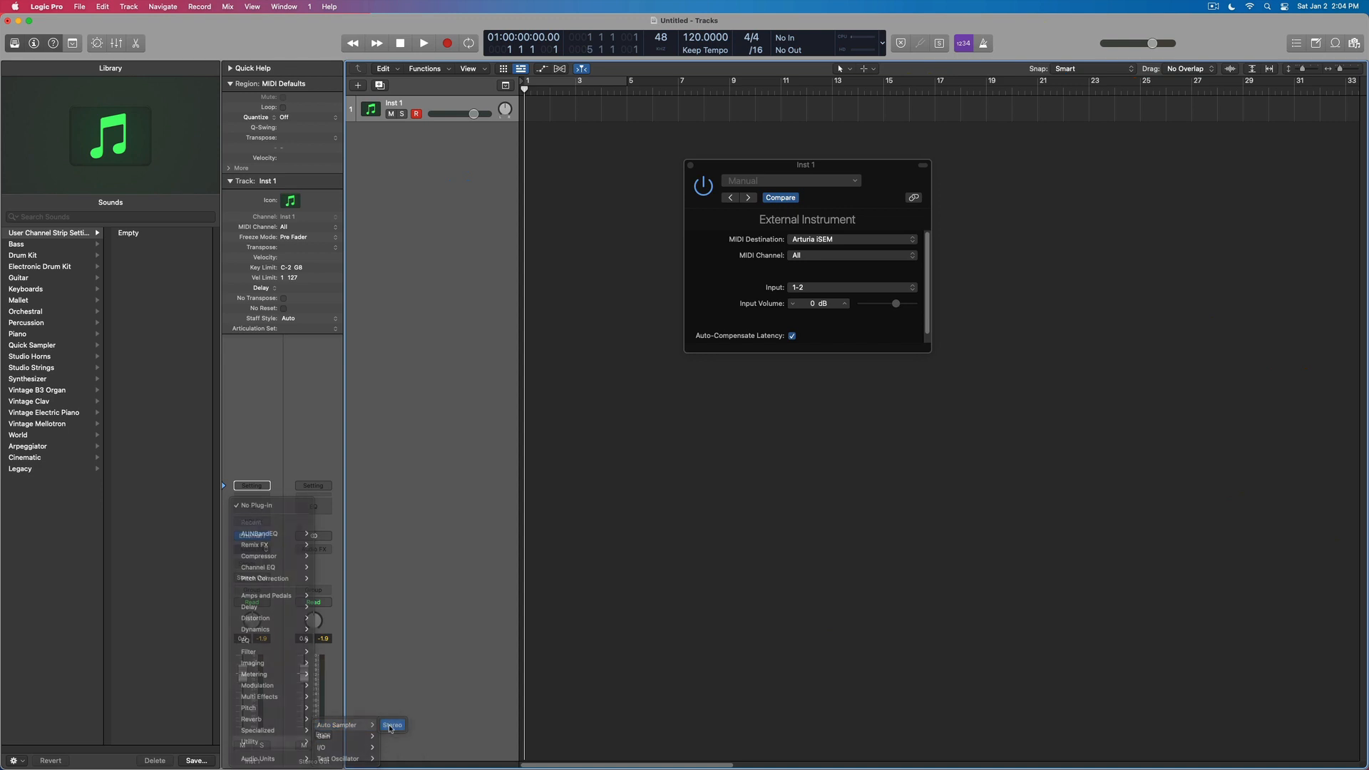
- Insert the stereo Auto Sampler from Utility into Inst 1's Audio FX slot
left_click(393, 724)
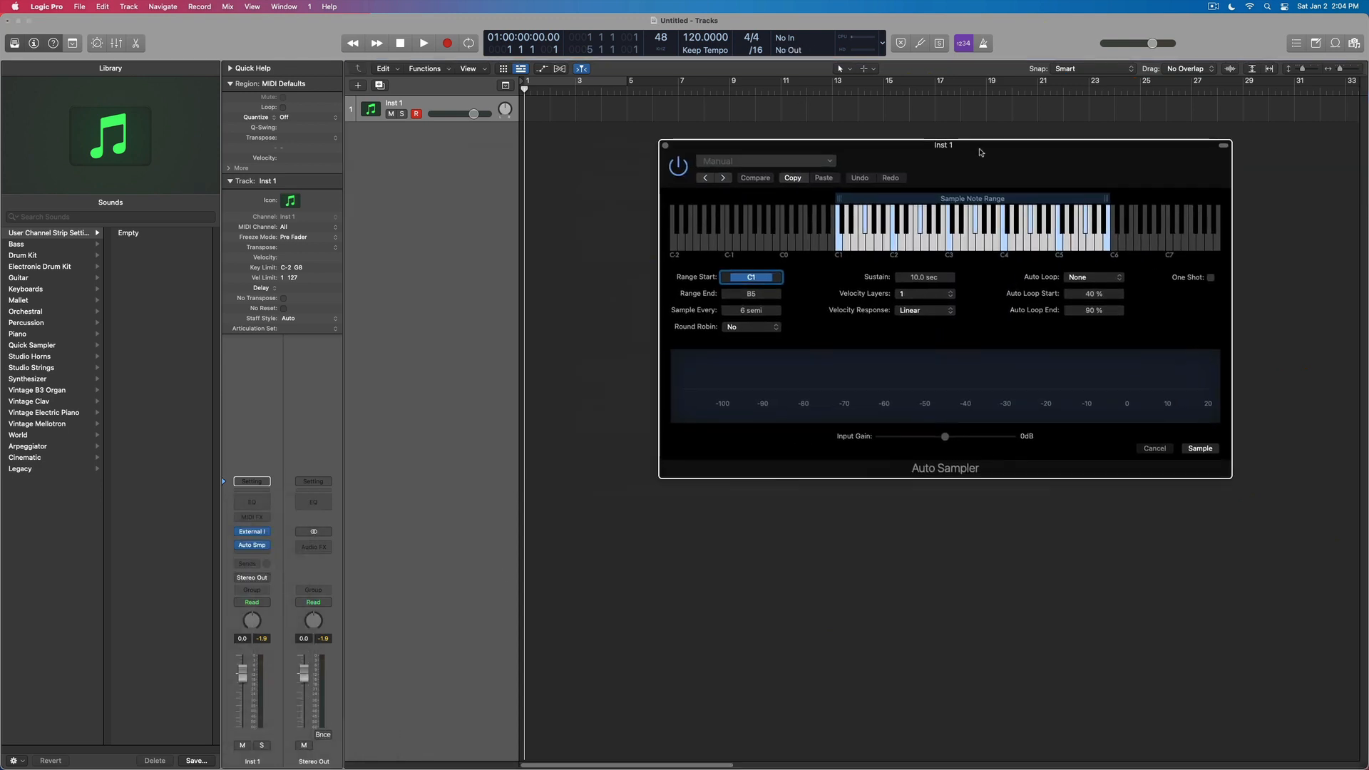
- Set Auto Sampler to 4 velocity layers, Log 1 response and 5.0 sec sustain
left_click_drag(942, 145, 930, 159)
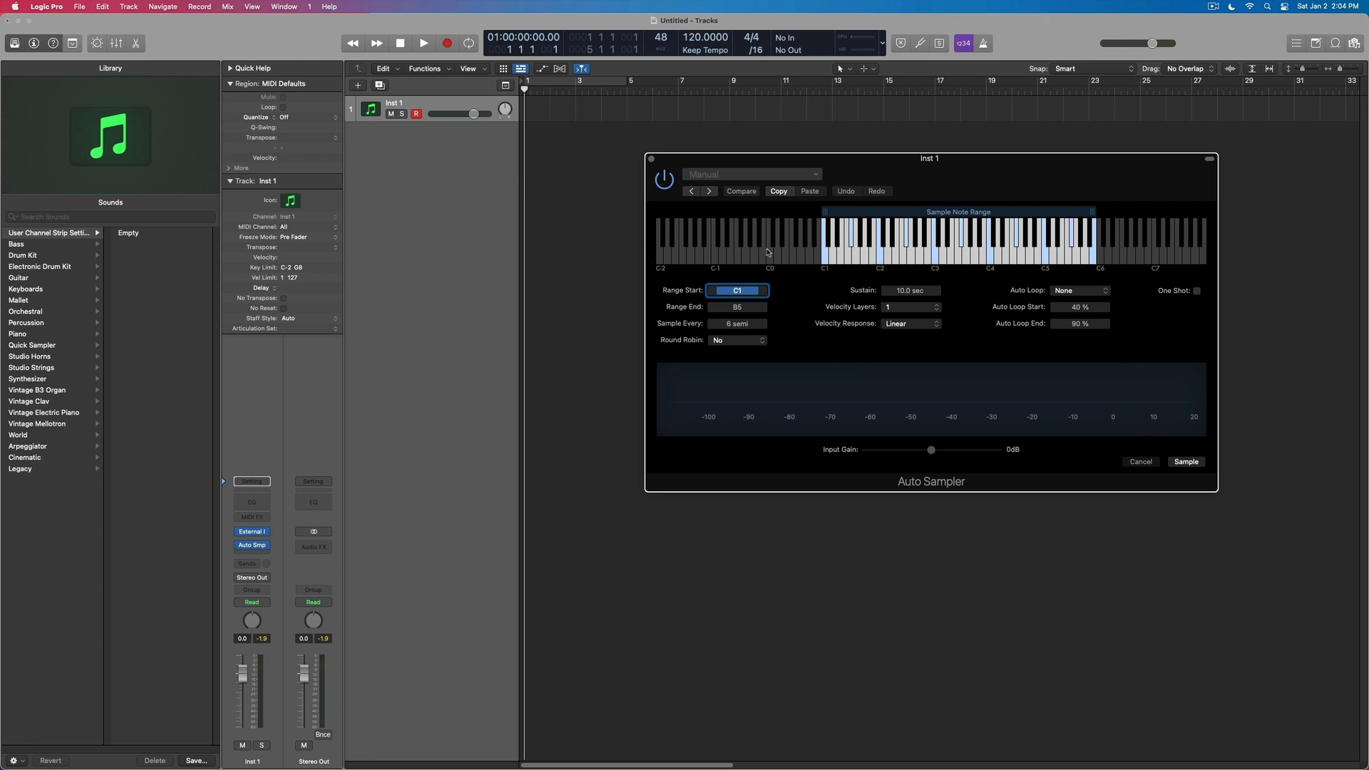
left_click(911, 306)
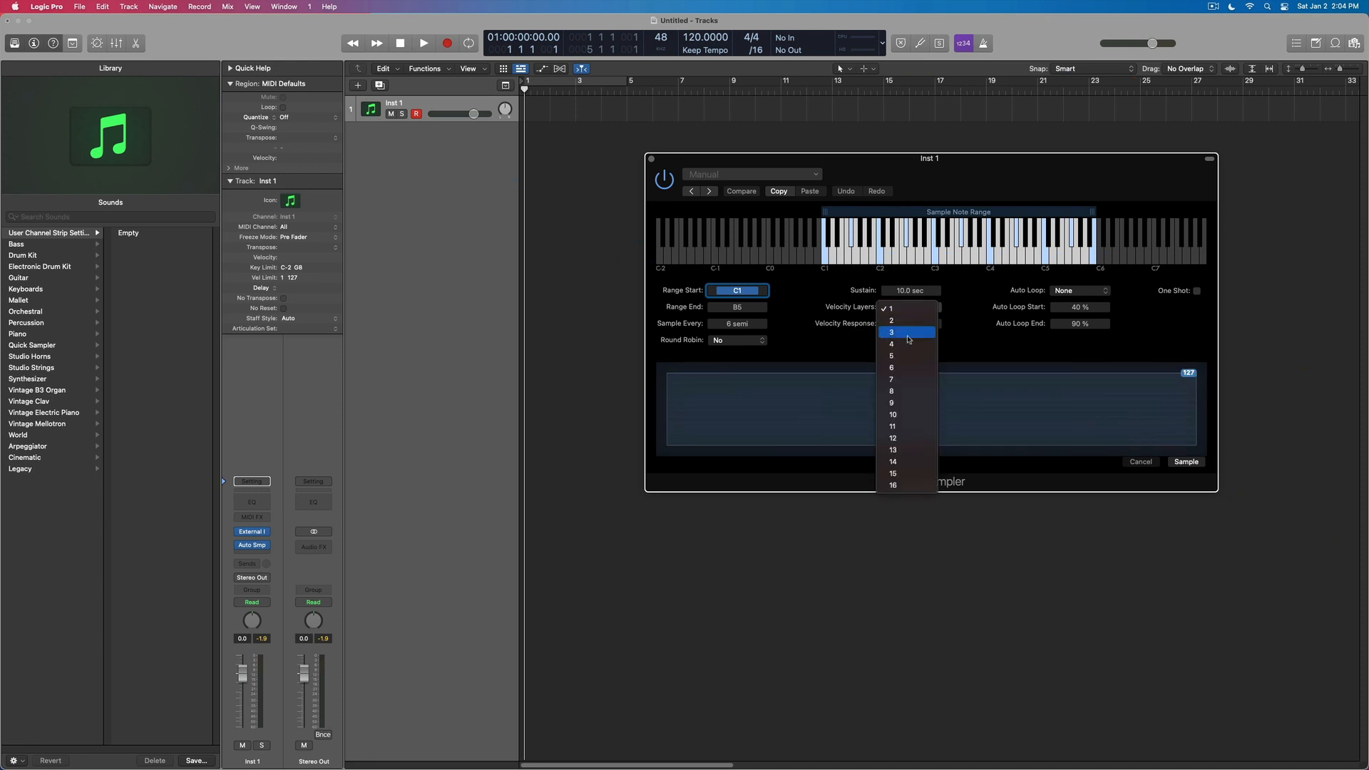
left_click(889, 344)
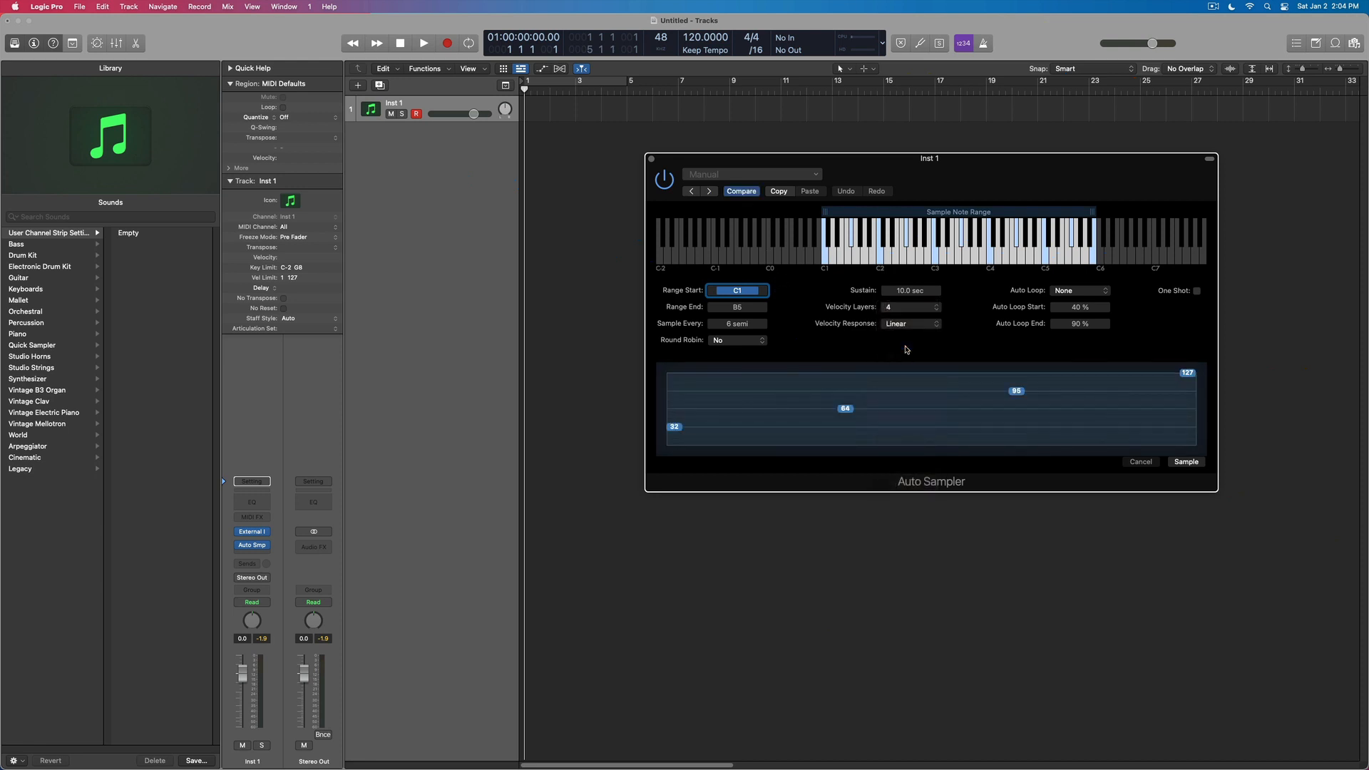
left_click(911, 324)
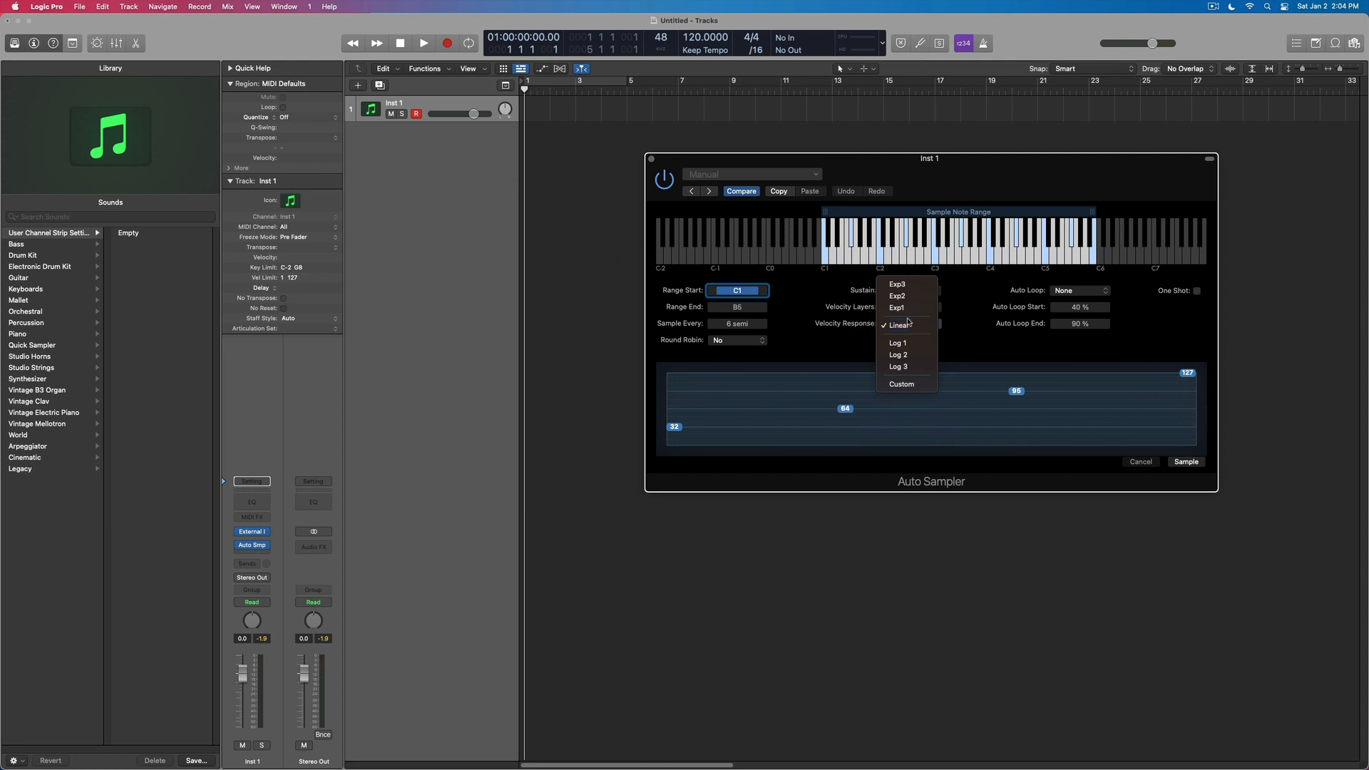
left_click(897, 341)
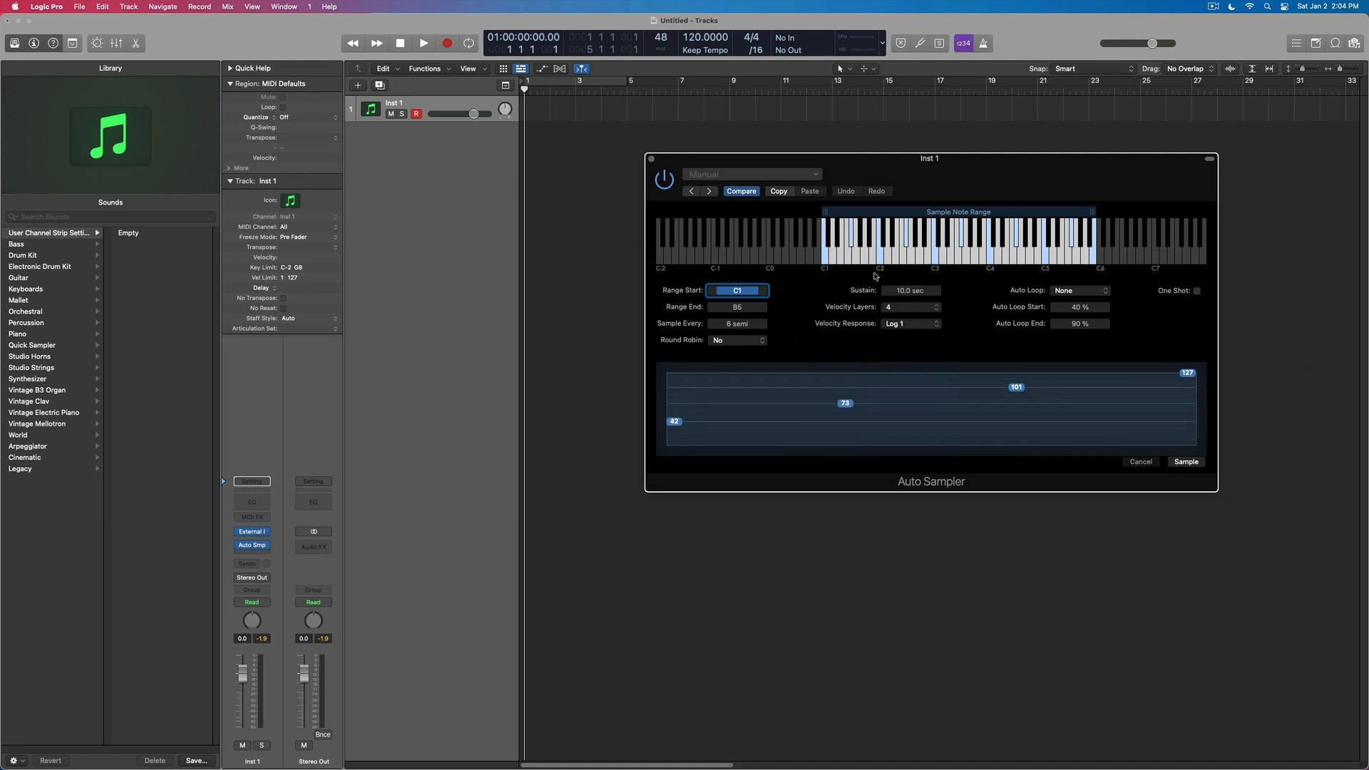
mouse_move(870, 298)
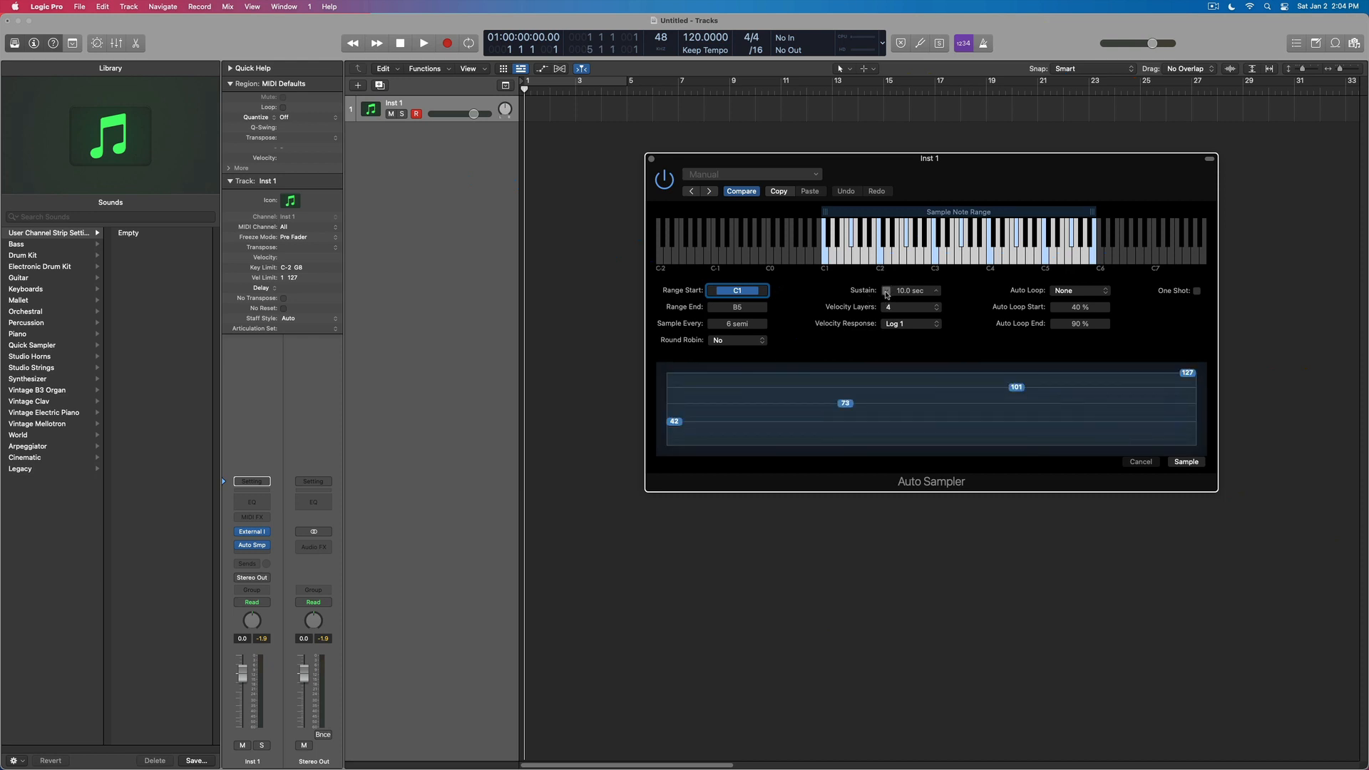
left_click(936, 288)
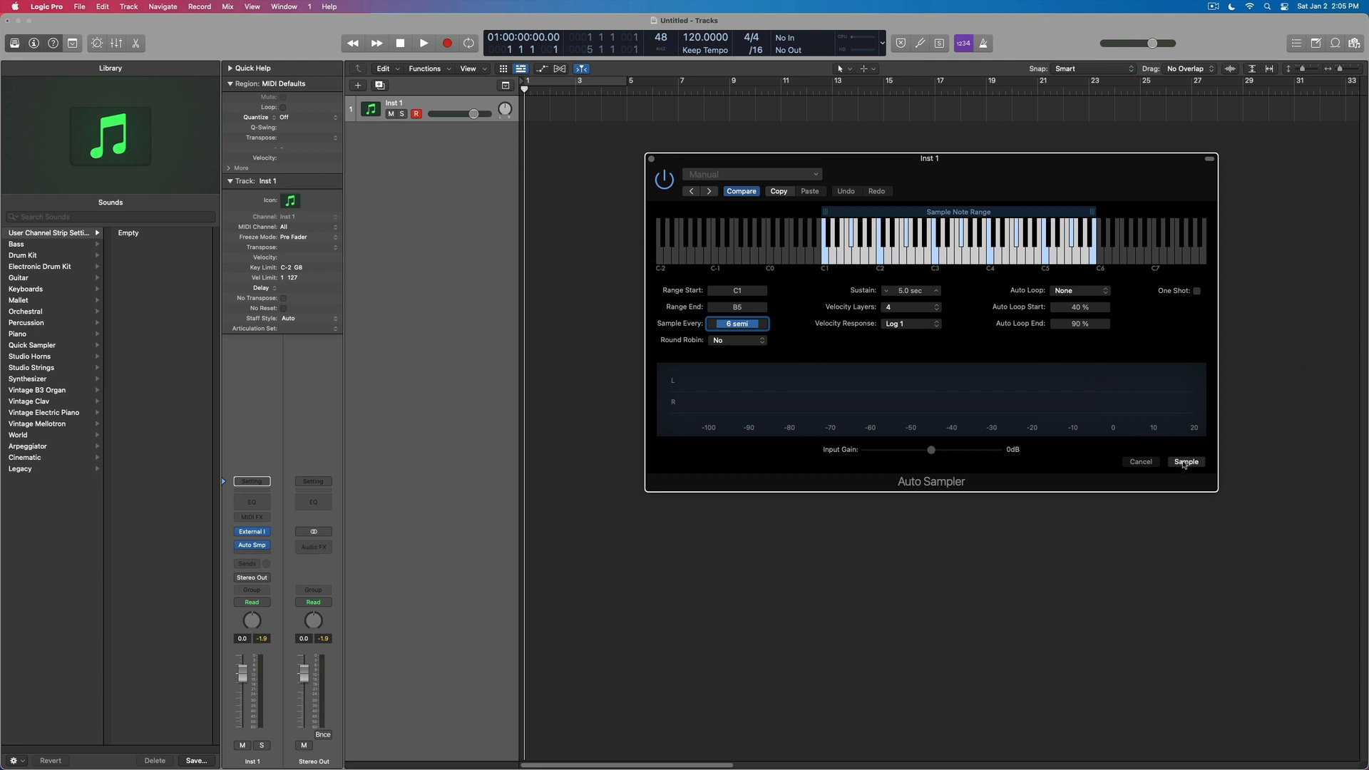
- Start sampling, naming the instrument iSem in the Auto Sampled save sheet
left_click(1185, 460)
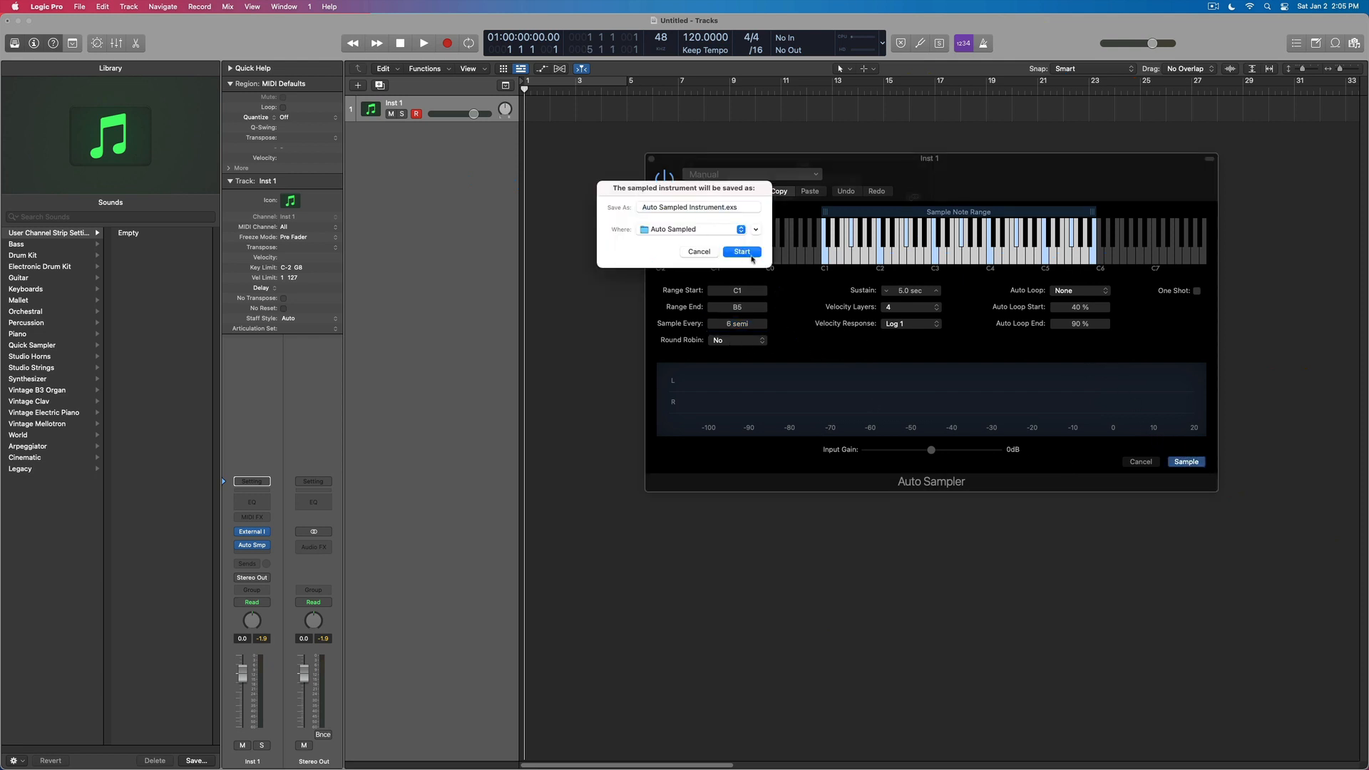
left_click(695, 207)
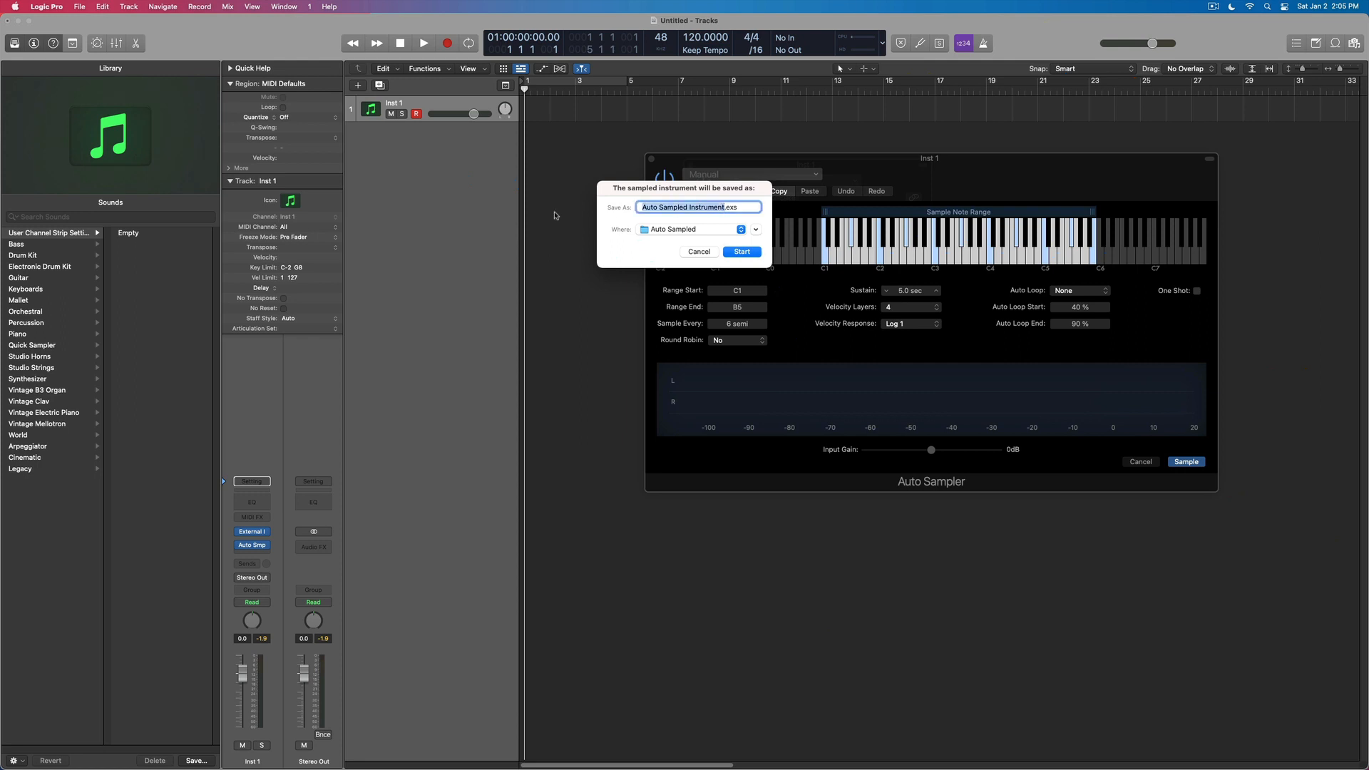
type("iSem.exs")
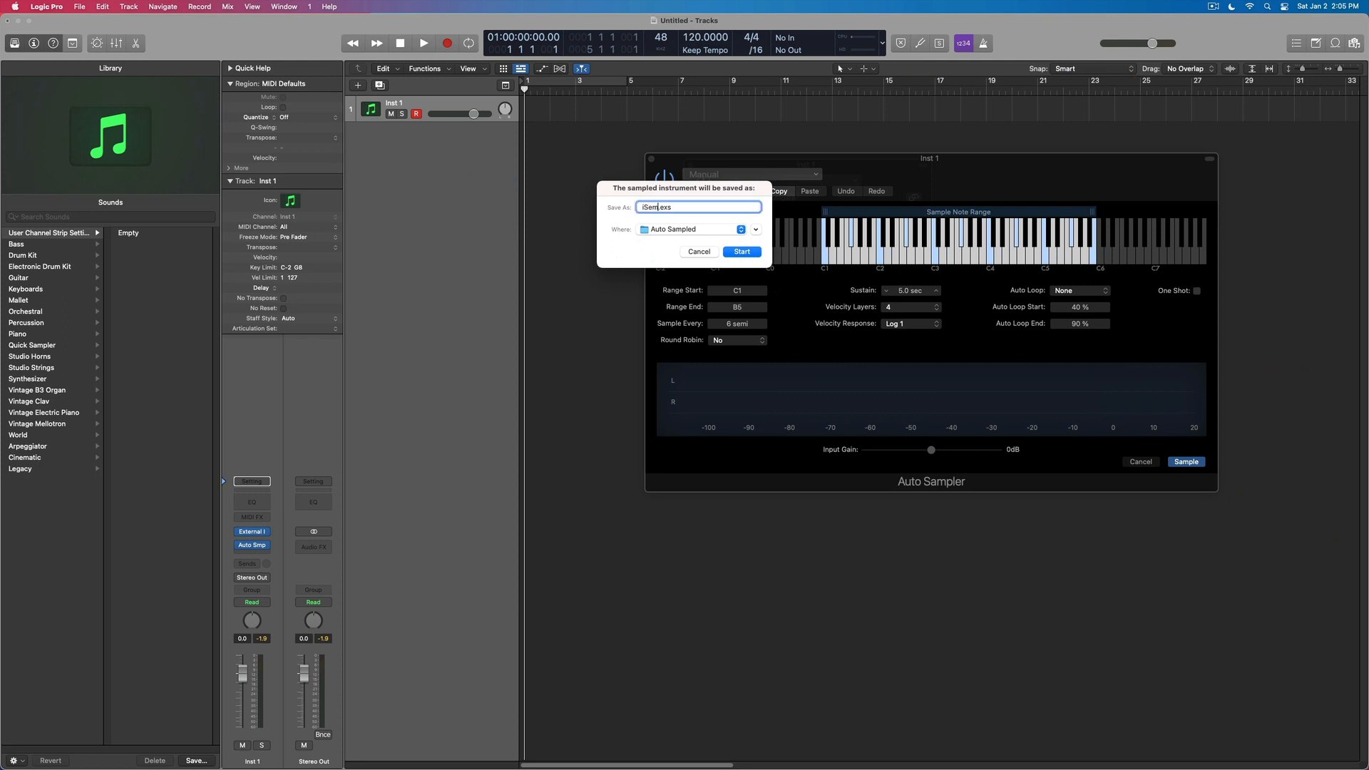
key("cmd+tab")
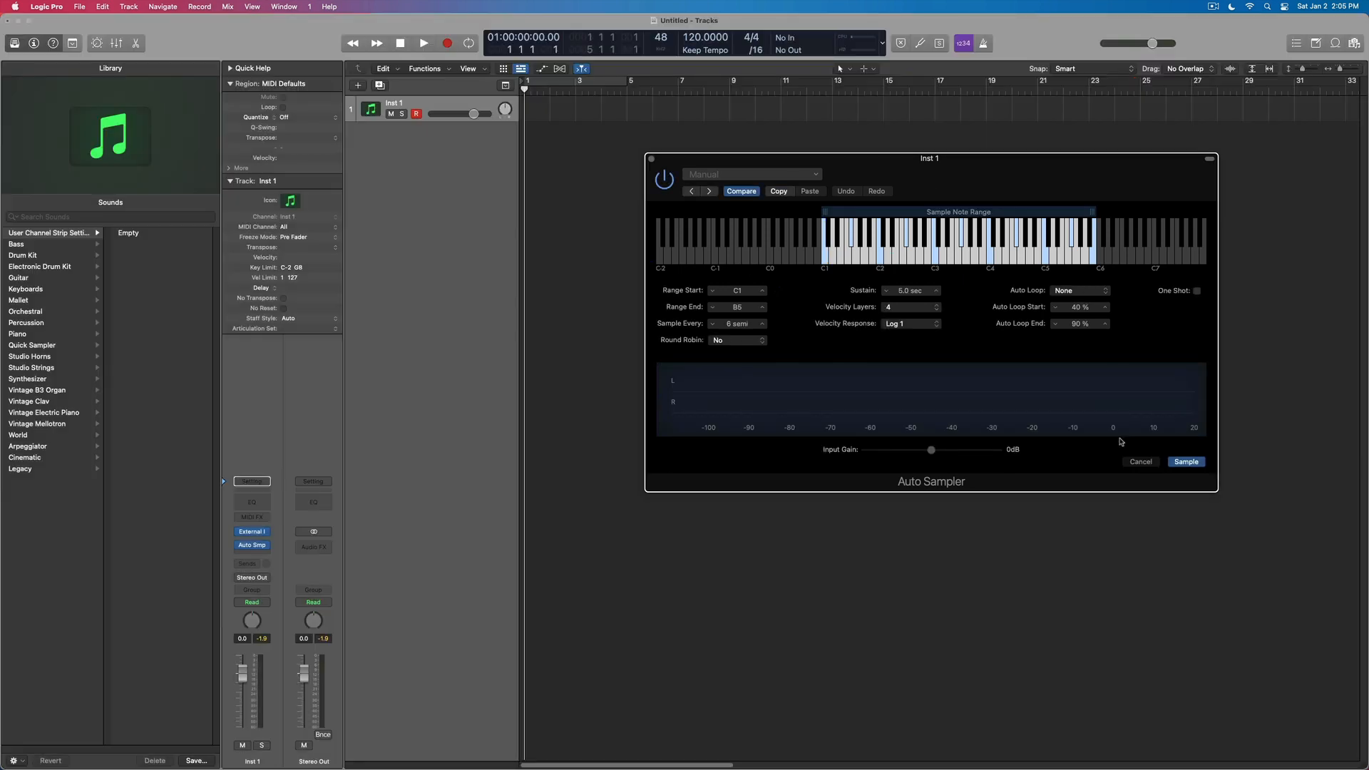
left_click(1185, 460)
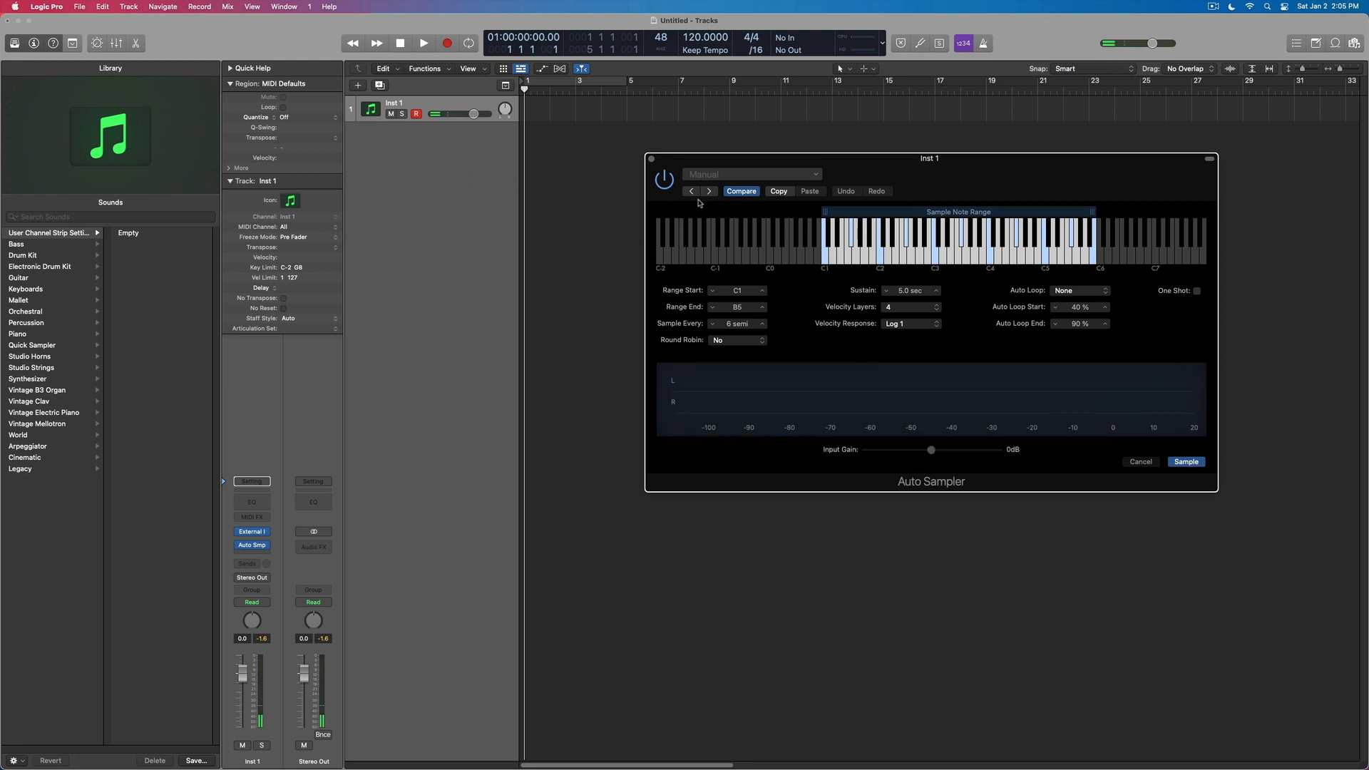
mouse_move(954, 161)
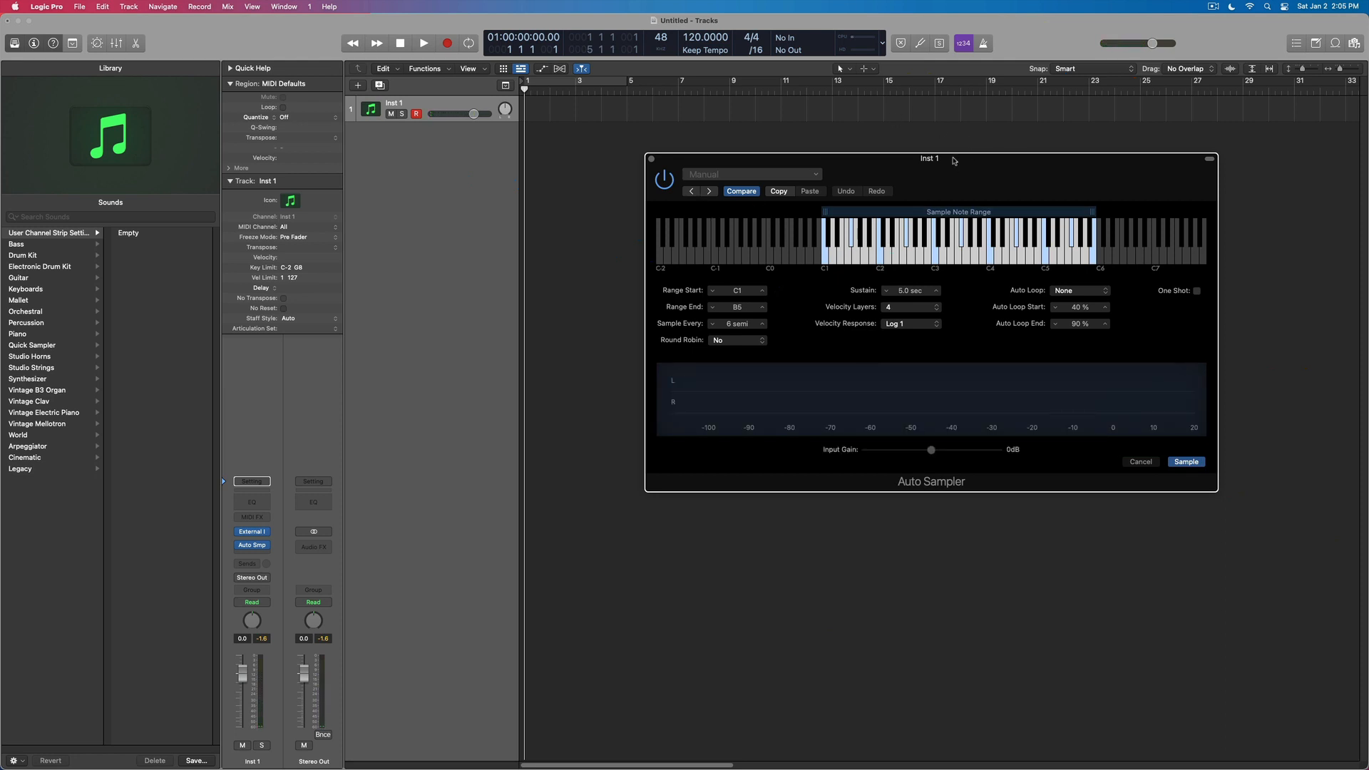
mouse_move(650, 184)
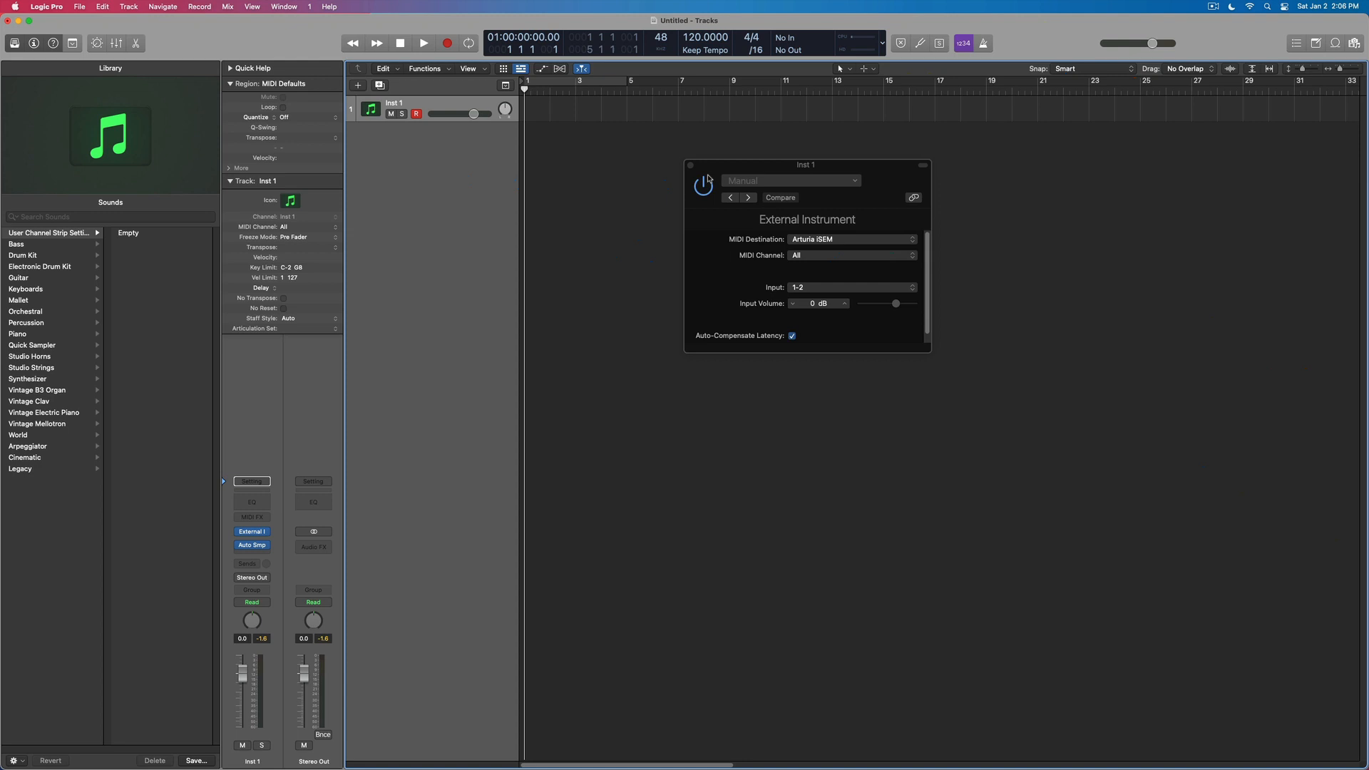
- Switch over to the iSEM synth app with cmd+tab
key("cmd+tab")
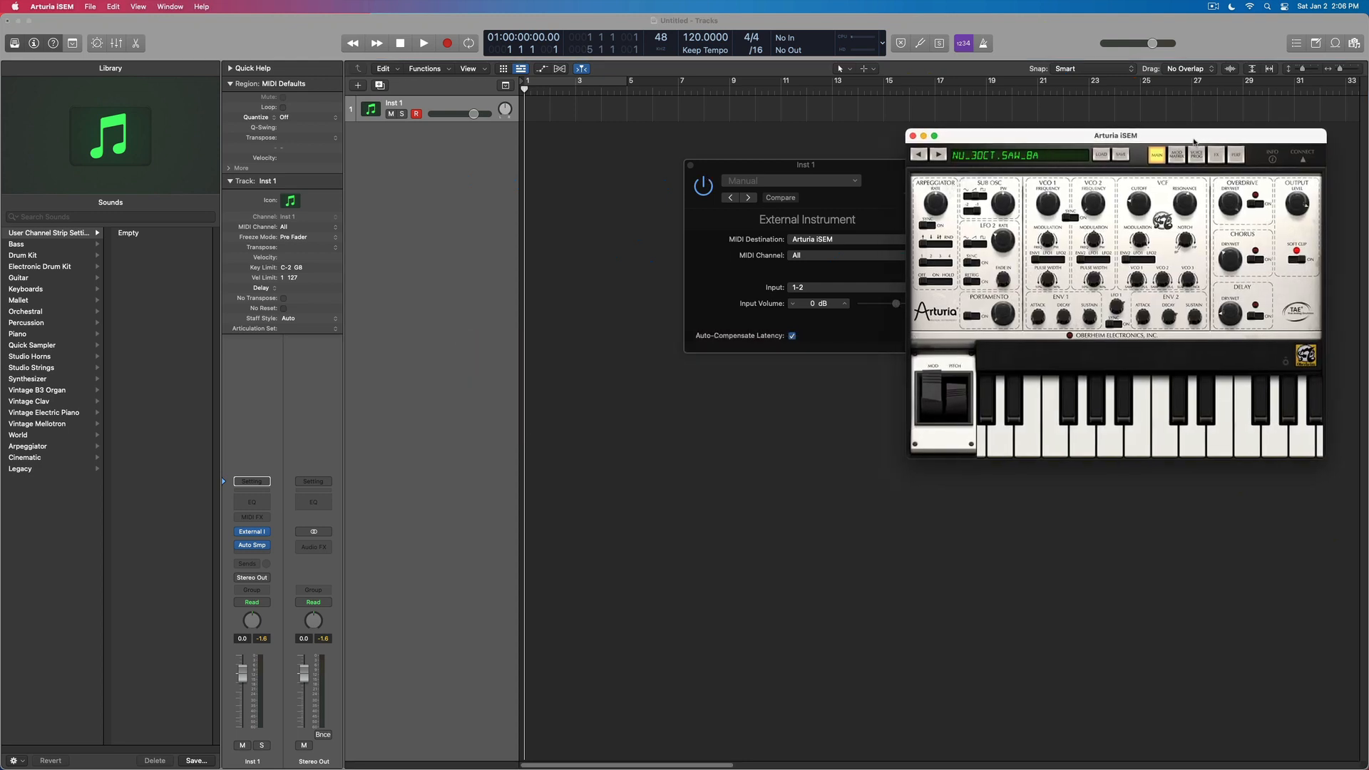
- Reposition the iSEM synth window to the bottom-right corner, beside the External Instrument settings
left_click_drag(1115, 136, 1141, 136)
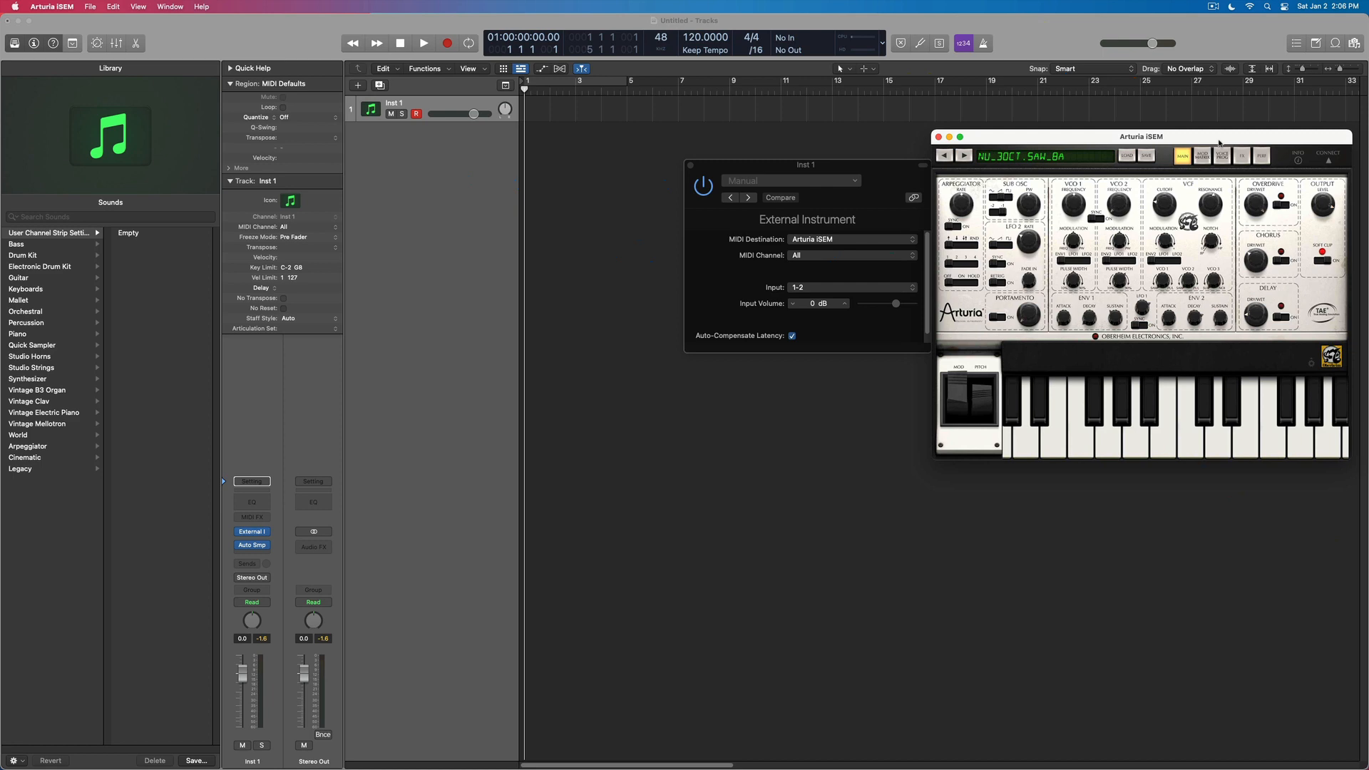
left_click_drag(1141, 137, 1096, 370)
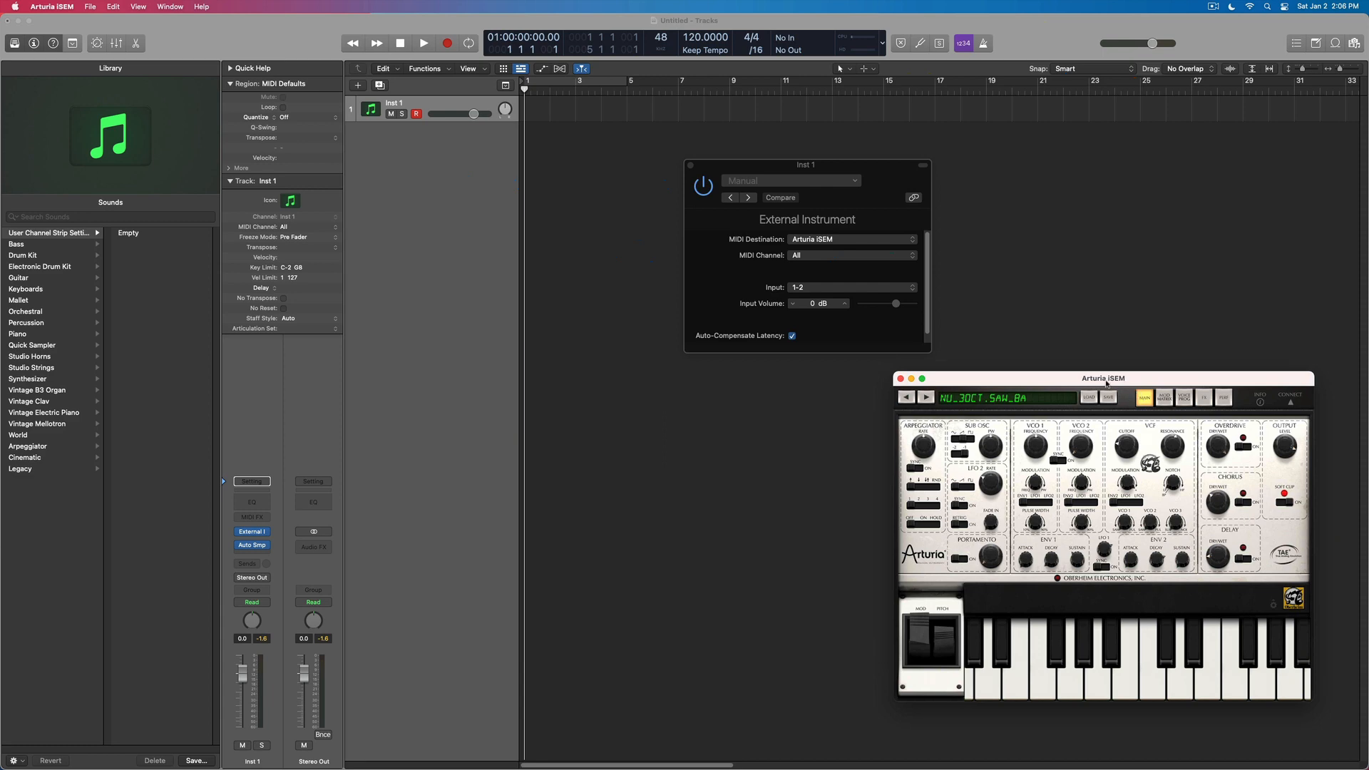
left_click_drag(1102, 378, 1120, 388)
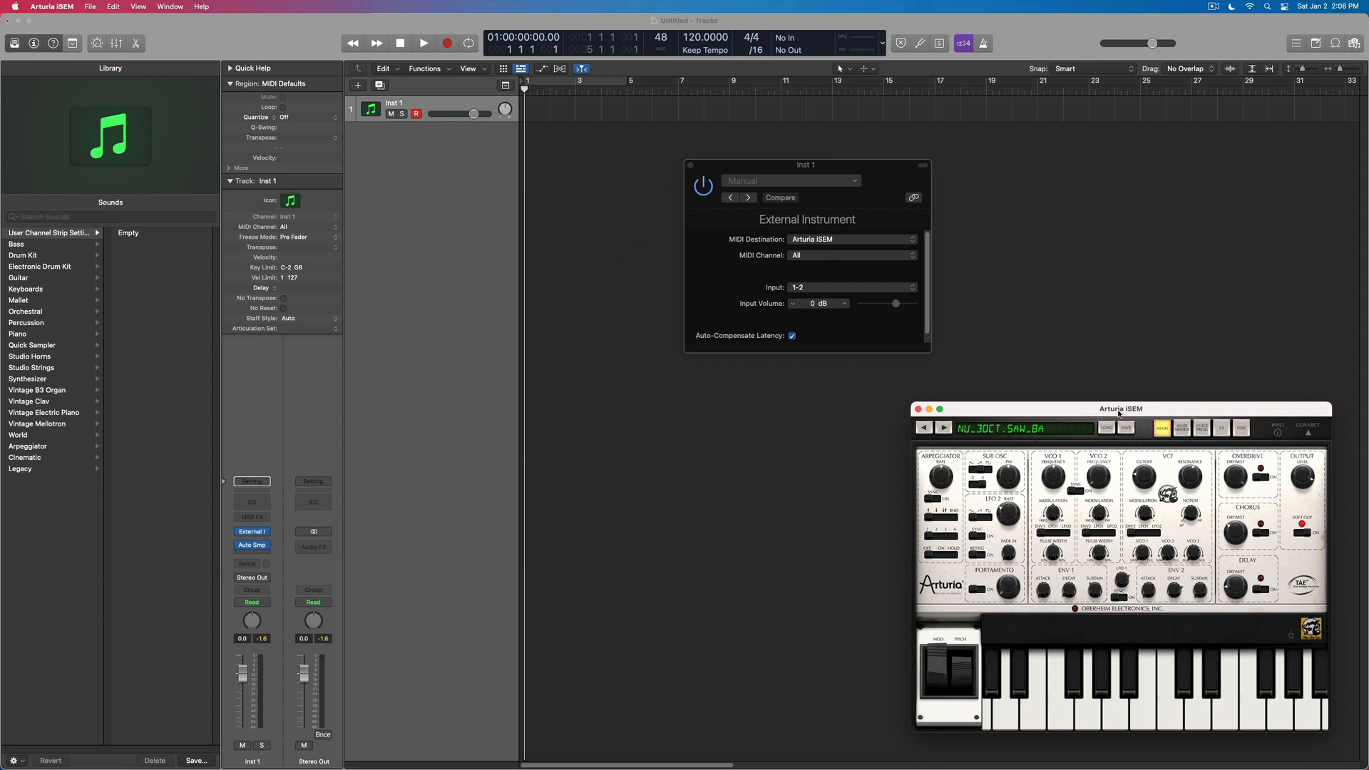
left_click_drag(1121, 409, 1126, 418)
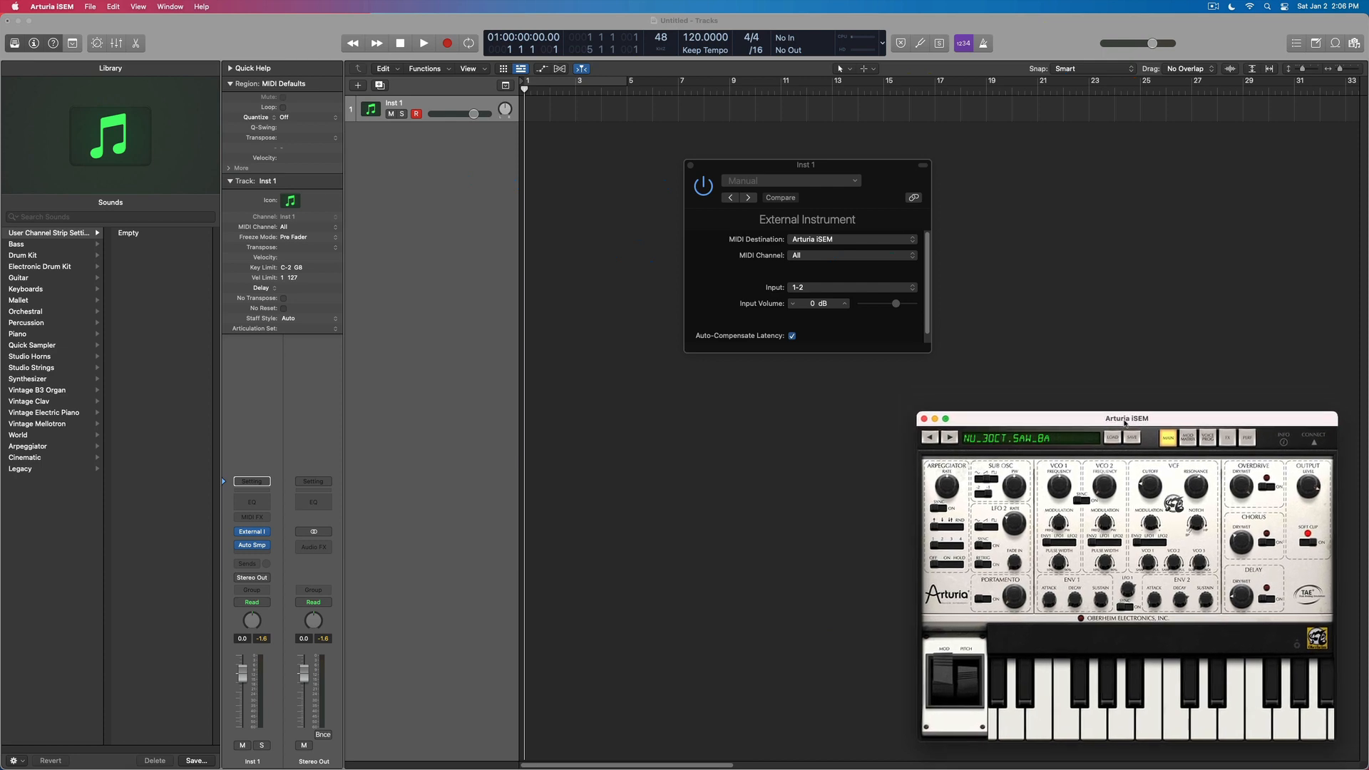
left_click_drag(1126, 418, 1121, 408)
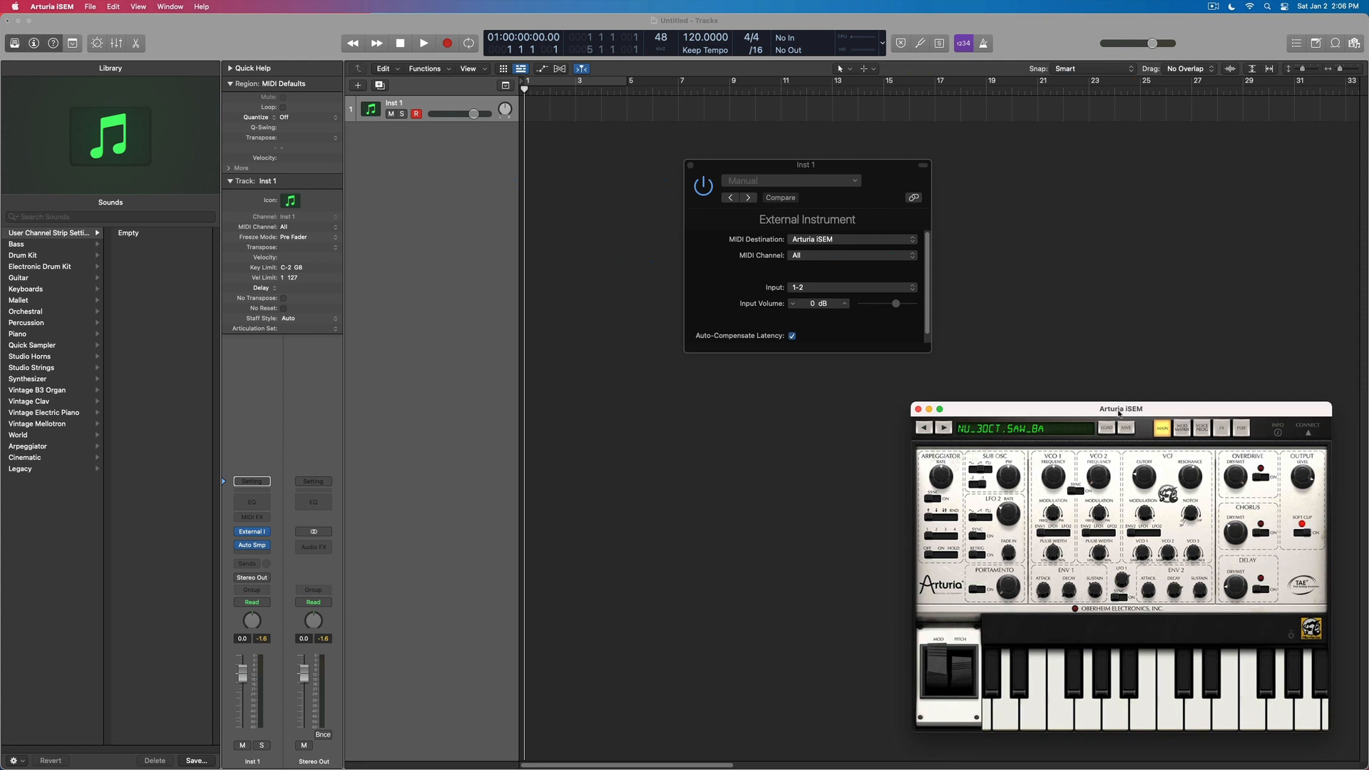